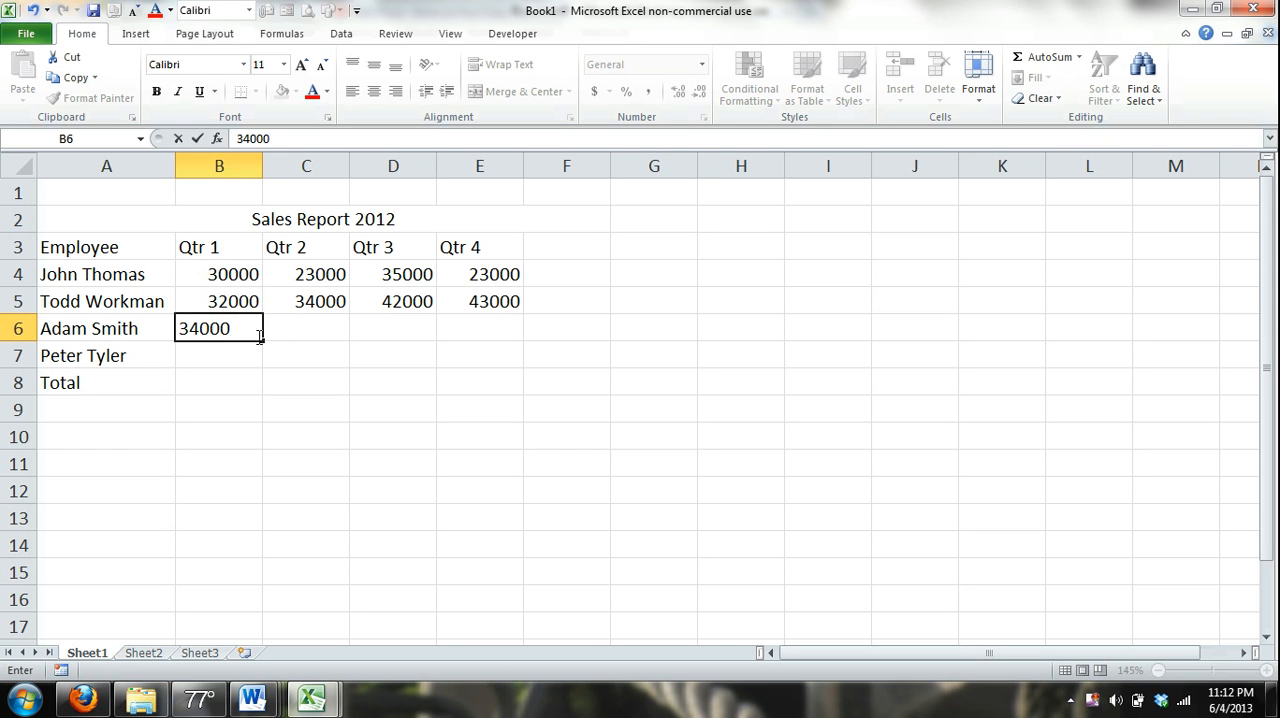
type("35000")
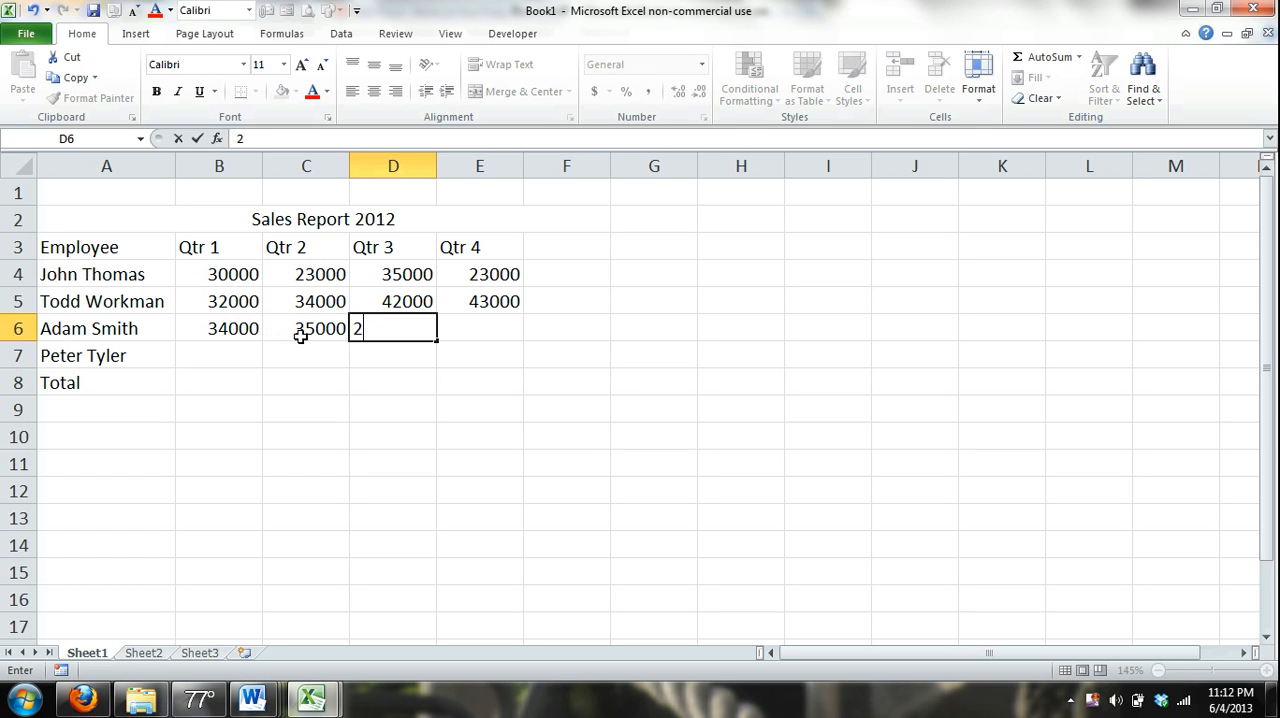
type("4900")
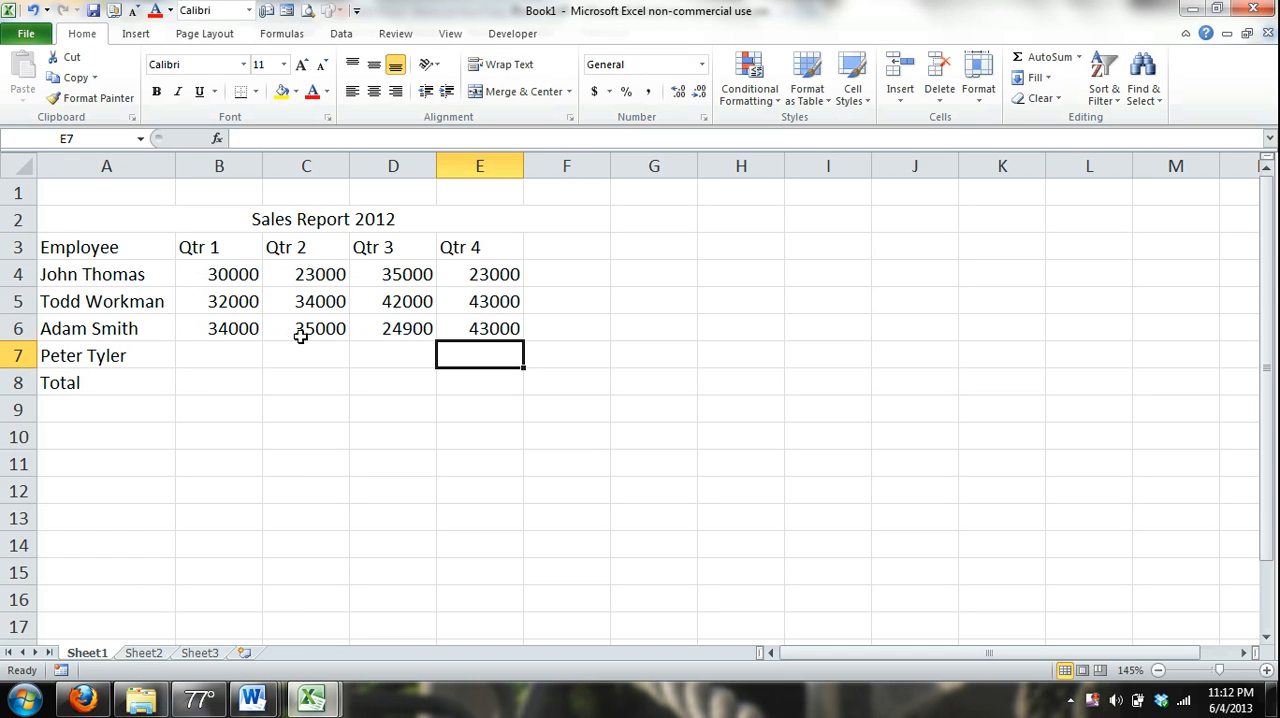
type("5400")
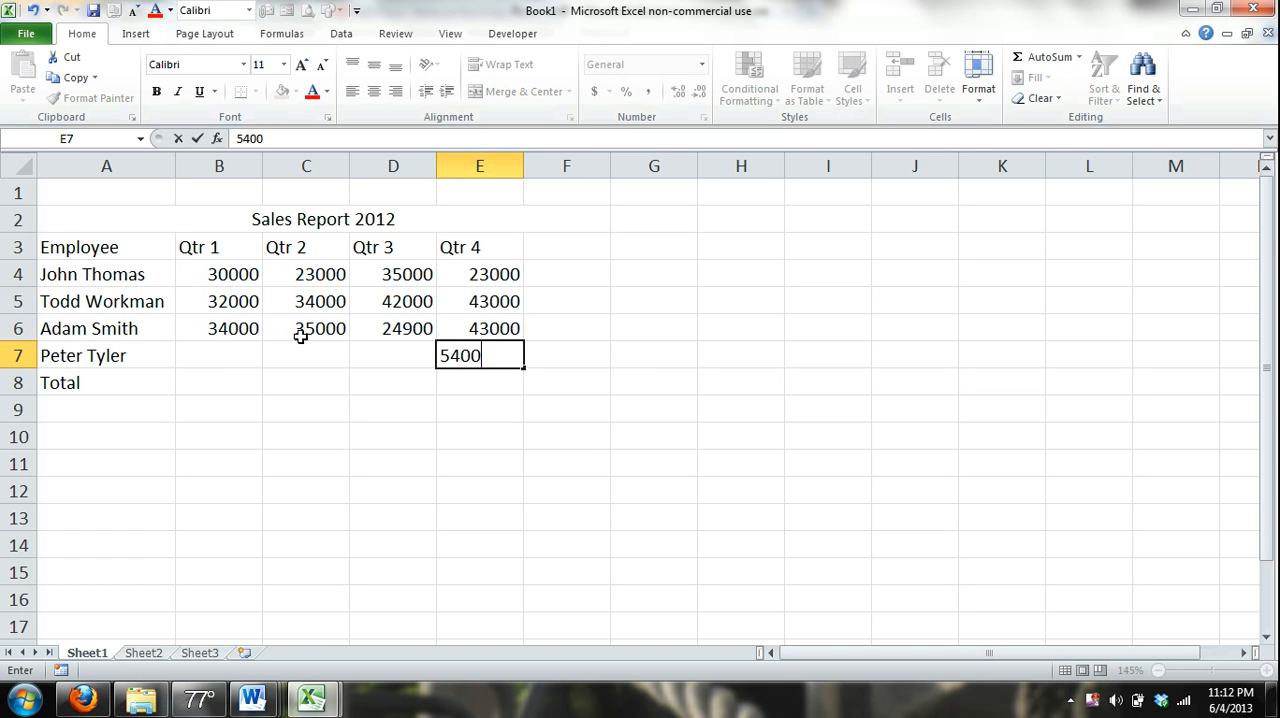
type("32000")
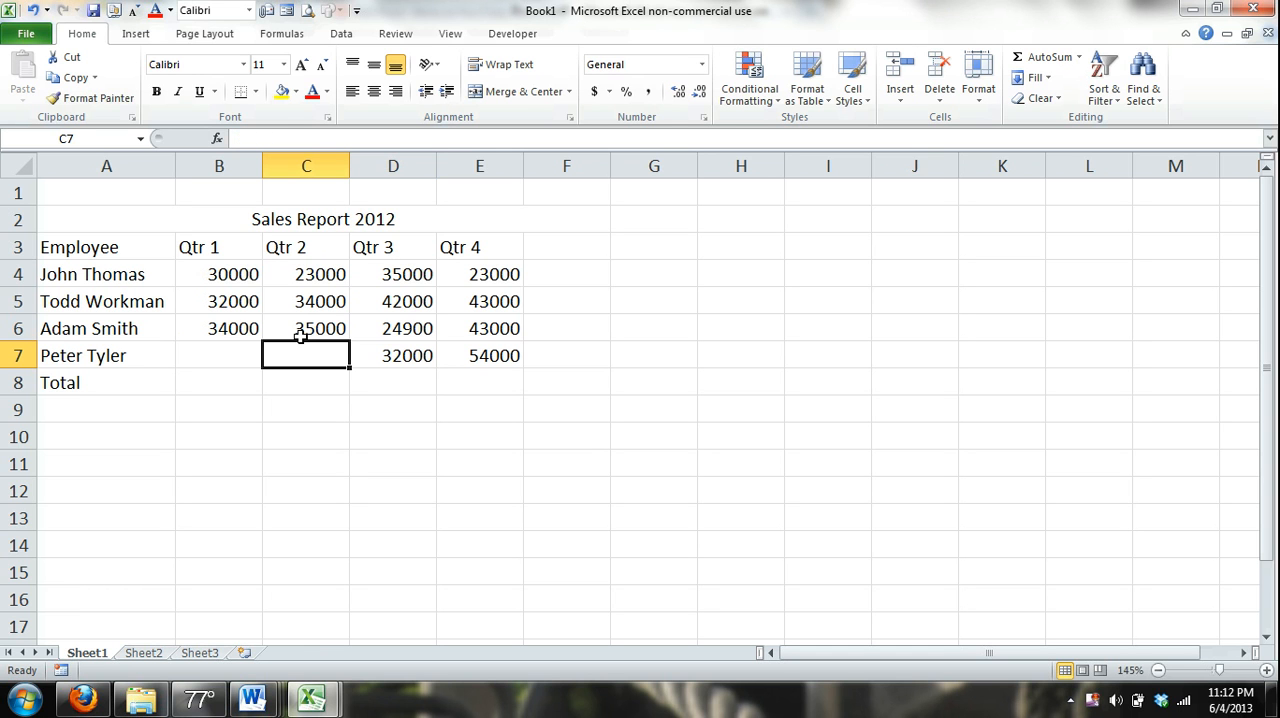
type("24000")
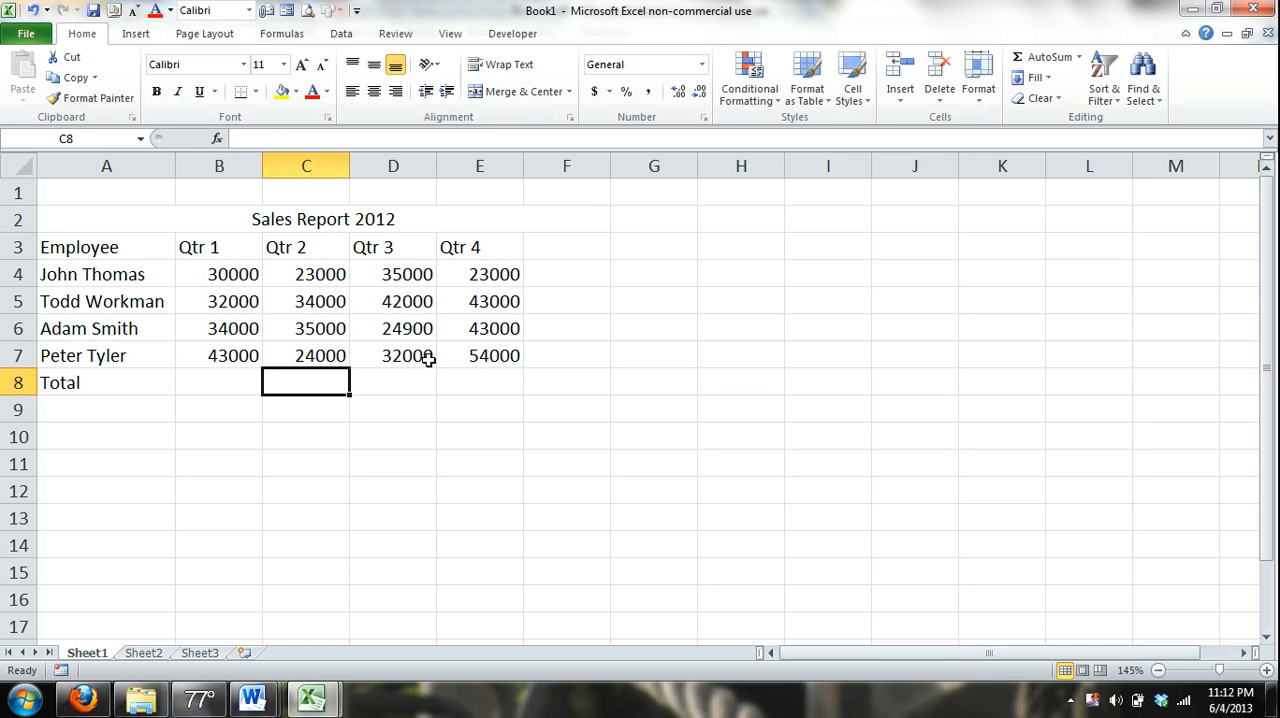
mouse_move(424, 359)
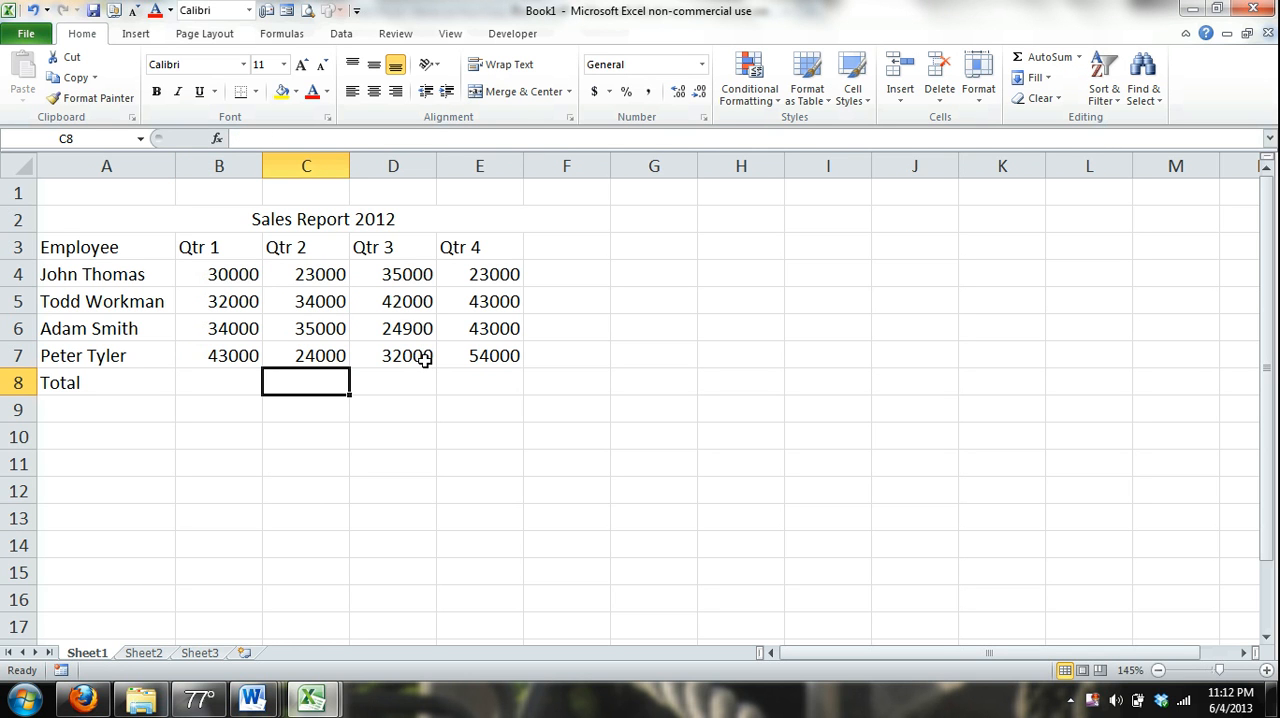
mouse_move(384, 340)
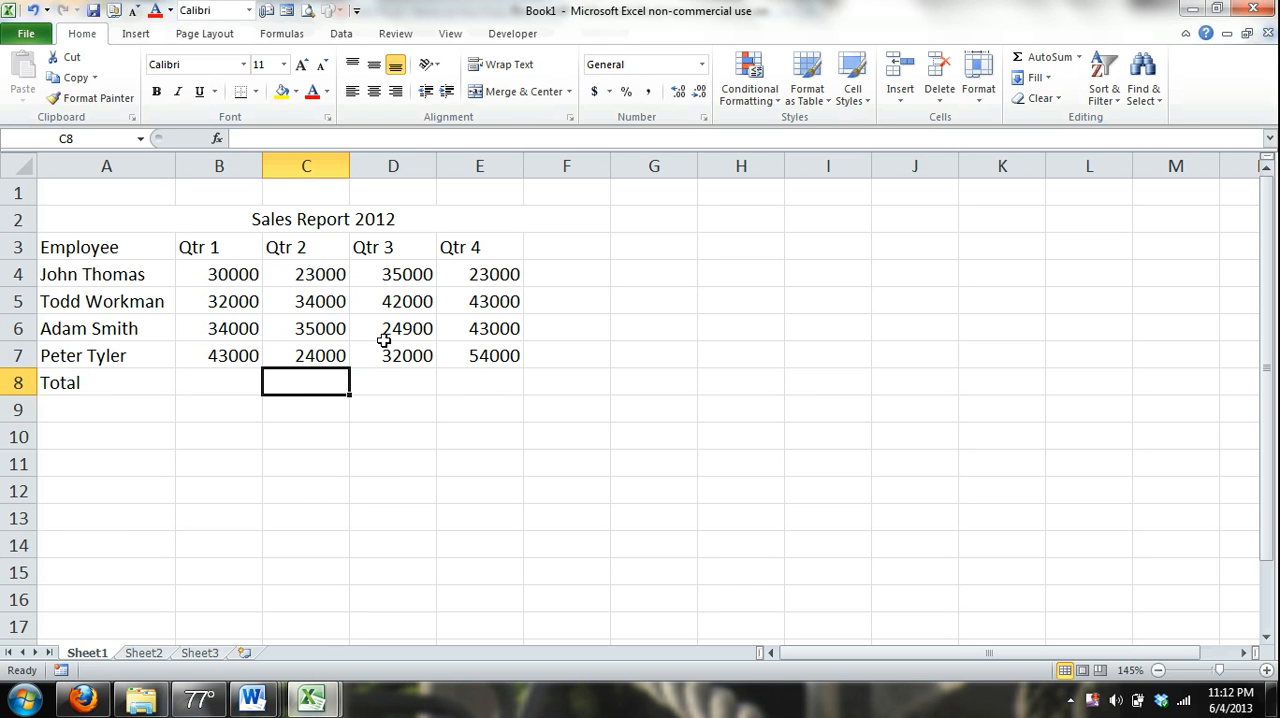
mouse_move(290, 334)
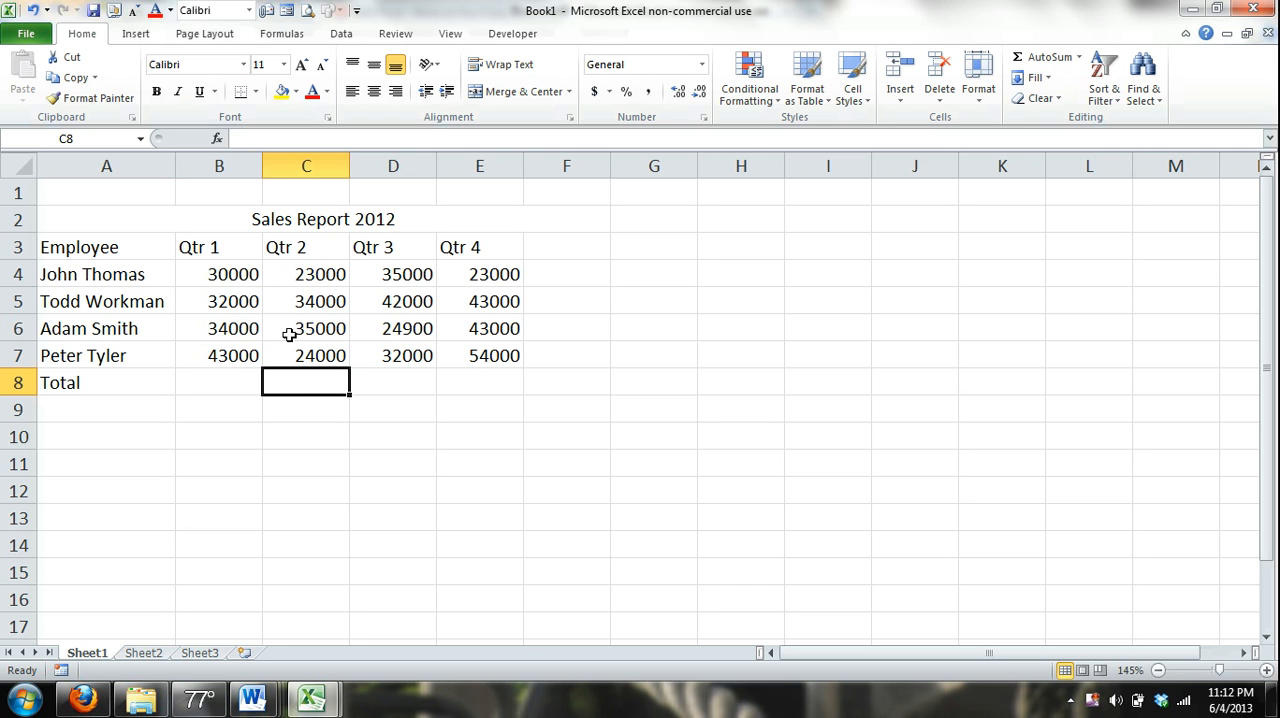
mouse_move(324, 383)
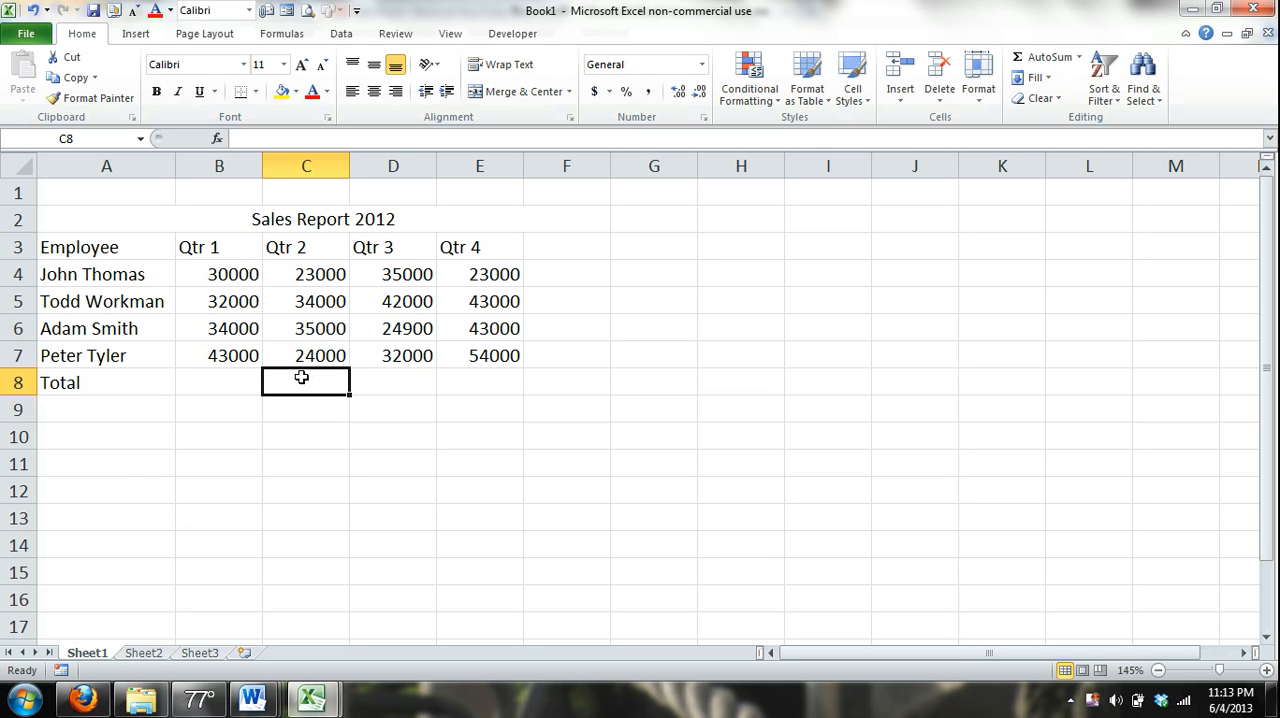
mouse_move(715, 301)
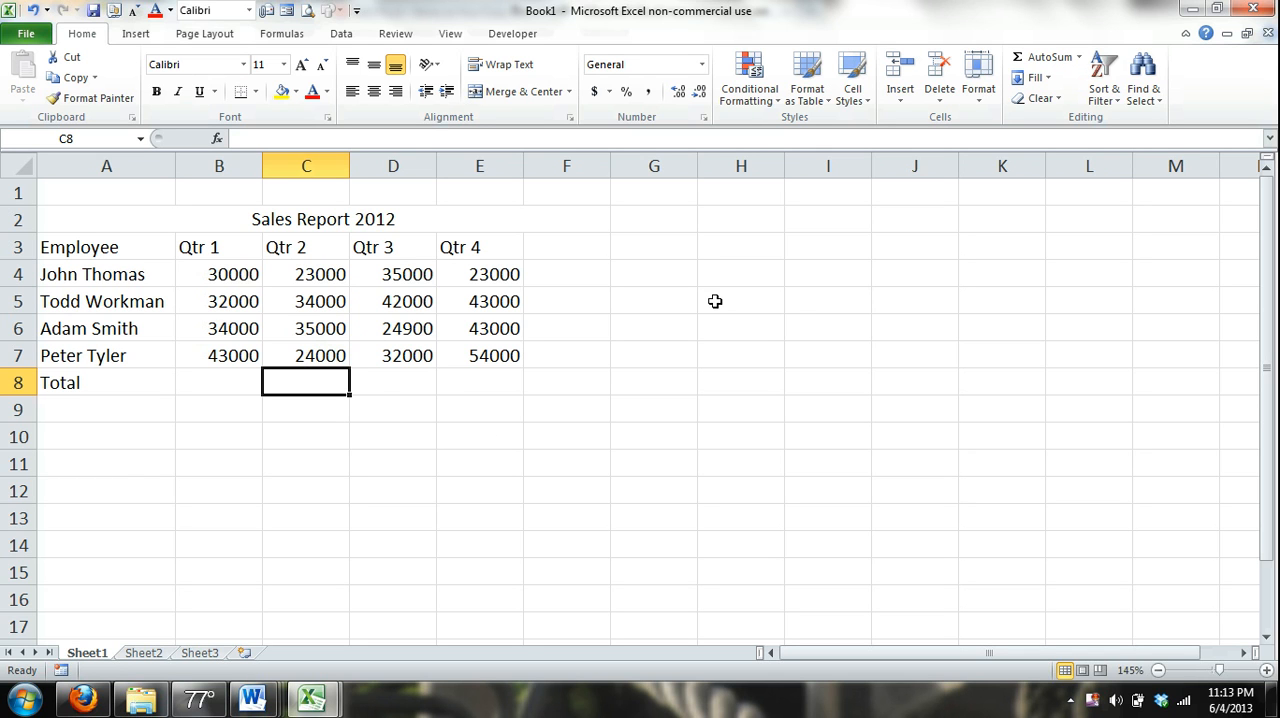
mouse_move(511, 458)
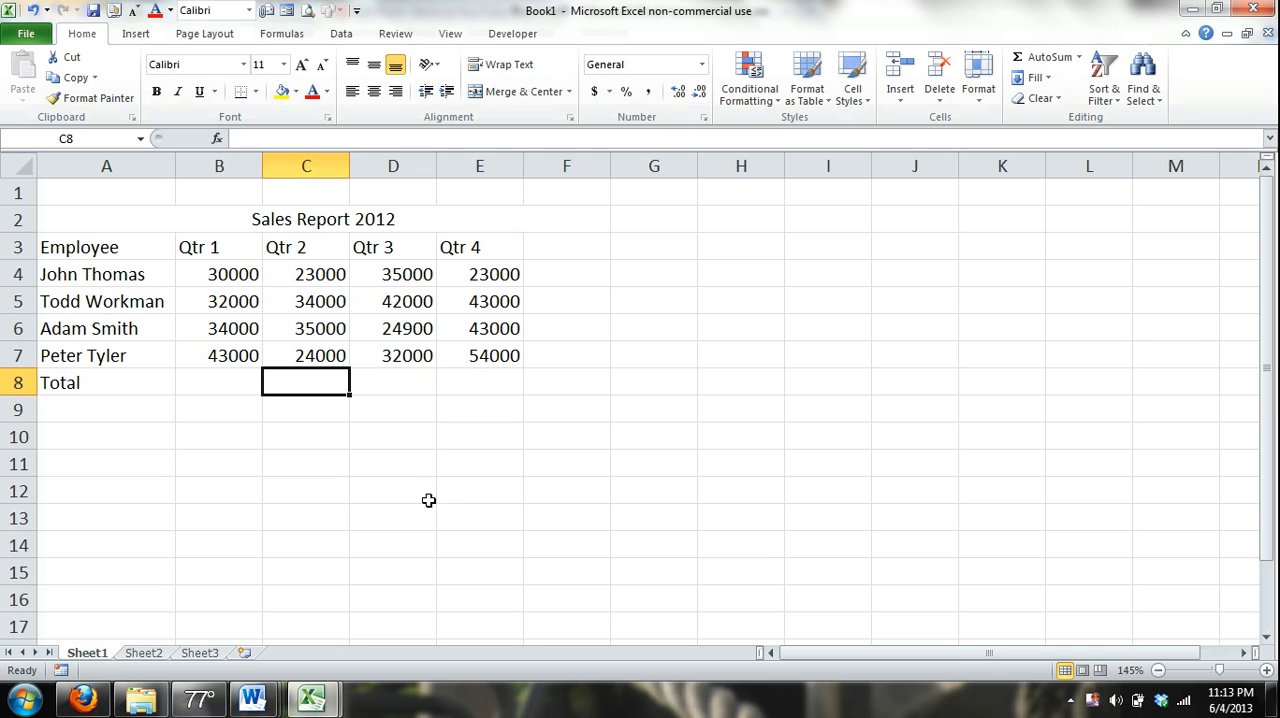
left_click(306, 490)
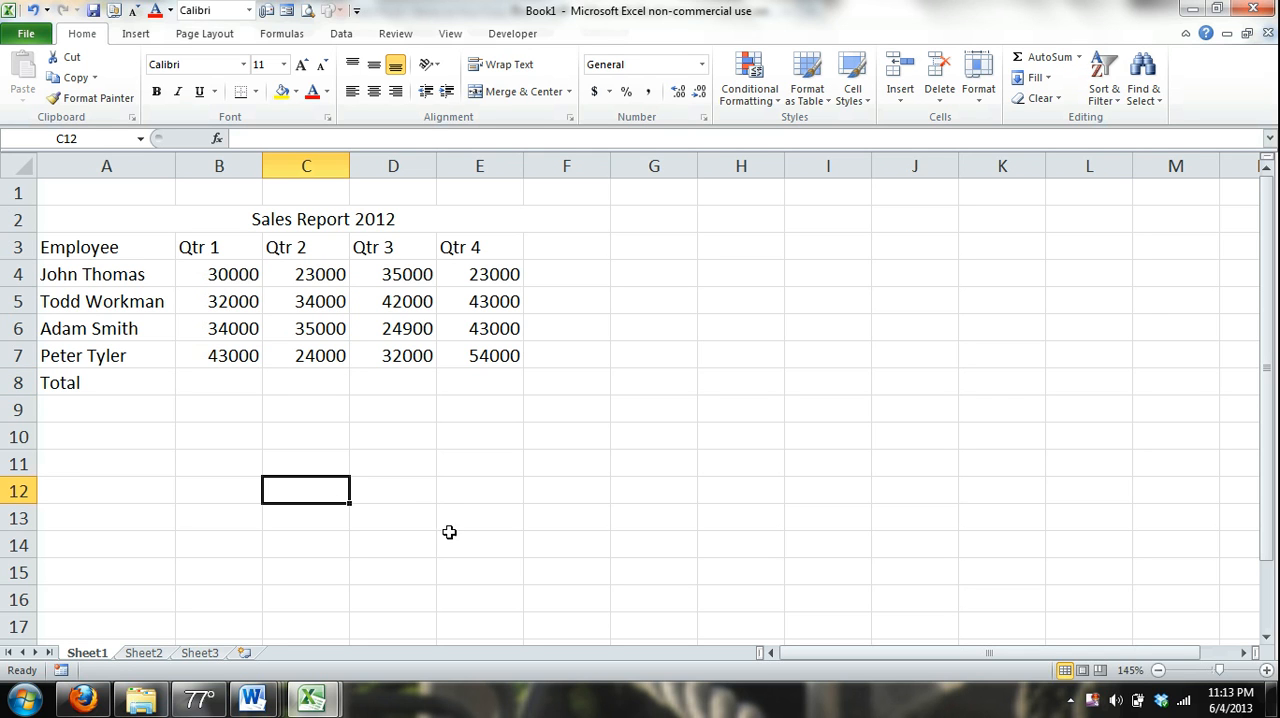
mouse_move(611, 451)
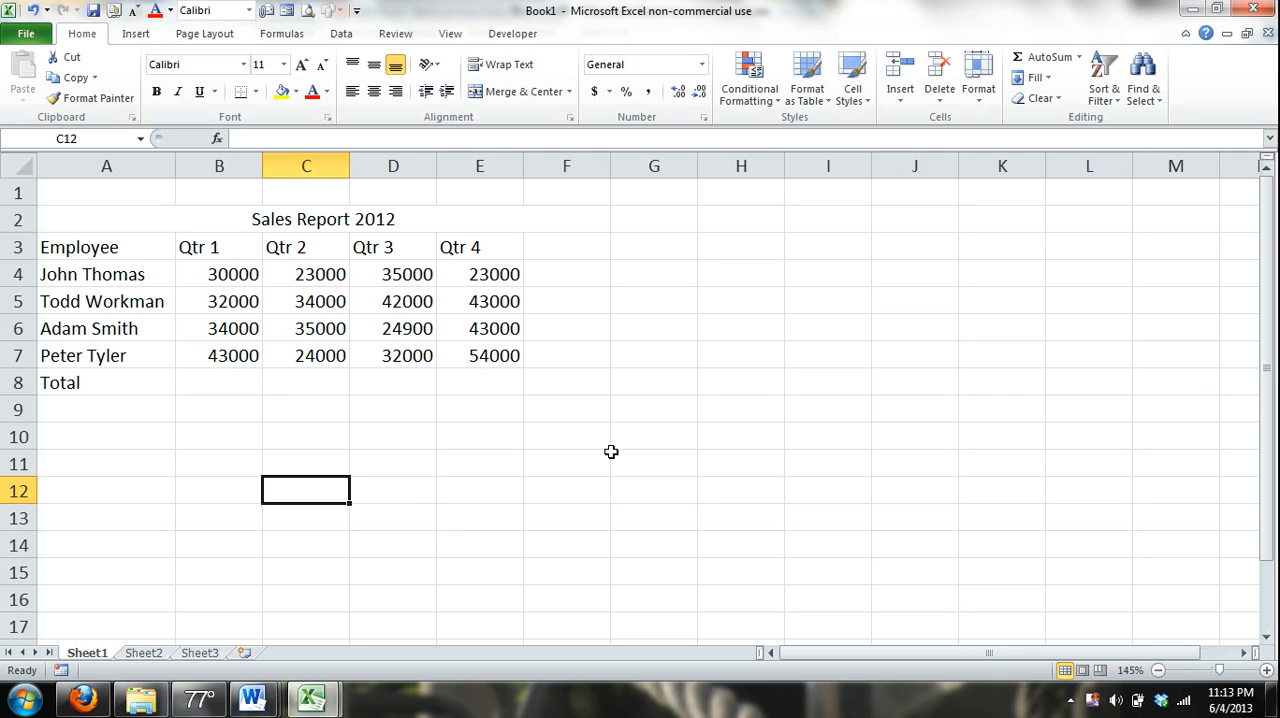
mouse_move(316, 544)
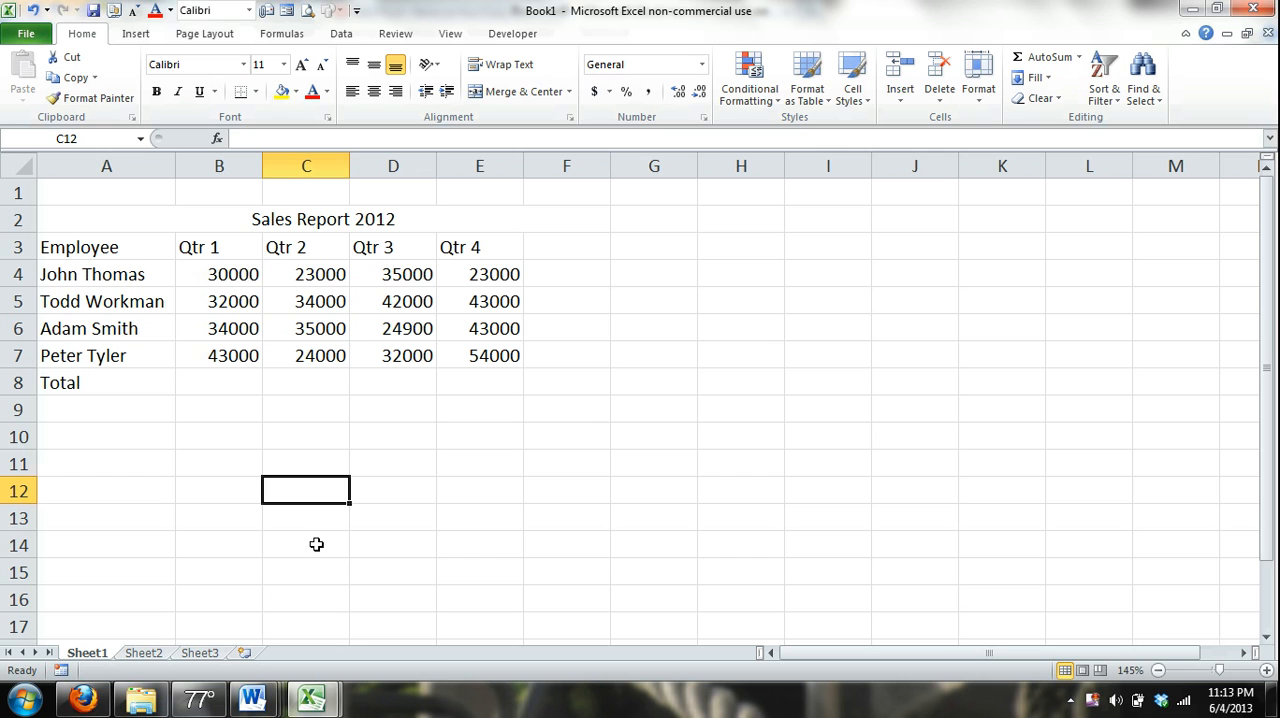
type("=")
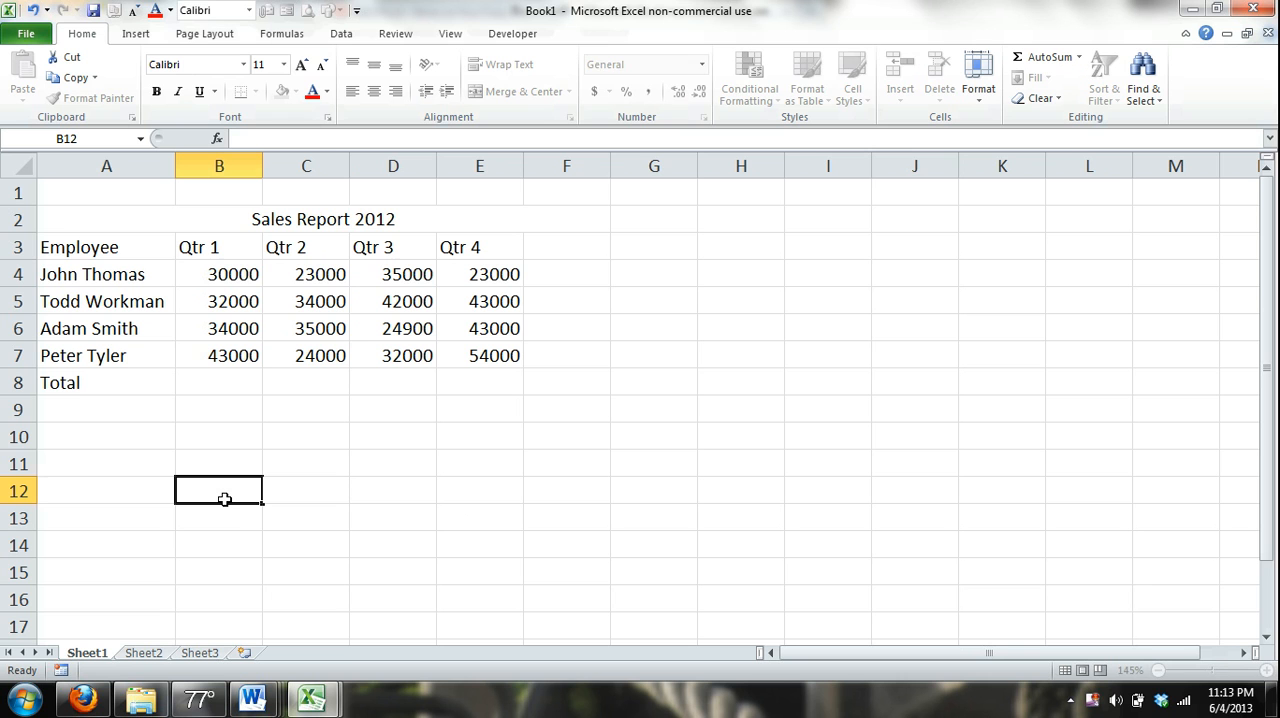
left_click(395, 64)
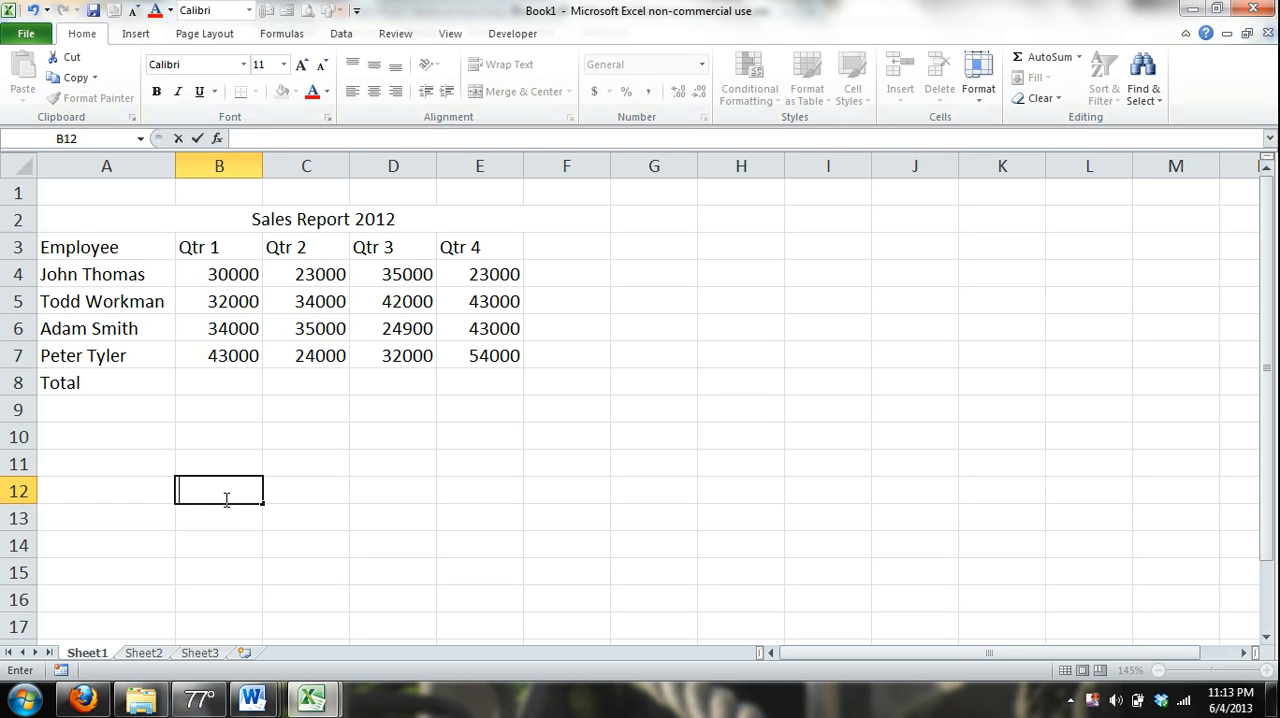
type("/")
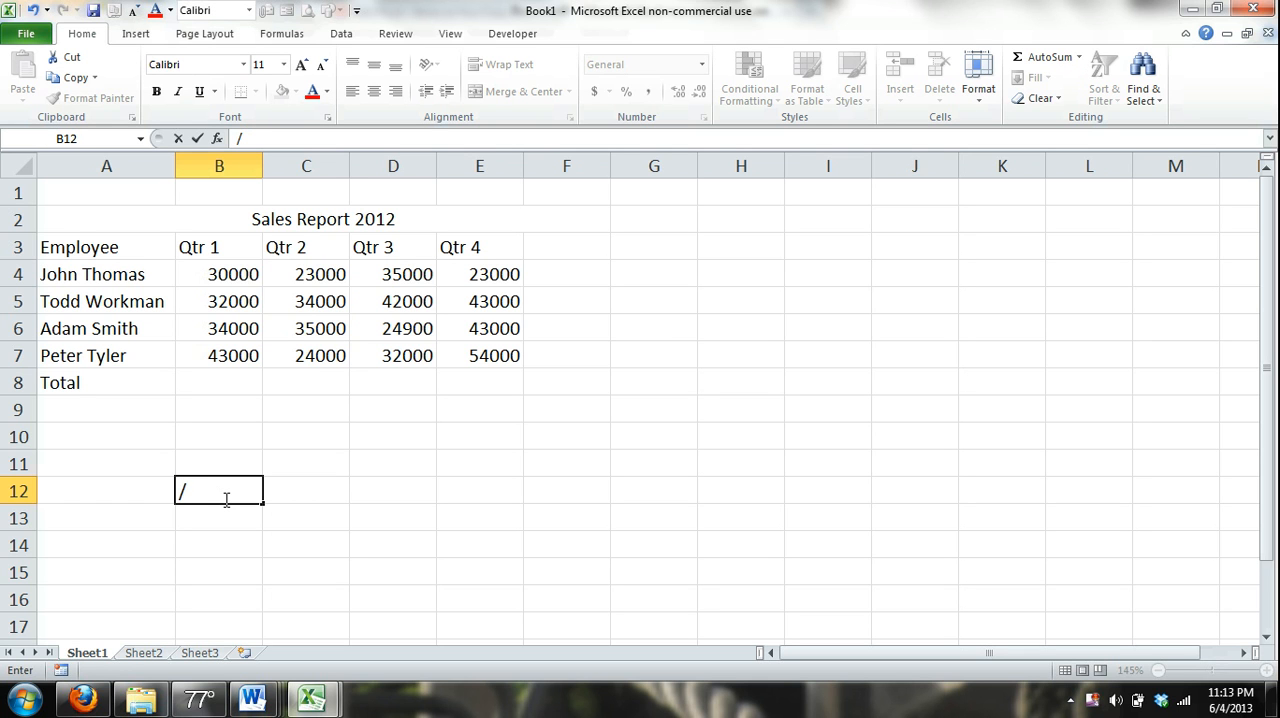
type("*")
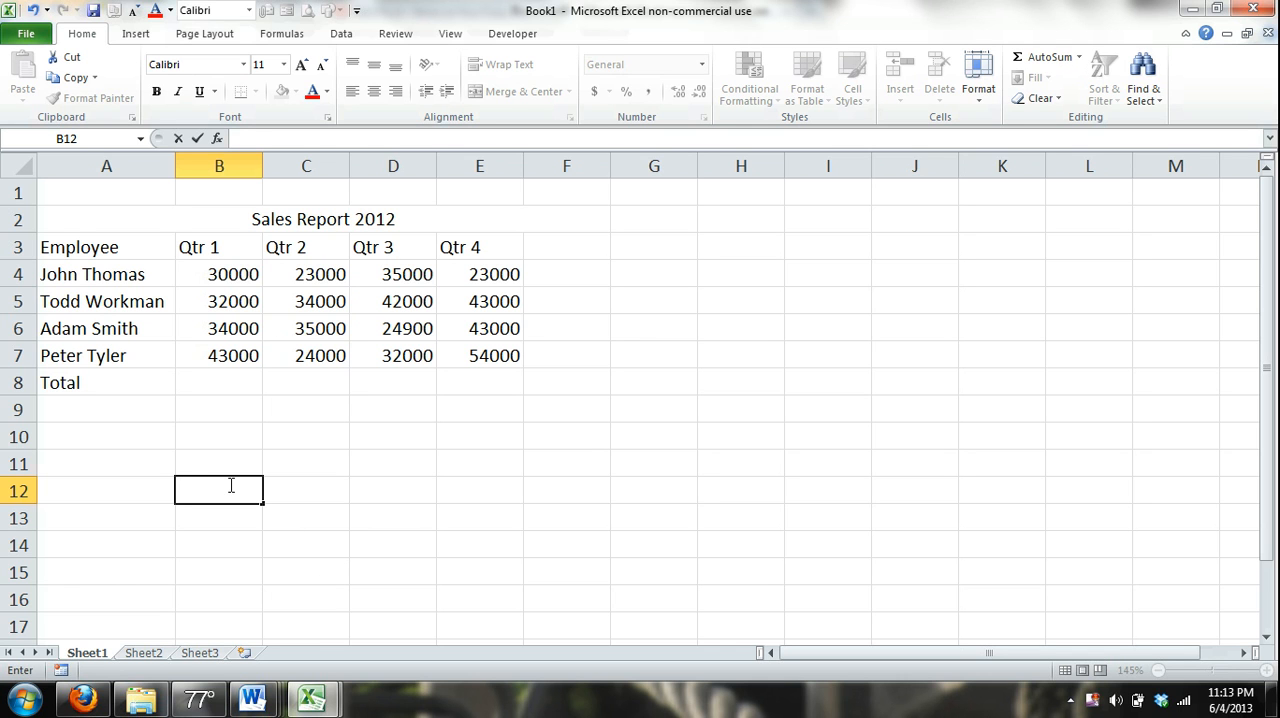
left_click(219, 382)
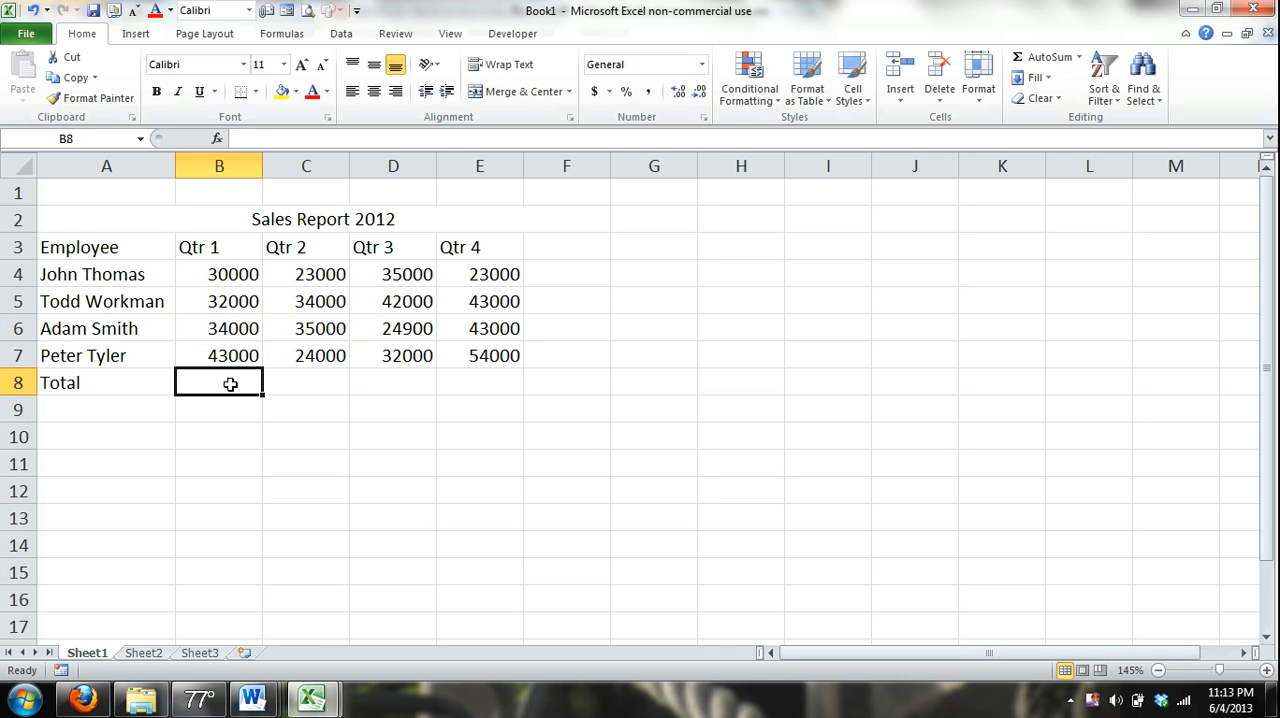
mouse_move(293, 459)
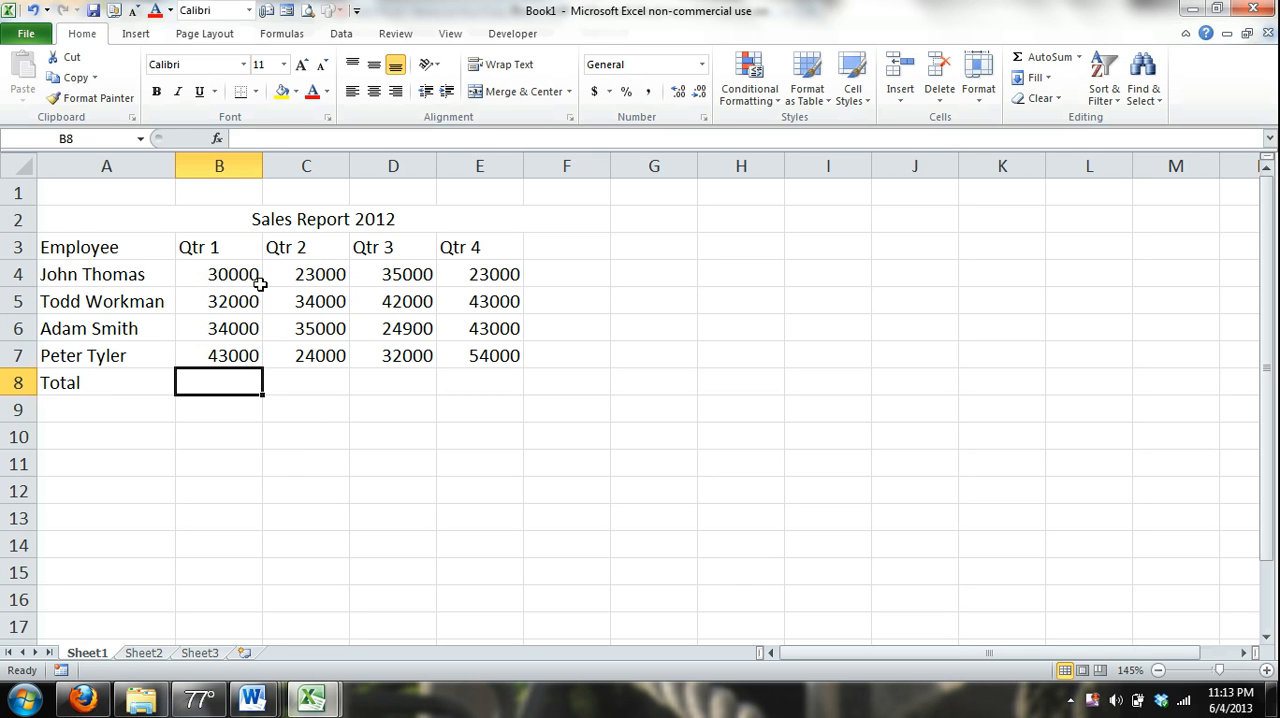
mouse_move(244, 349)
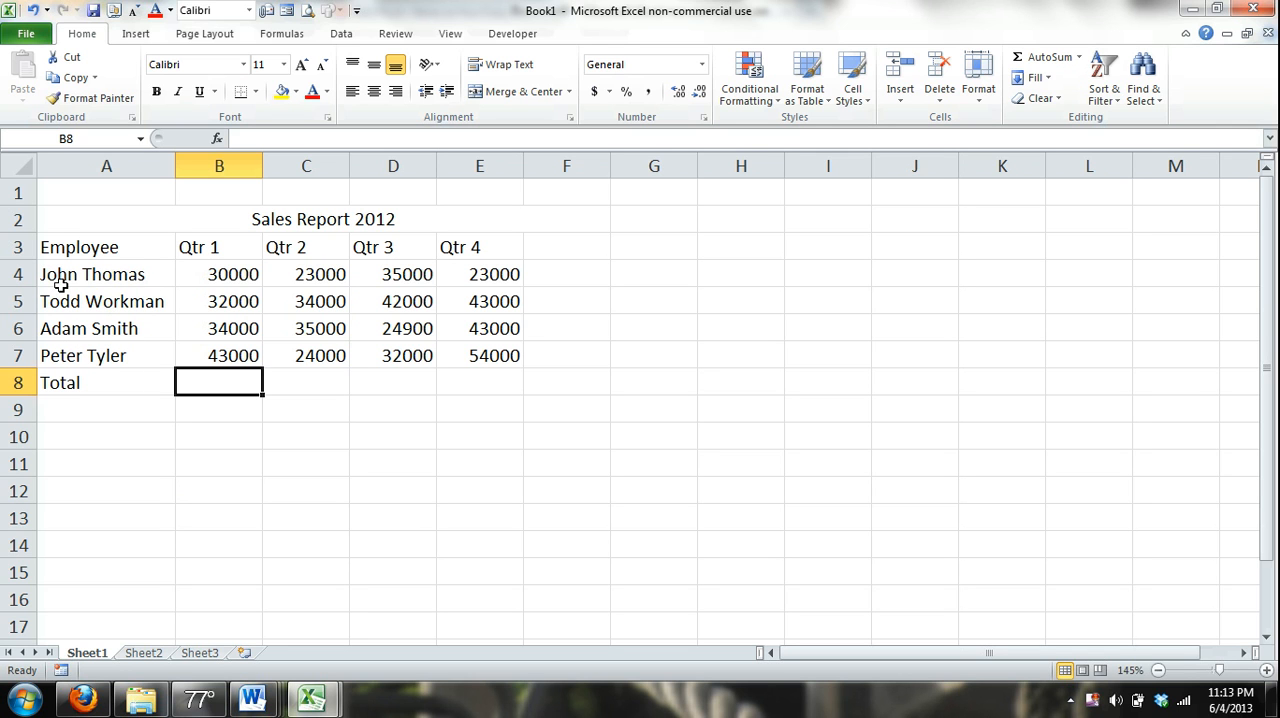
mouse_move(158, 387)
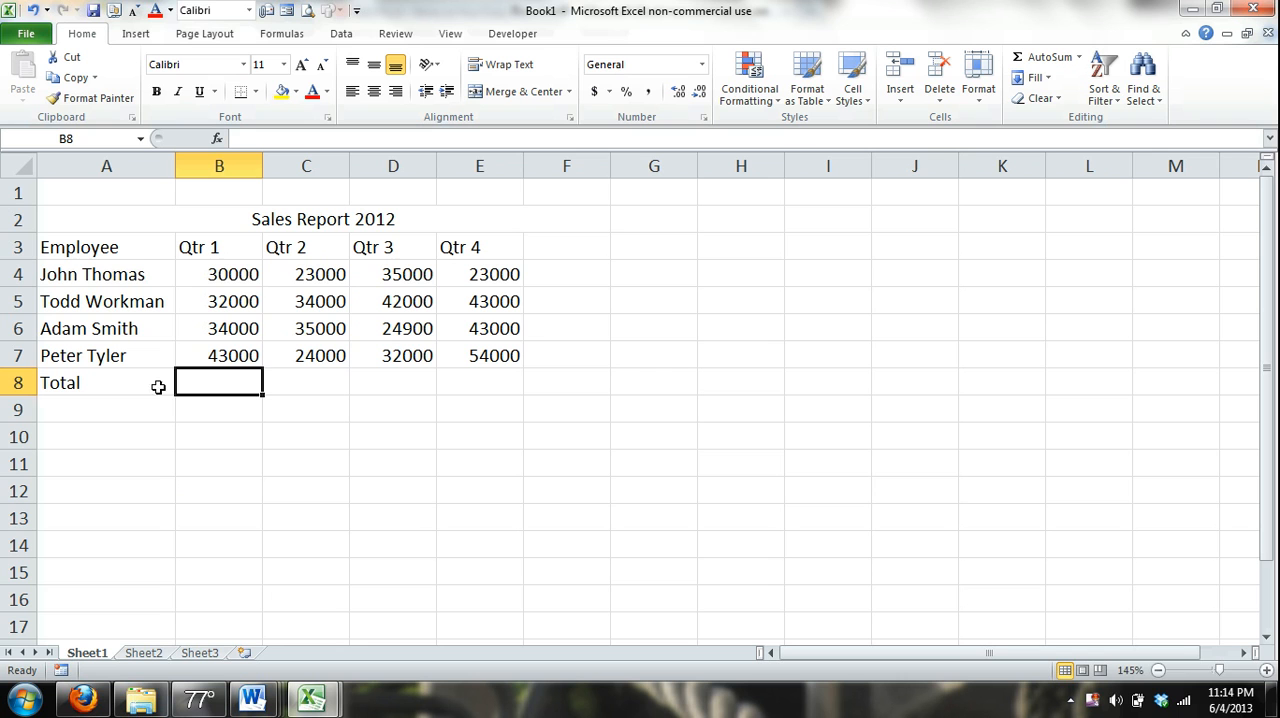
mouse_move(253, 408)
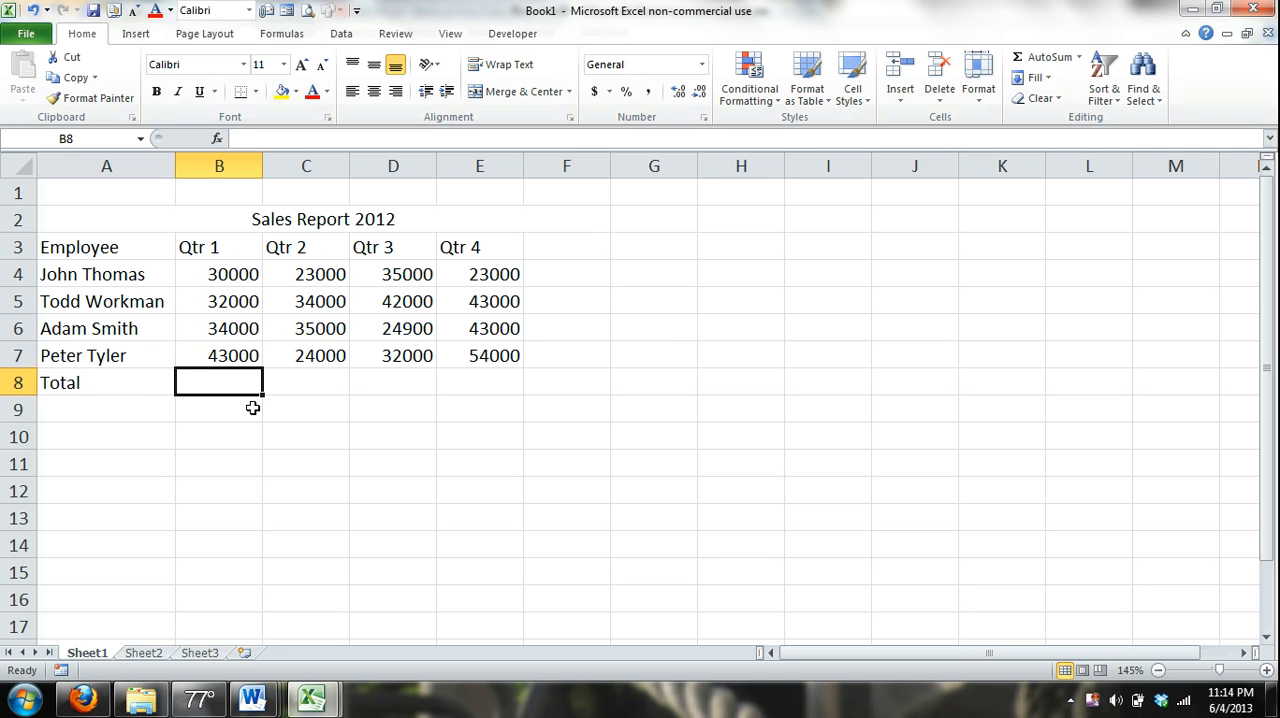
Enter =B4+B5+B6+B7 in B8 so the Qtr 1 total shows 139000.
type("=")
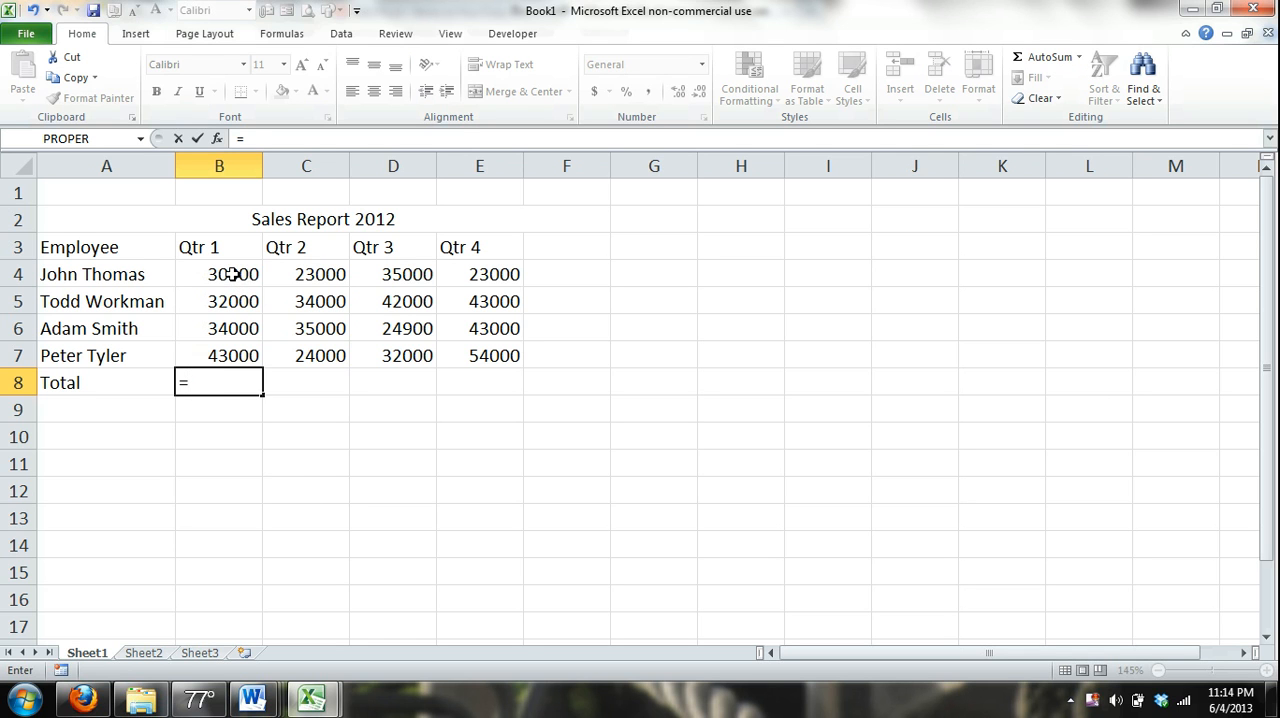
left_click(219, 274)
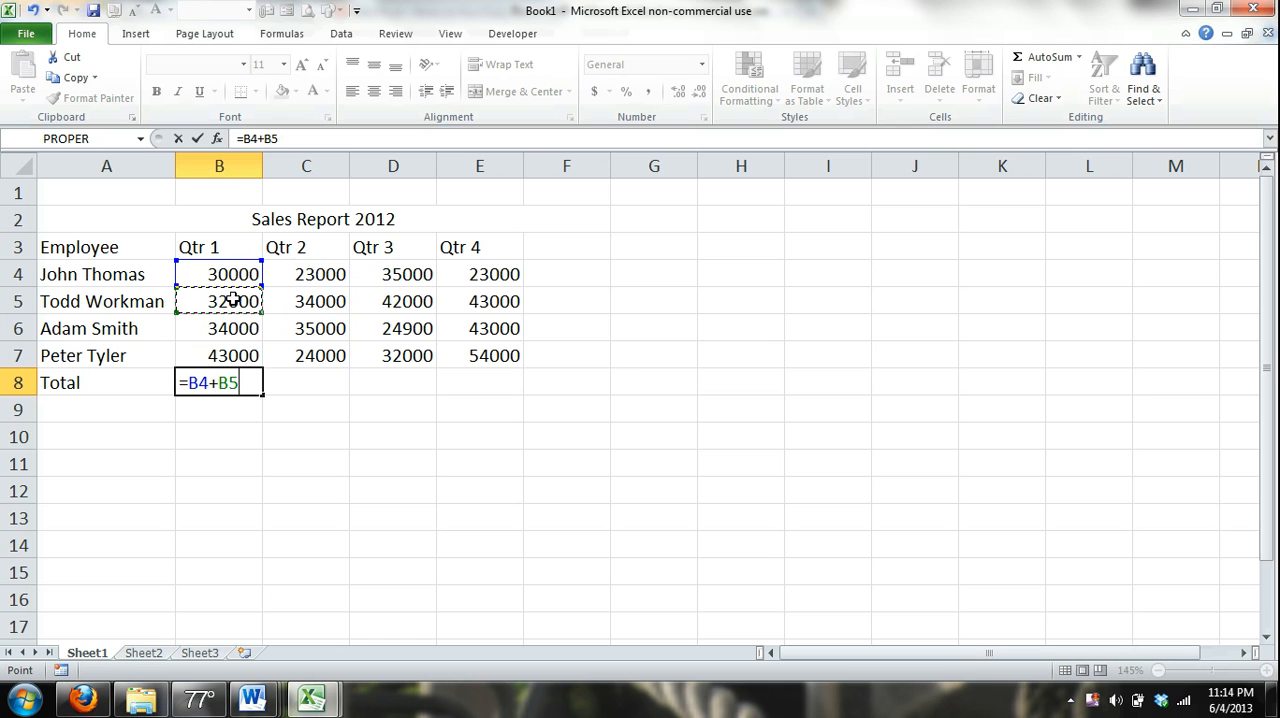
left_click(232, 328)
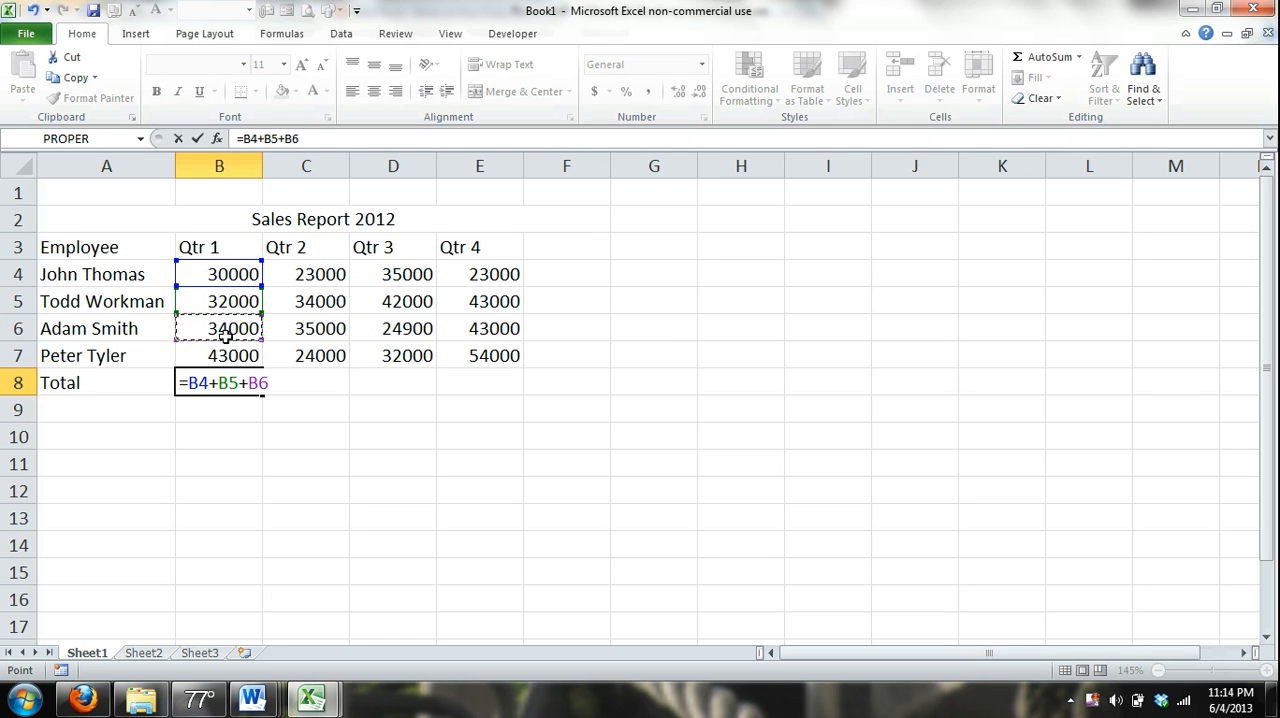
left_click(219, 355)
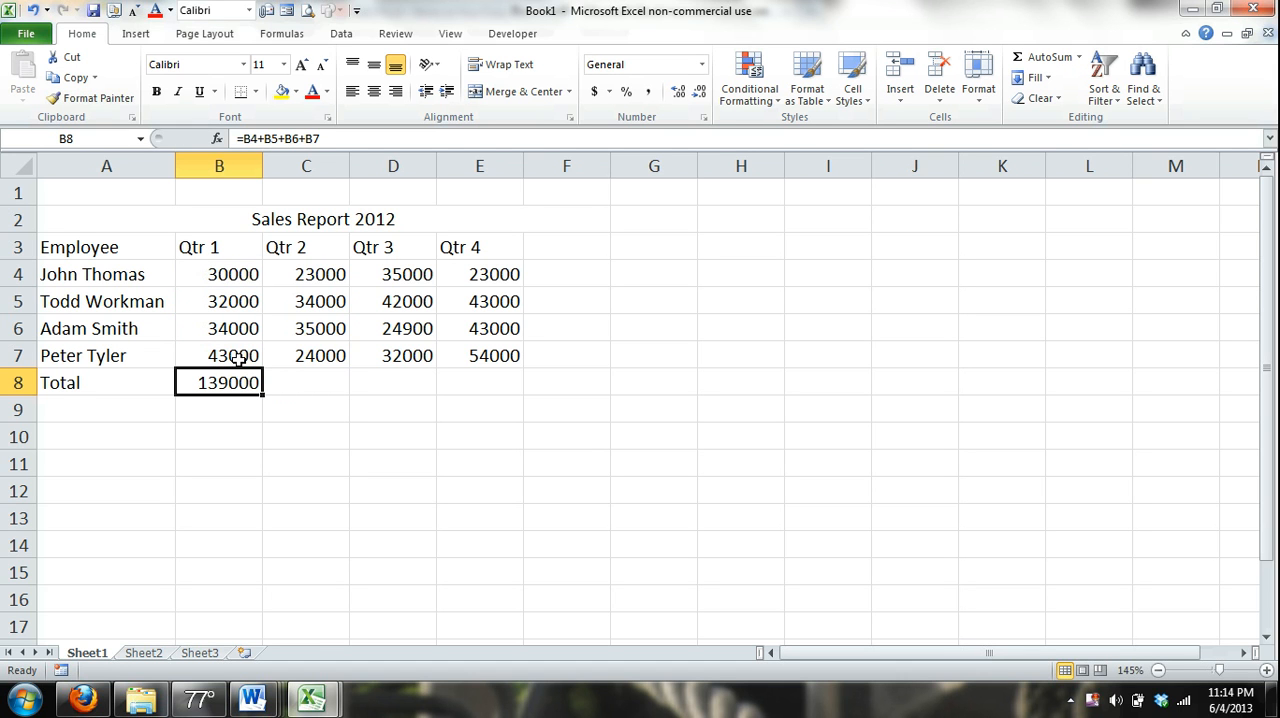
mouse_move(311, 241)
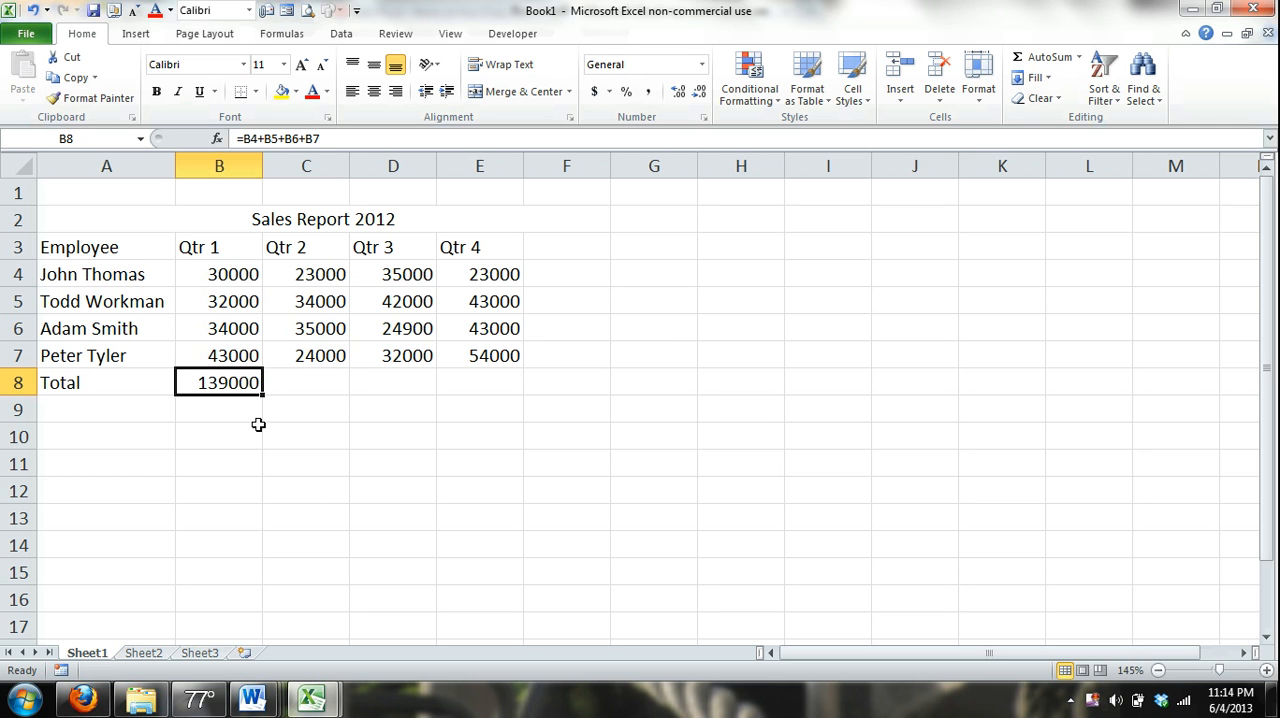
mouse_move(266, 396)
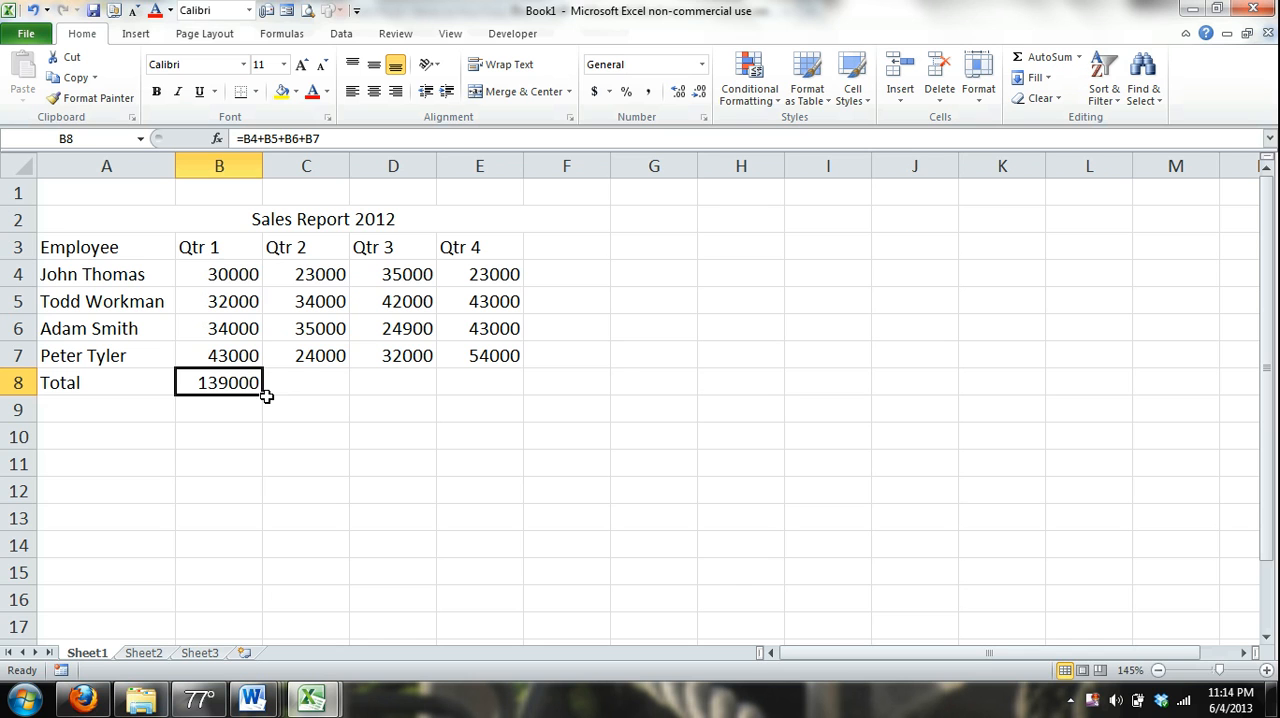
mouse_move(265, 395)
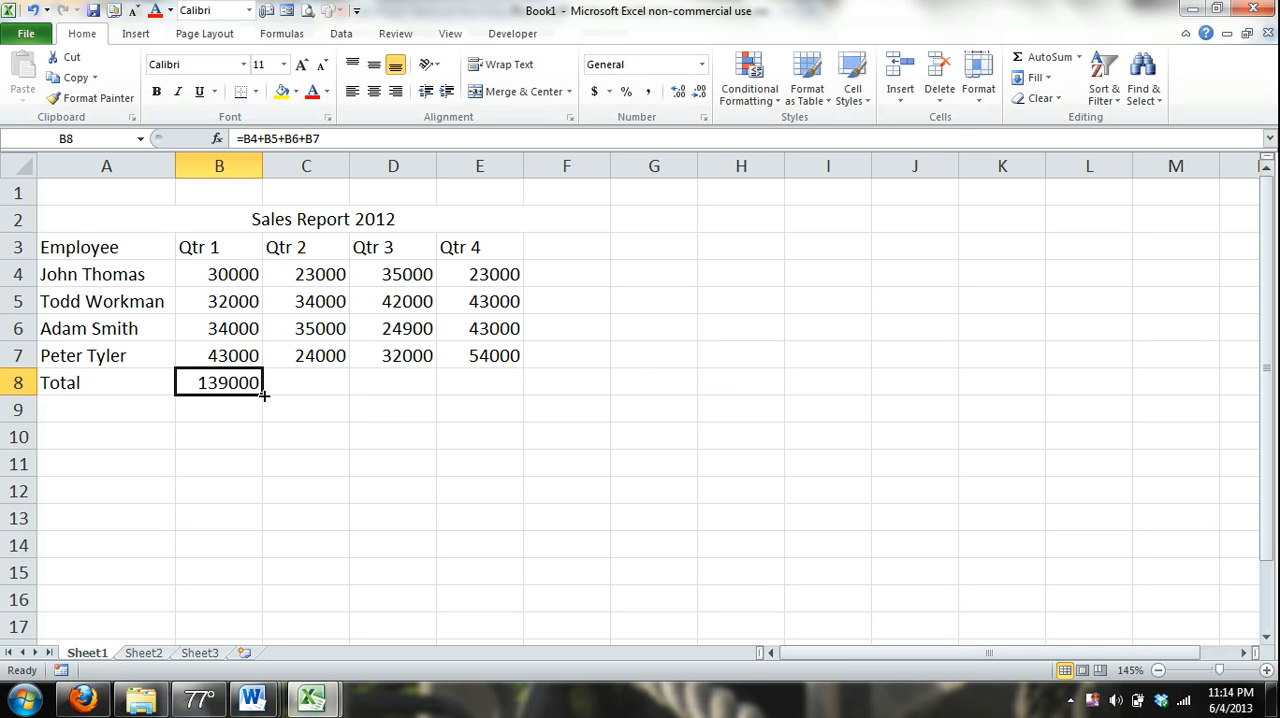
mouse_move(451, 266)
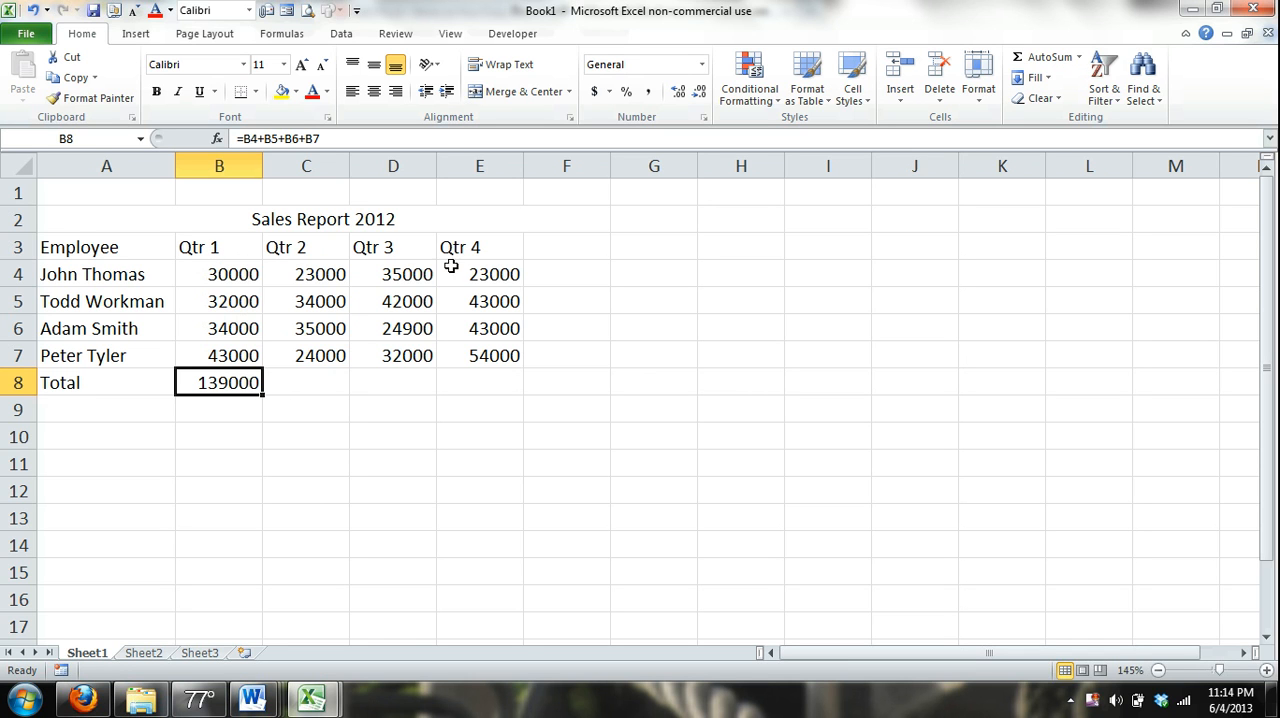
mouse_move(264, 395)
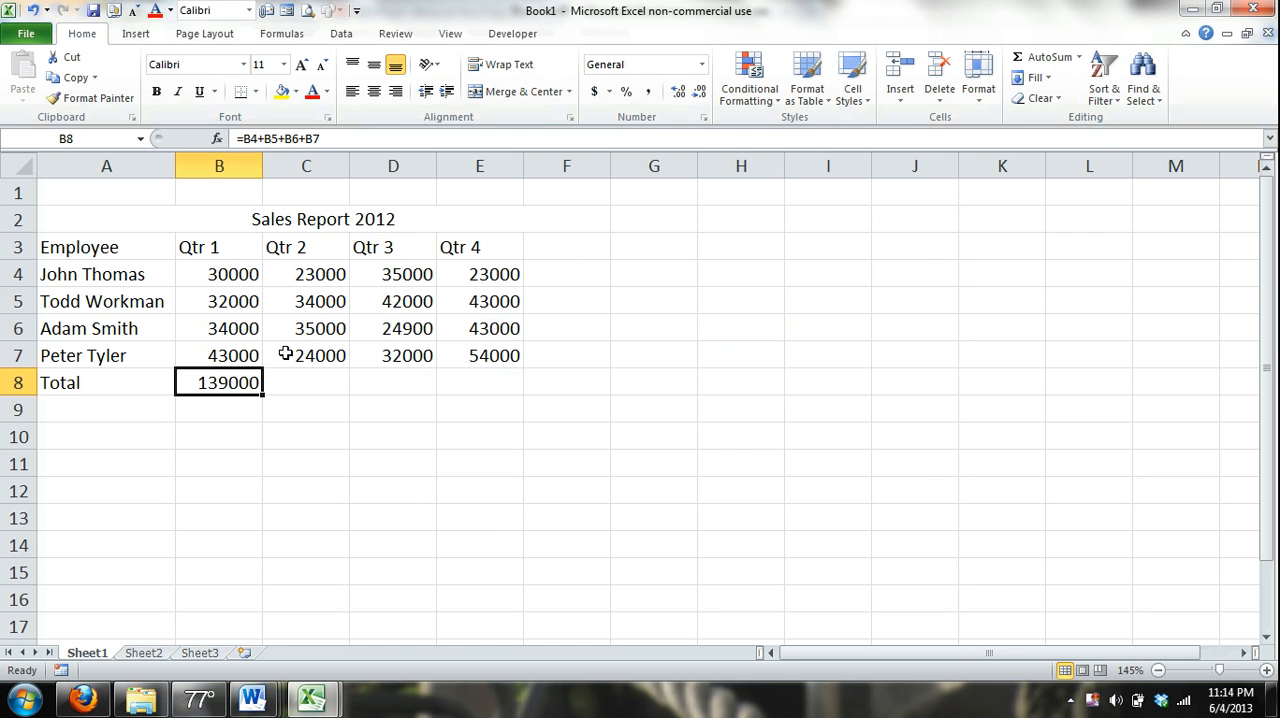
mouse_move(265, 395)
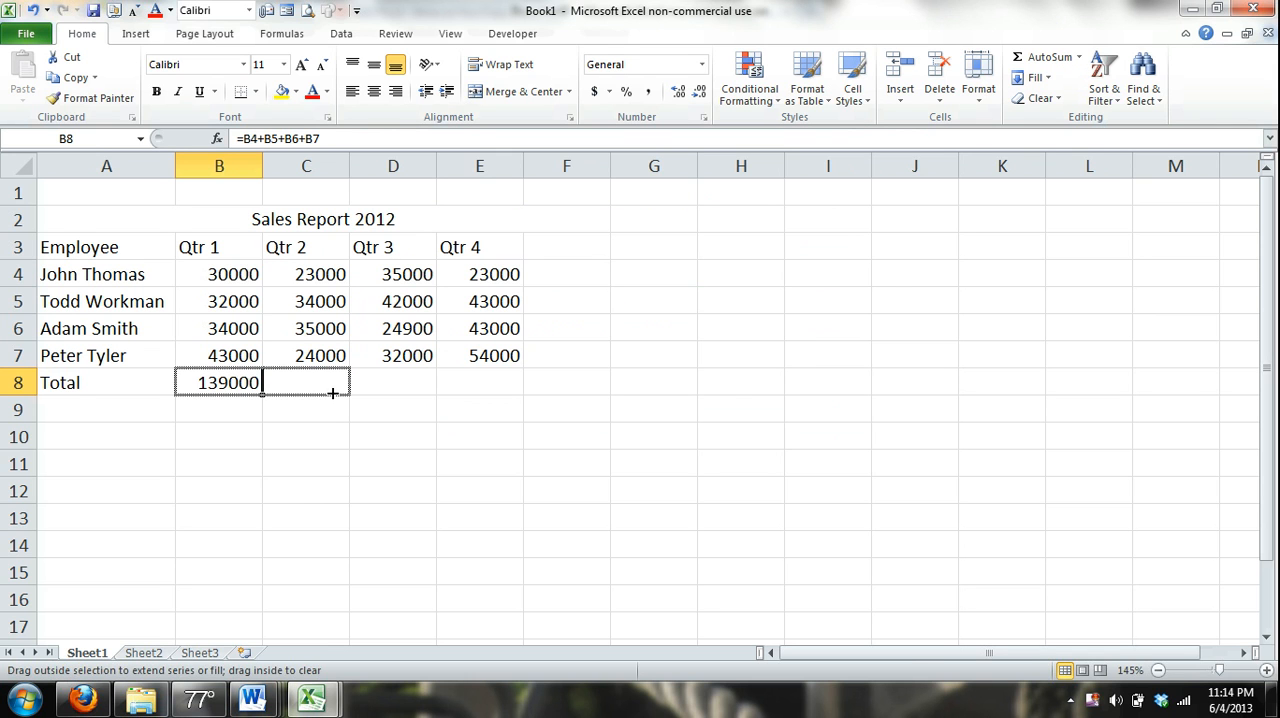
Fill the Qtr 1 total formula right into C8 so Qtr 2 shows 116000.
left_click_drag(259, 390, 306, 382)
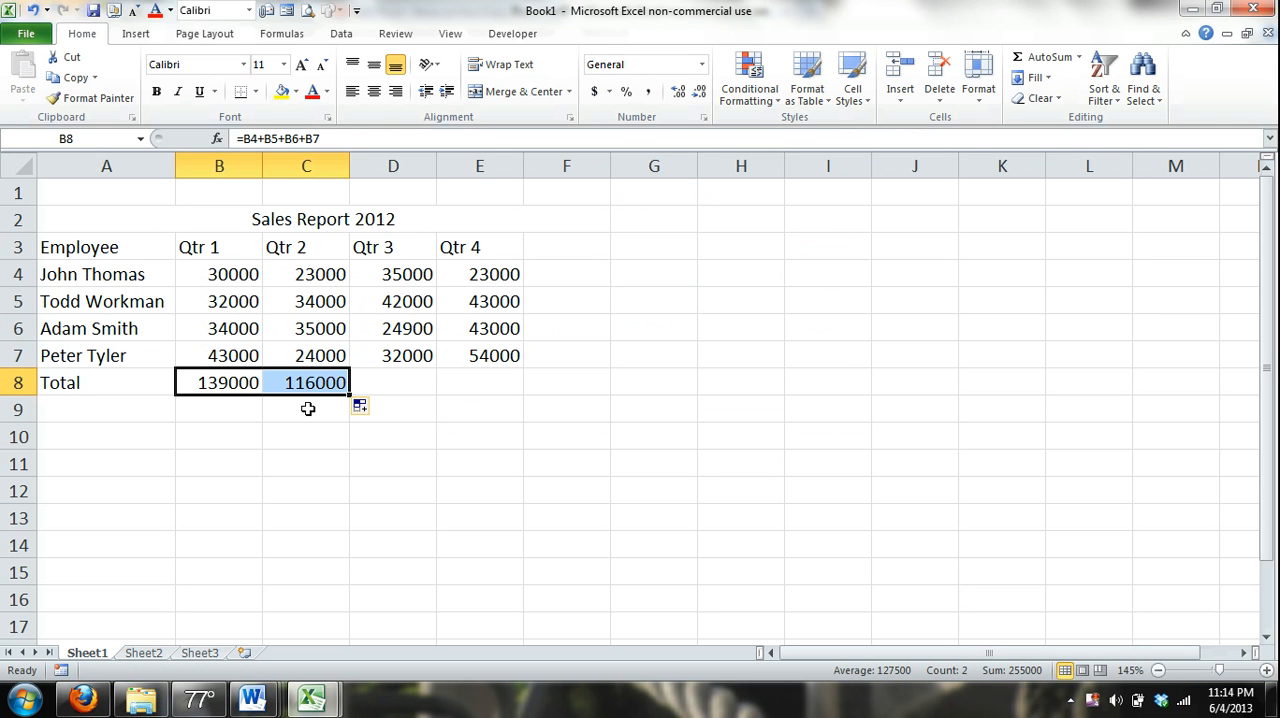
mouse_move(227, 274)
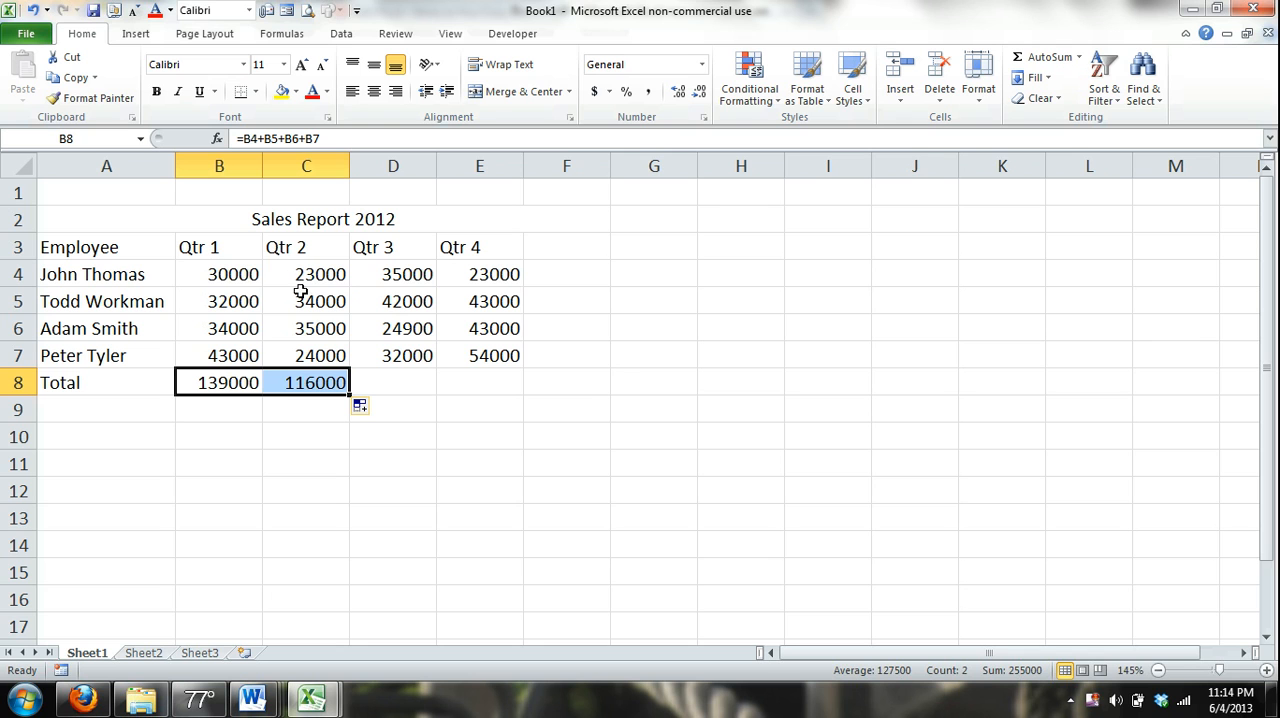
mouse_move(251, 341)
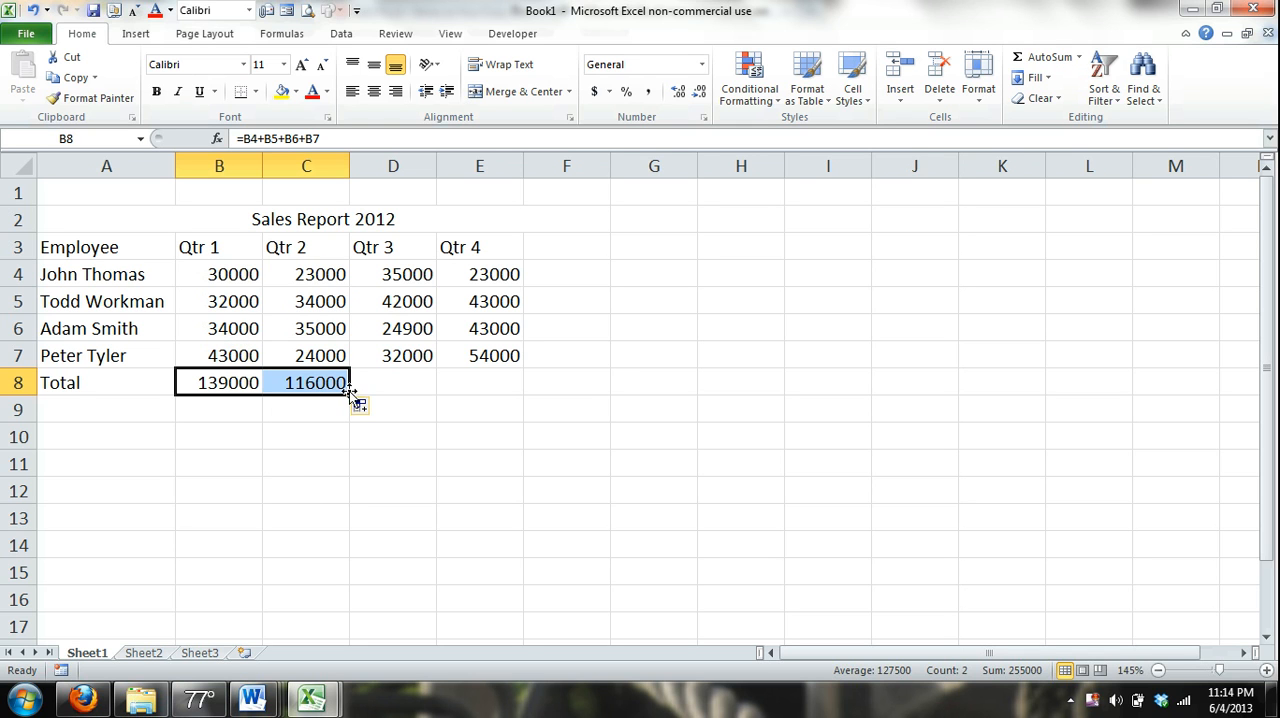
mouse_move(239, 281)
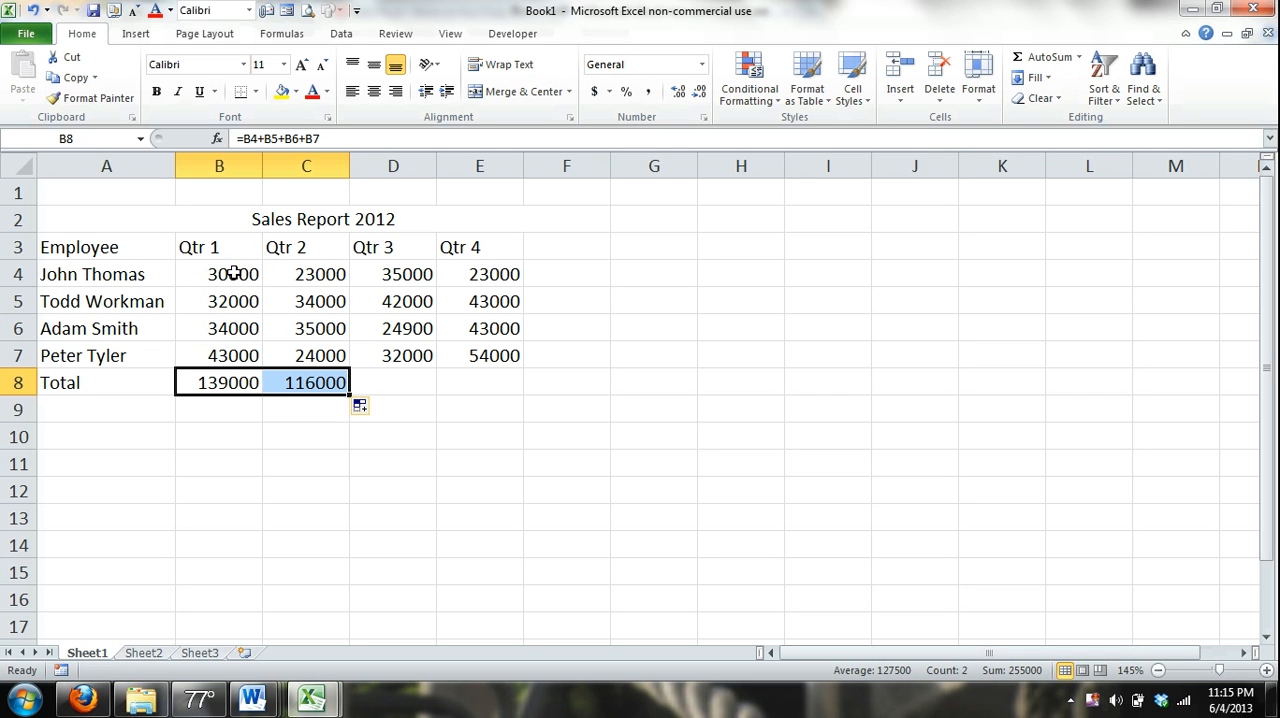
mouse_move(337, 336)
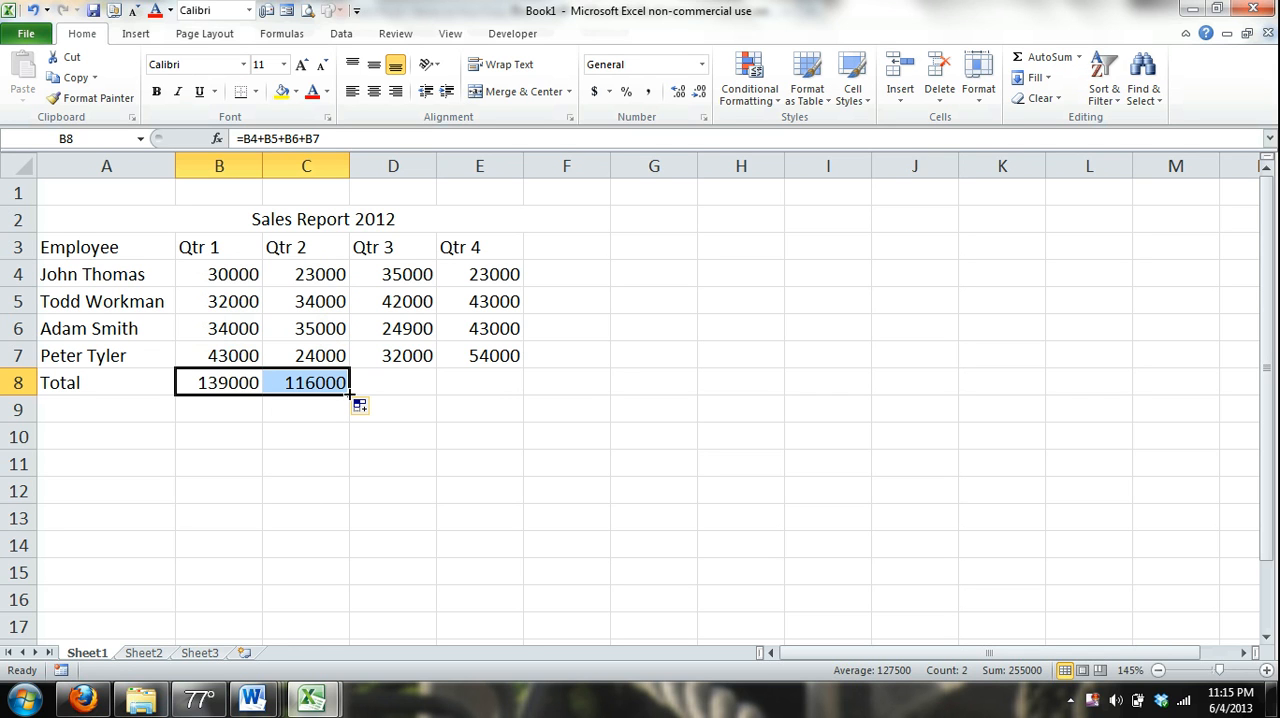
mouse_move(285, 271)
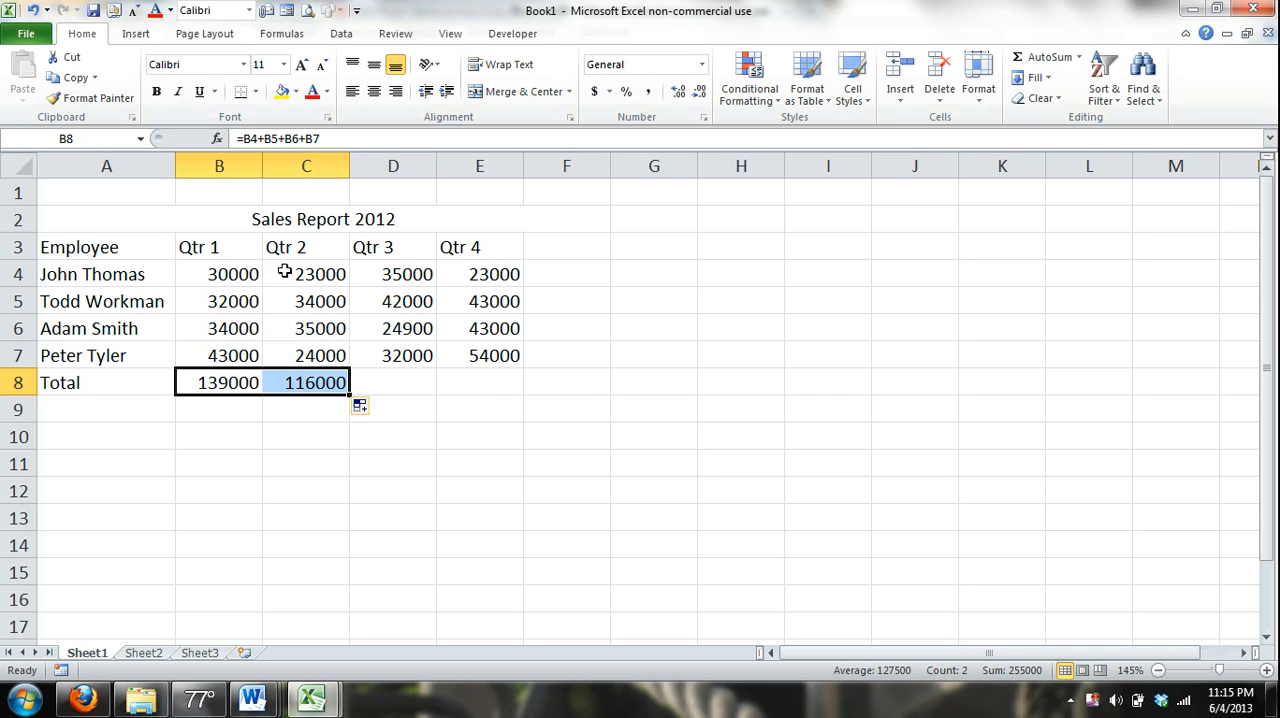
mouse_move(316, 270)
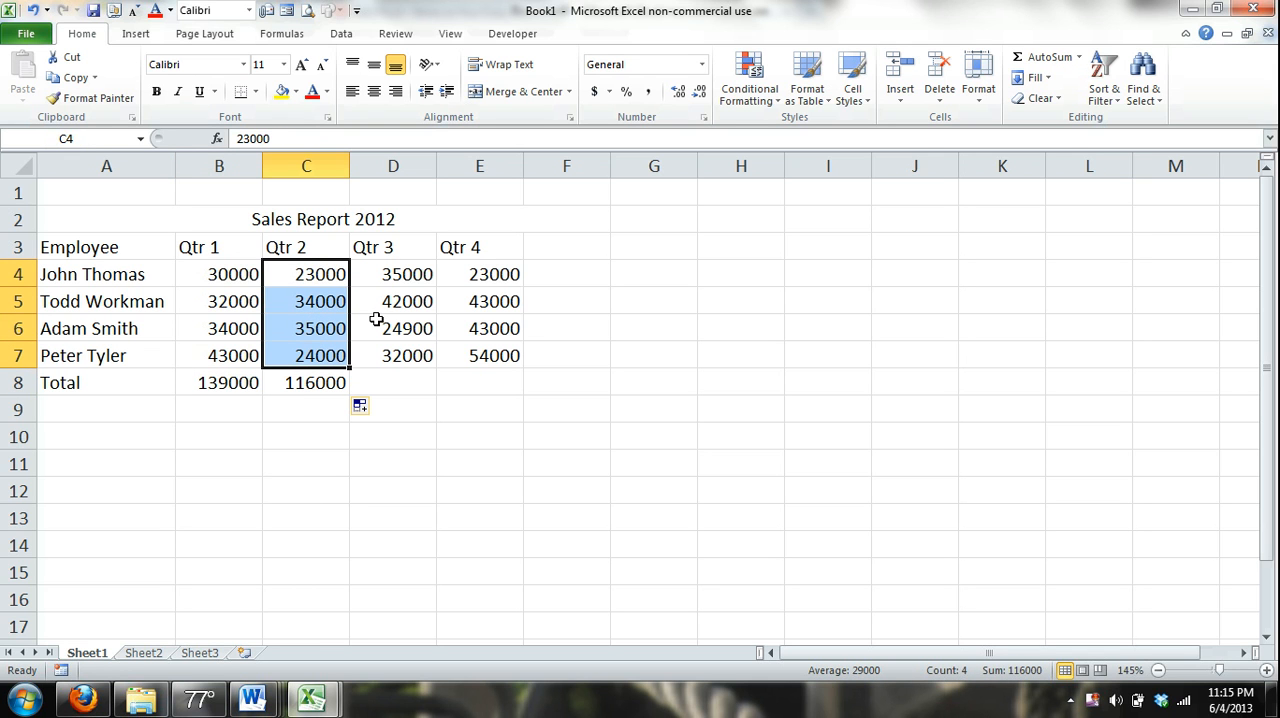
left_click(306, 409)
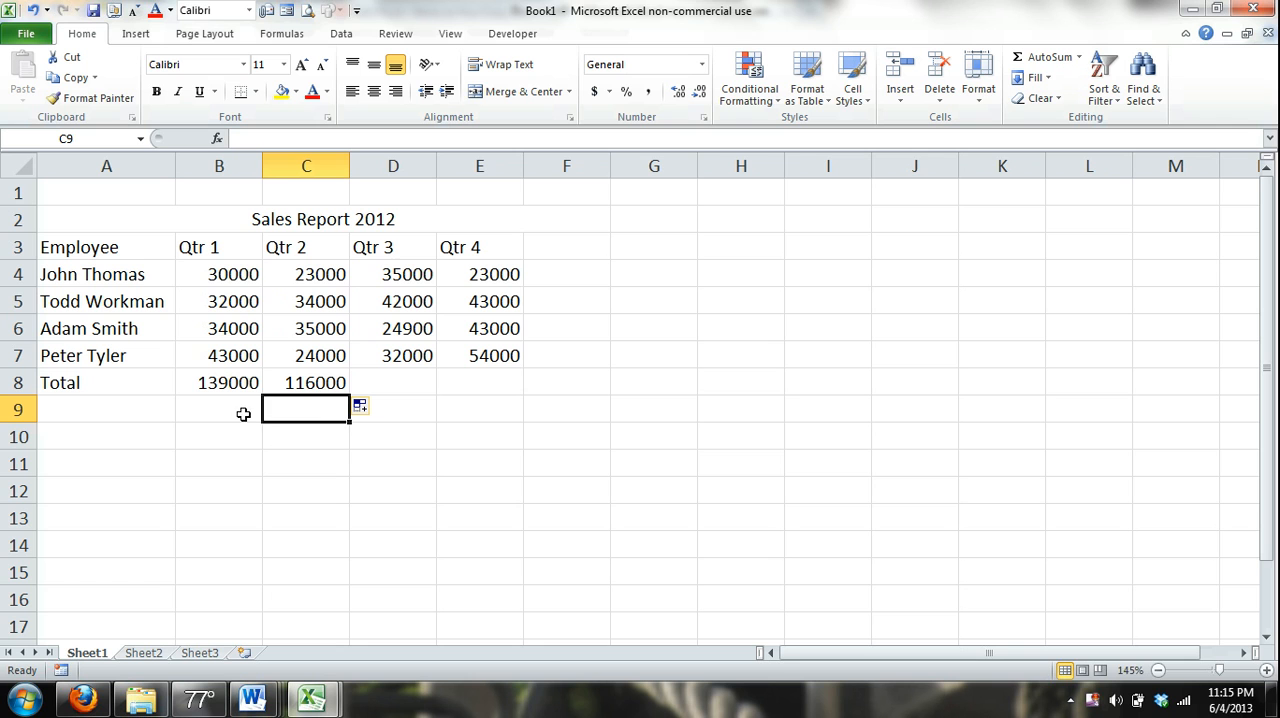
mouse_move(358, 448)
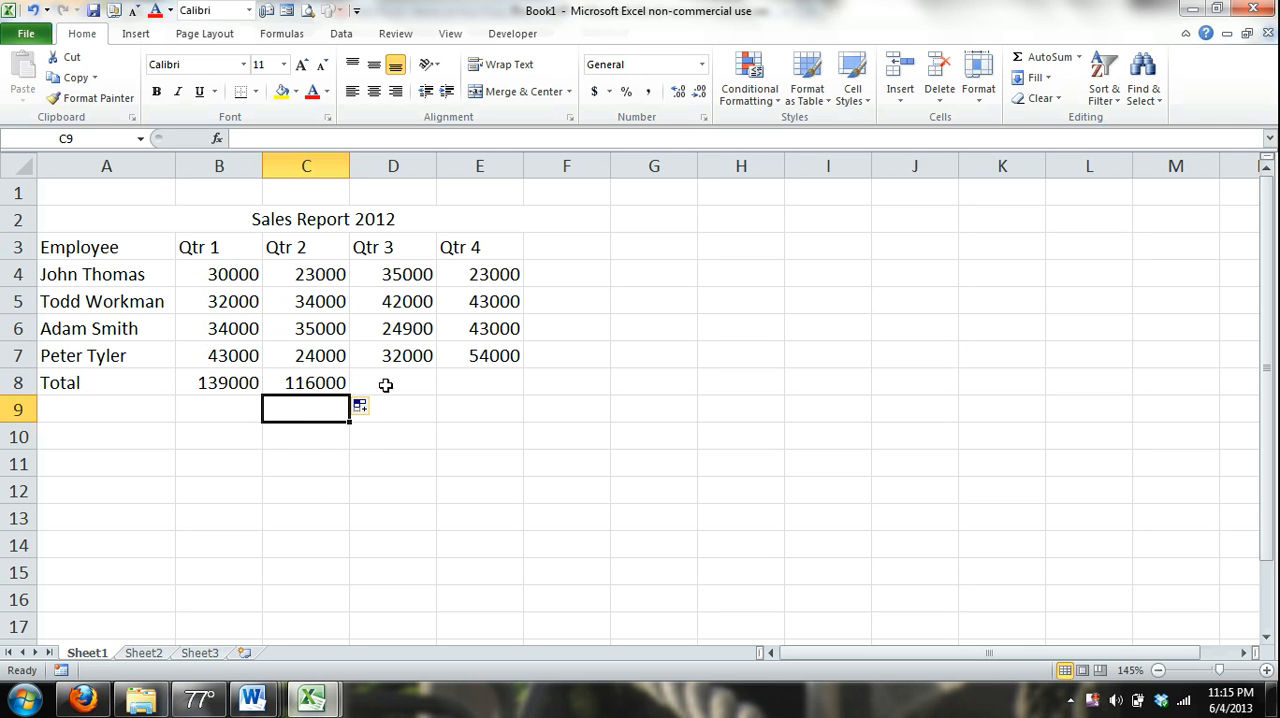
left_click(393, 382)
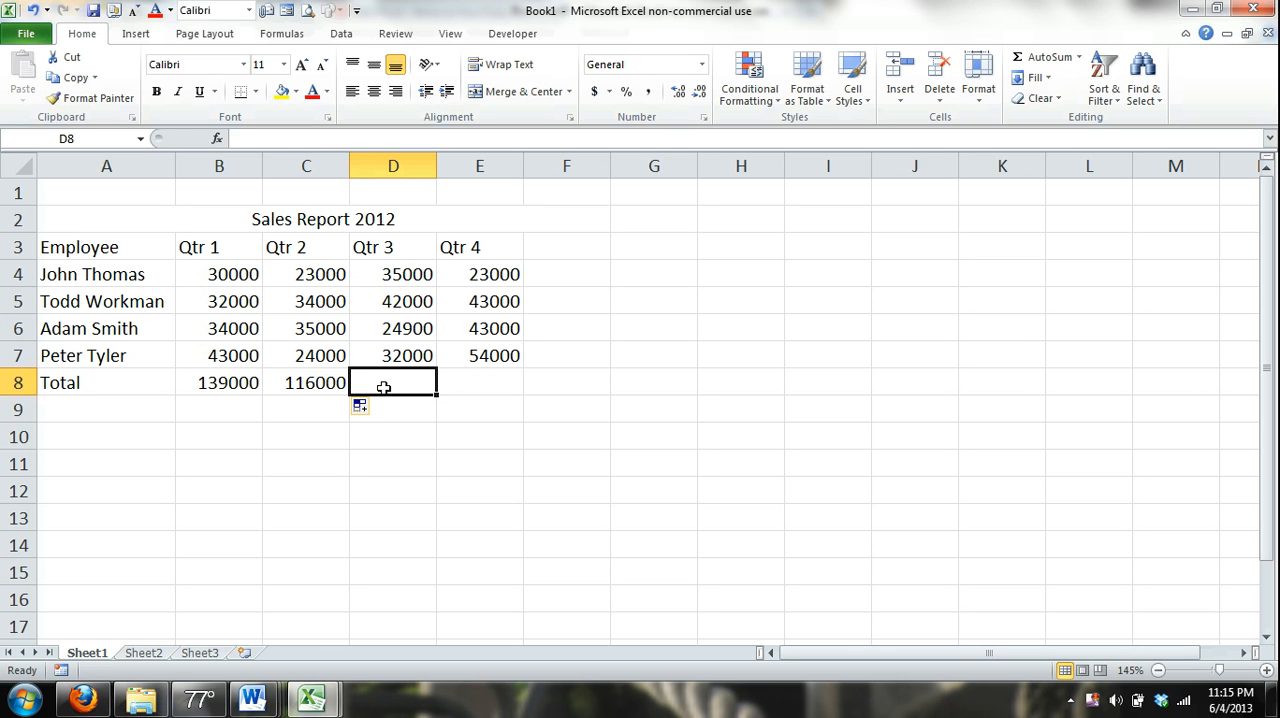
Enter =SUM(D4:D7) in D8 so the Qtr 3 total shows 133900.
type("=")
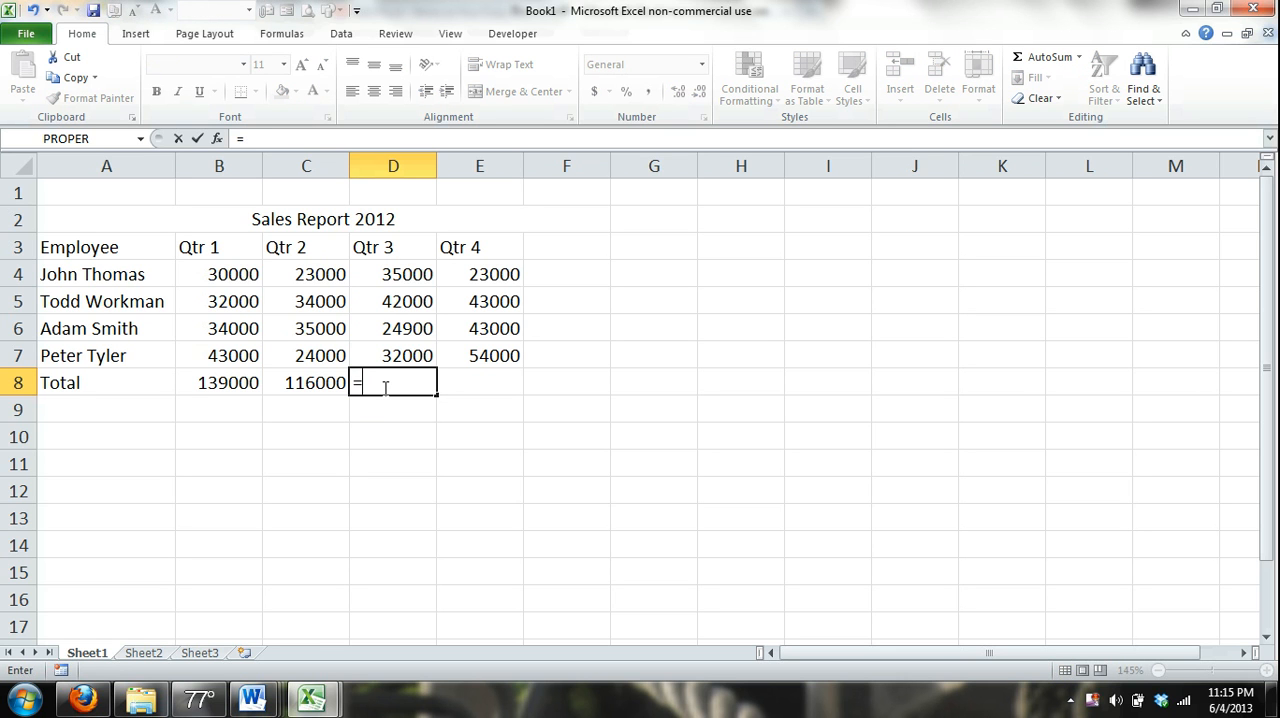
type("sum")
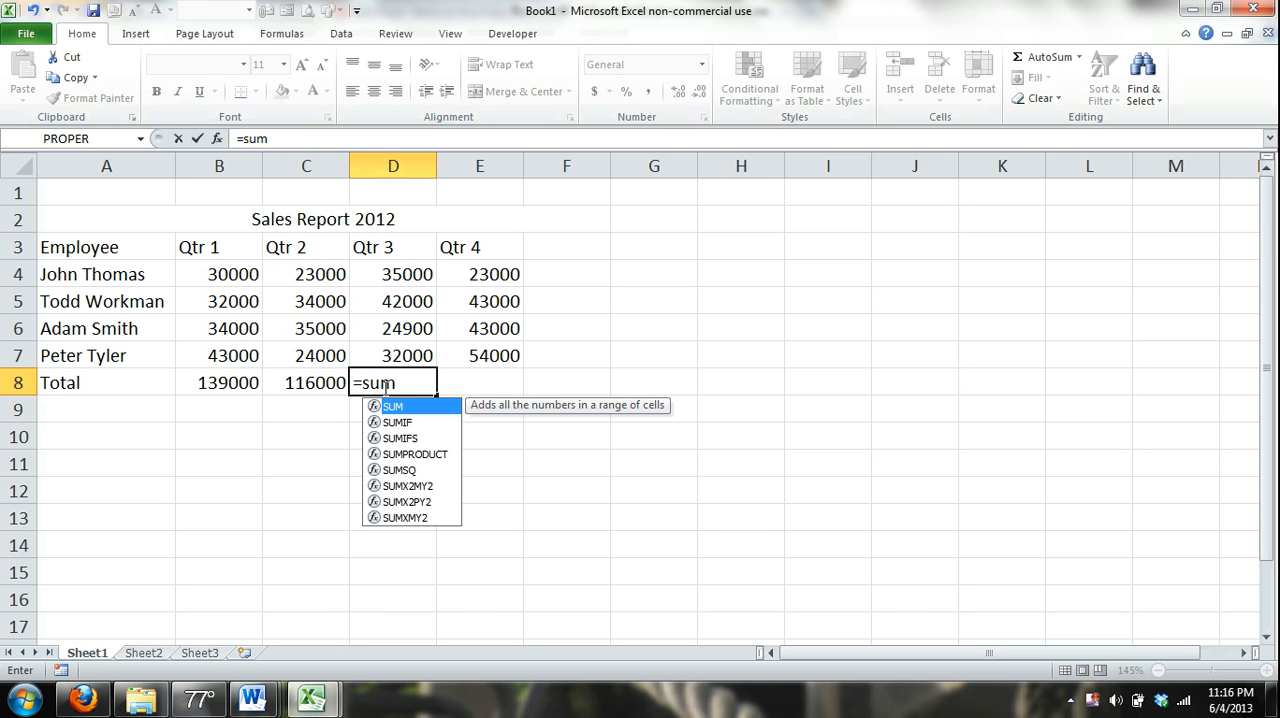
type("(")
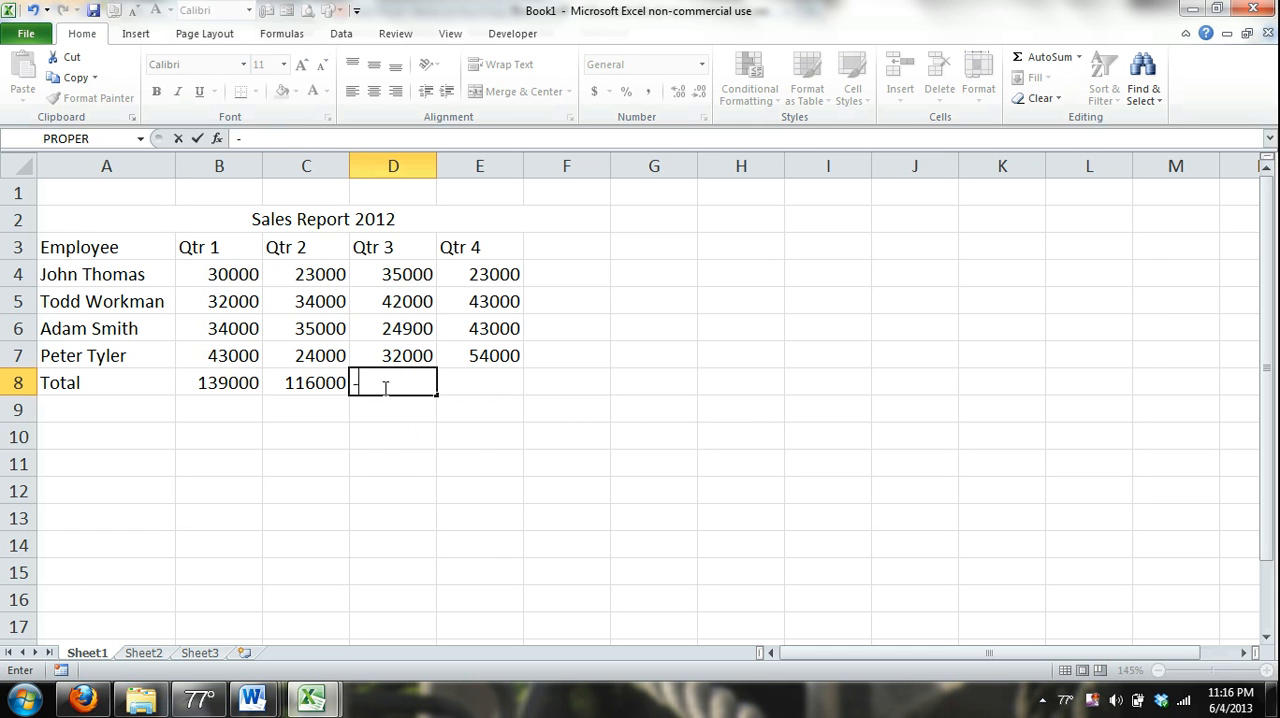
type("=sum")
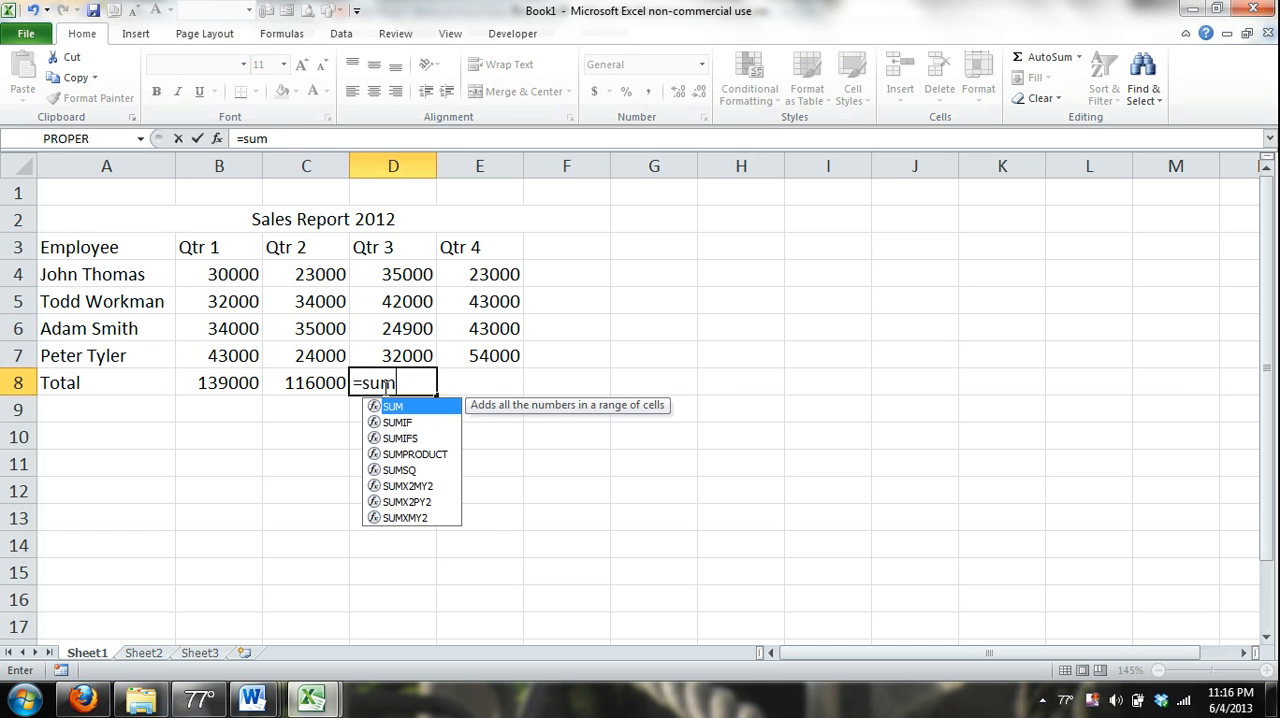
type("(")
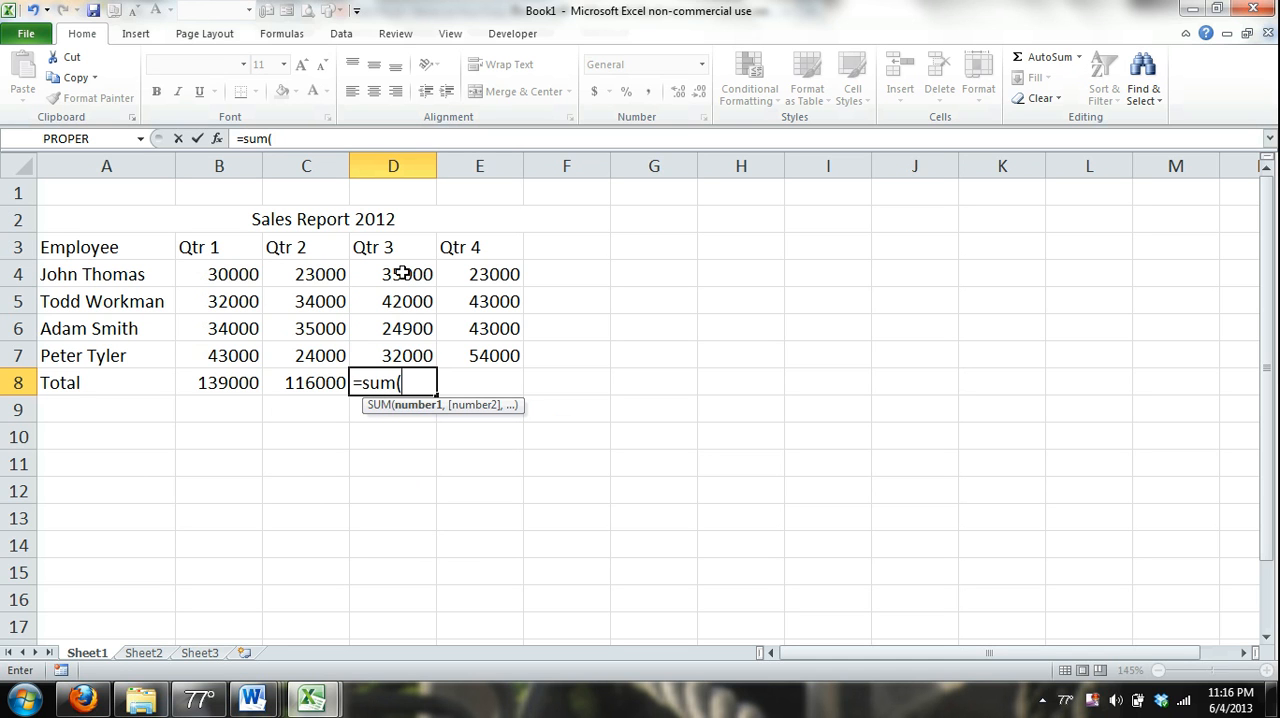
left_click_drag(393, 274, 393, 355)
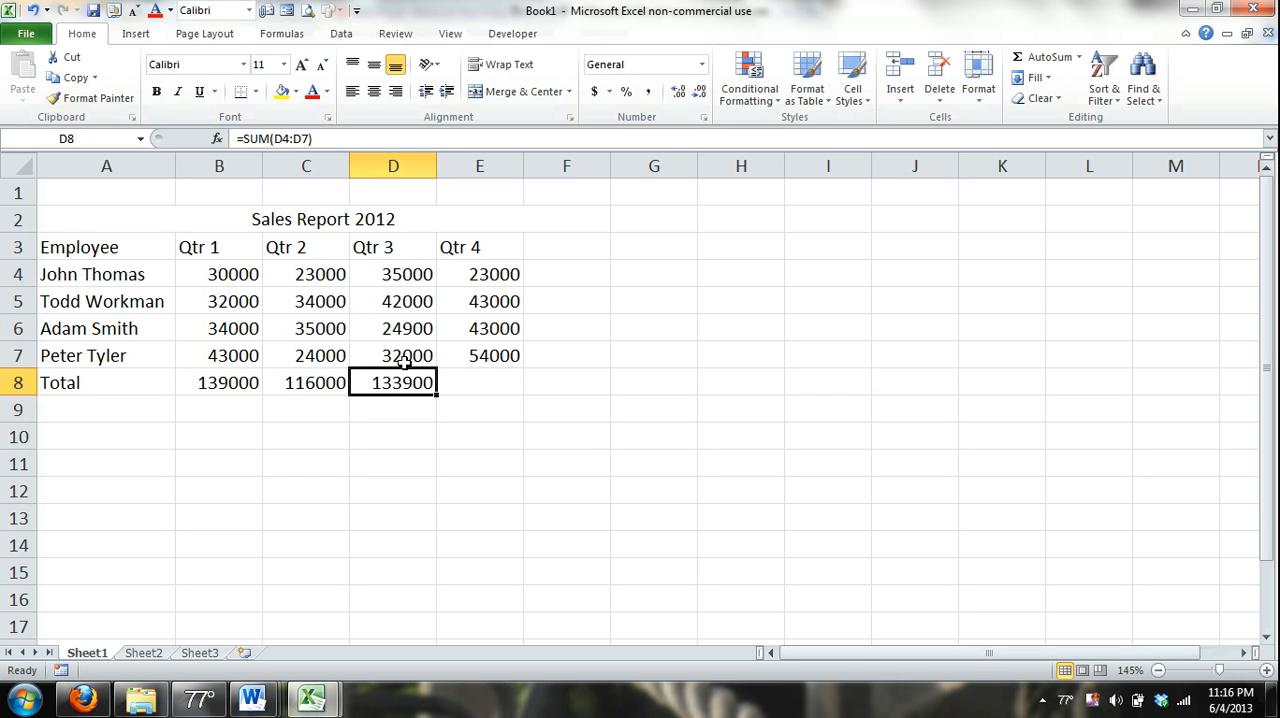
mouse_move(436, 396)
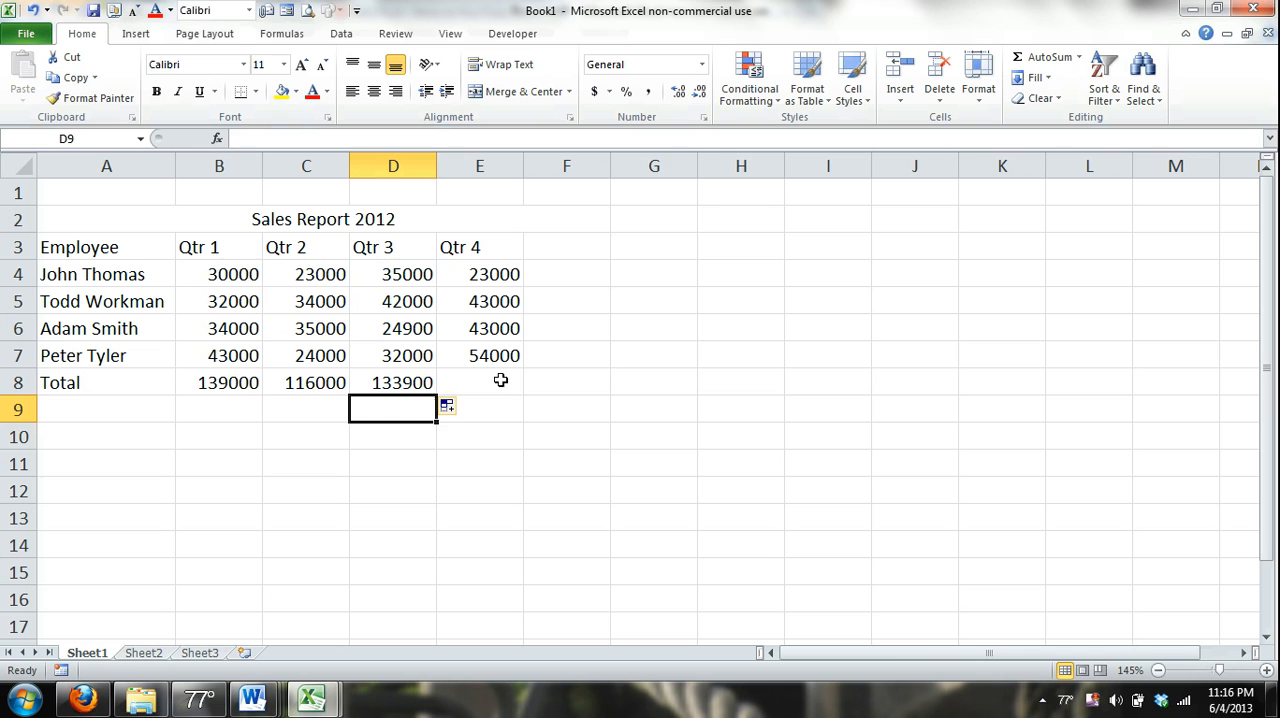
left_click(479, 382)
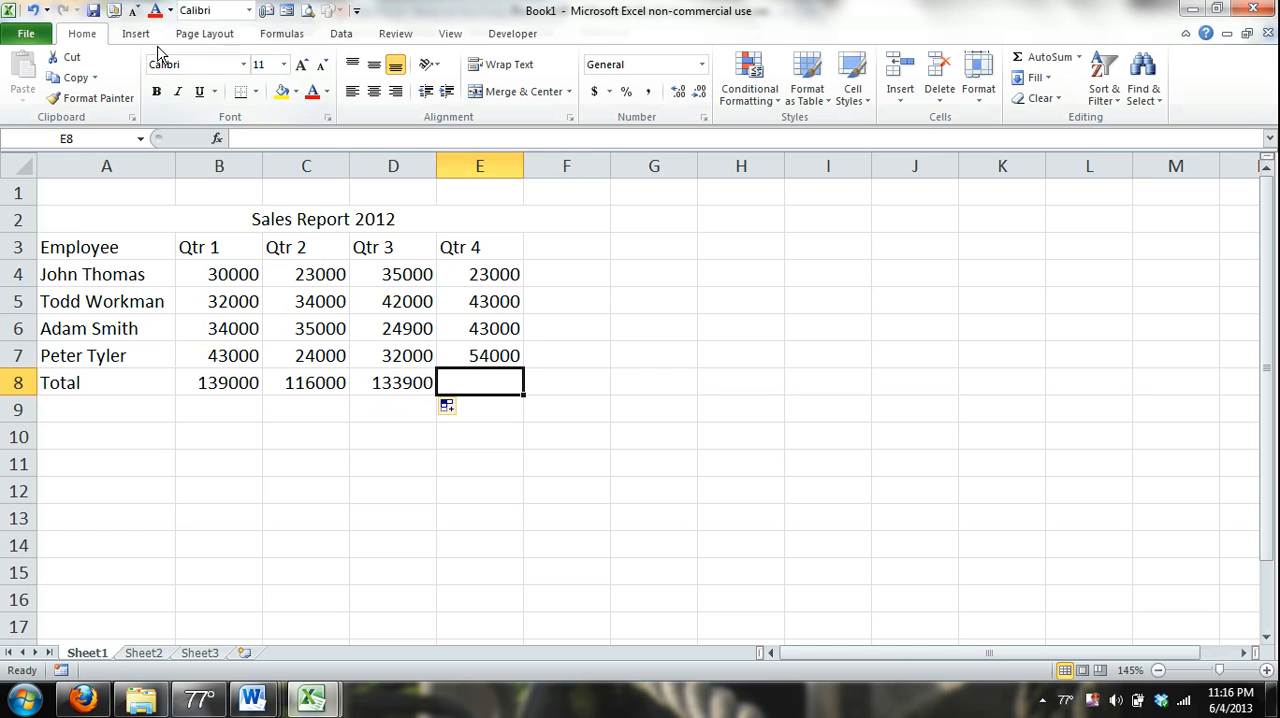
left_click(281, 33)
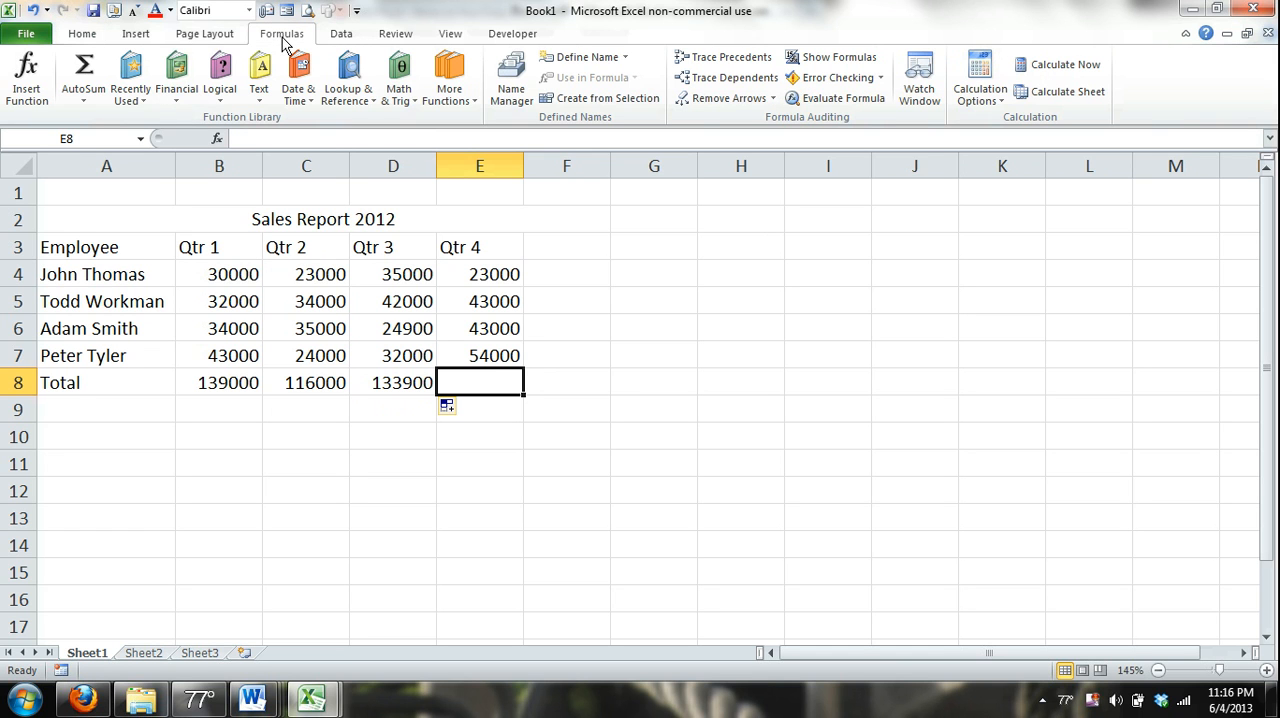
mouse_move(85, 118)
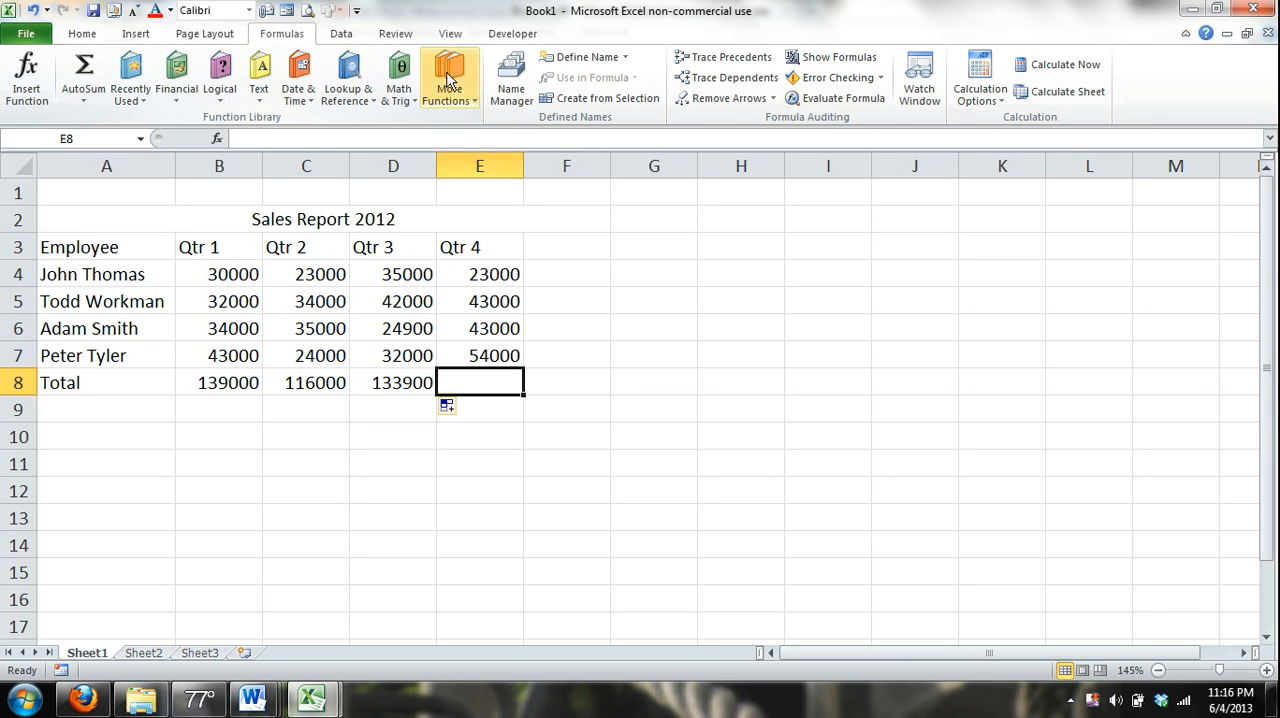
left_click(83, 75)
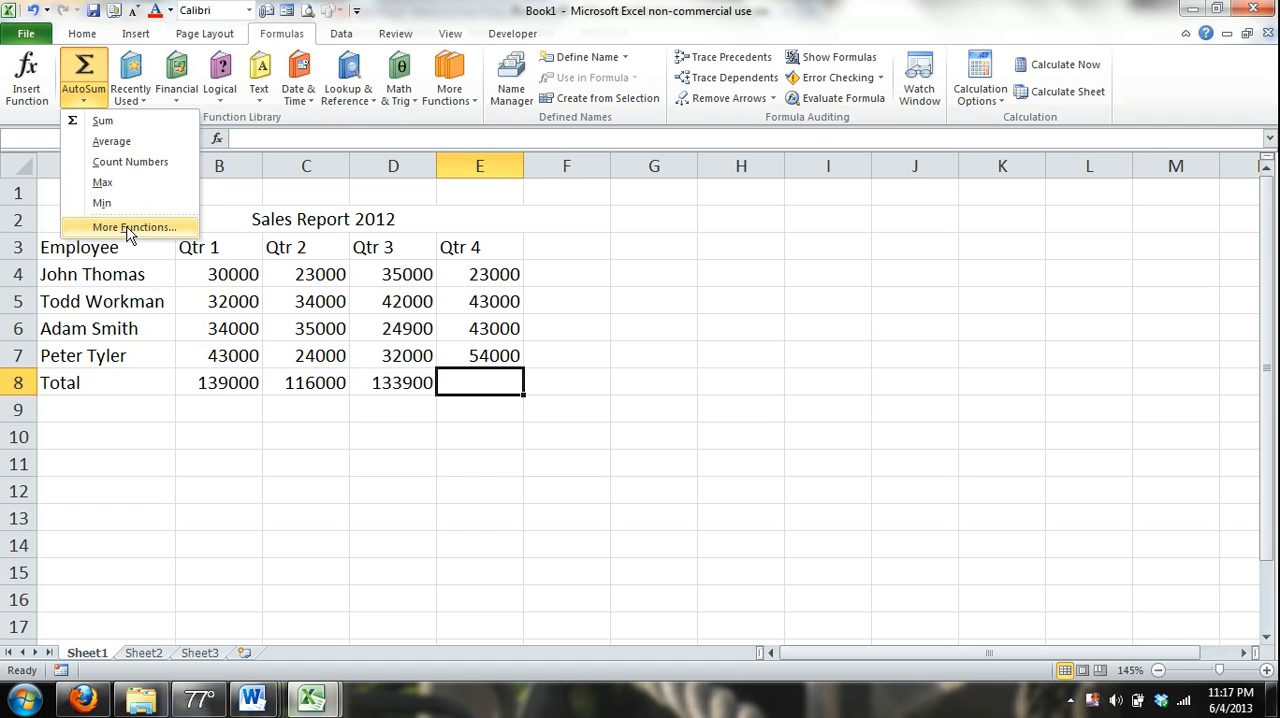
left_click(134, 226)
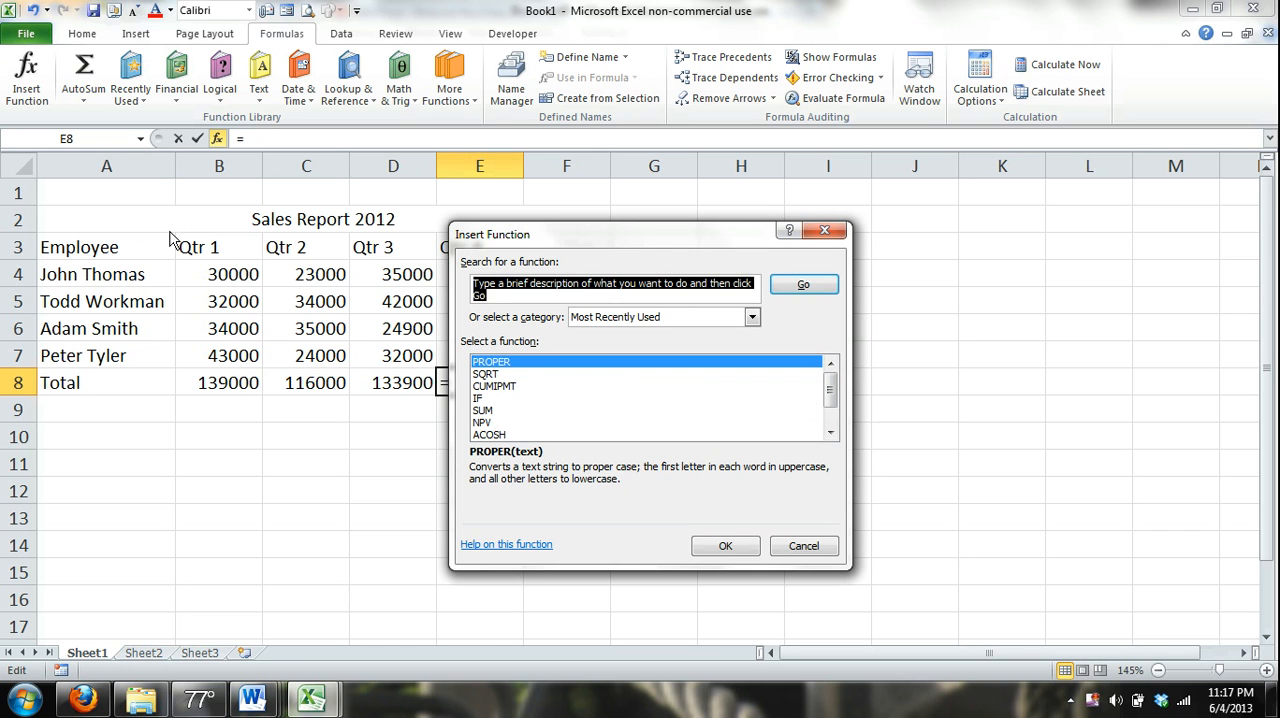
mouse_move(90, 152)
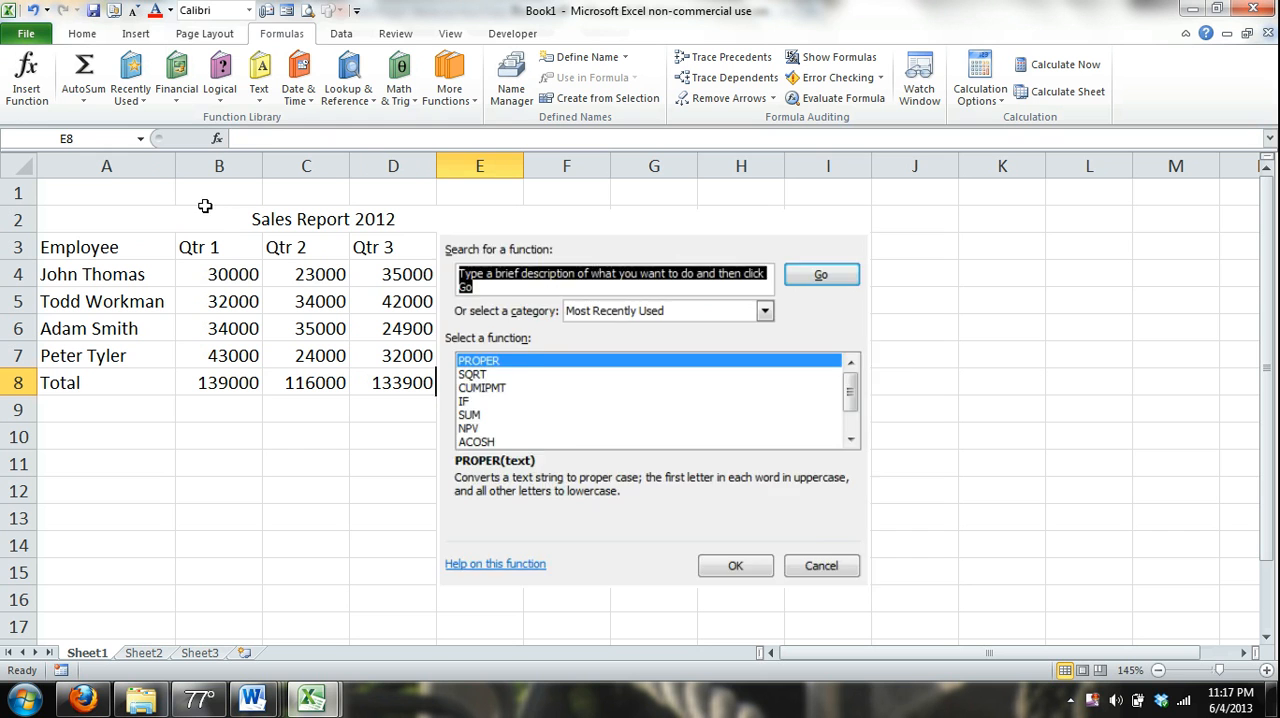
left_click(83, 75)
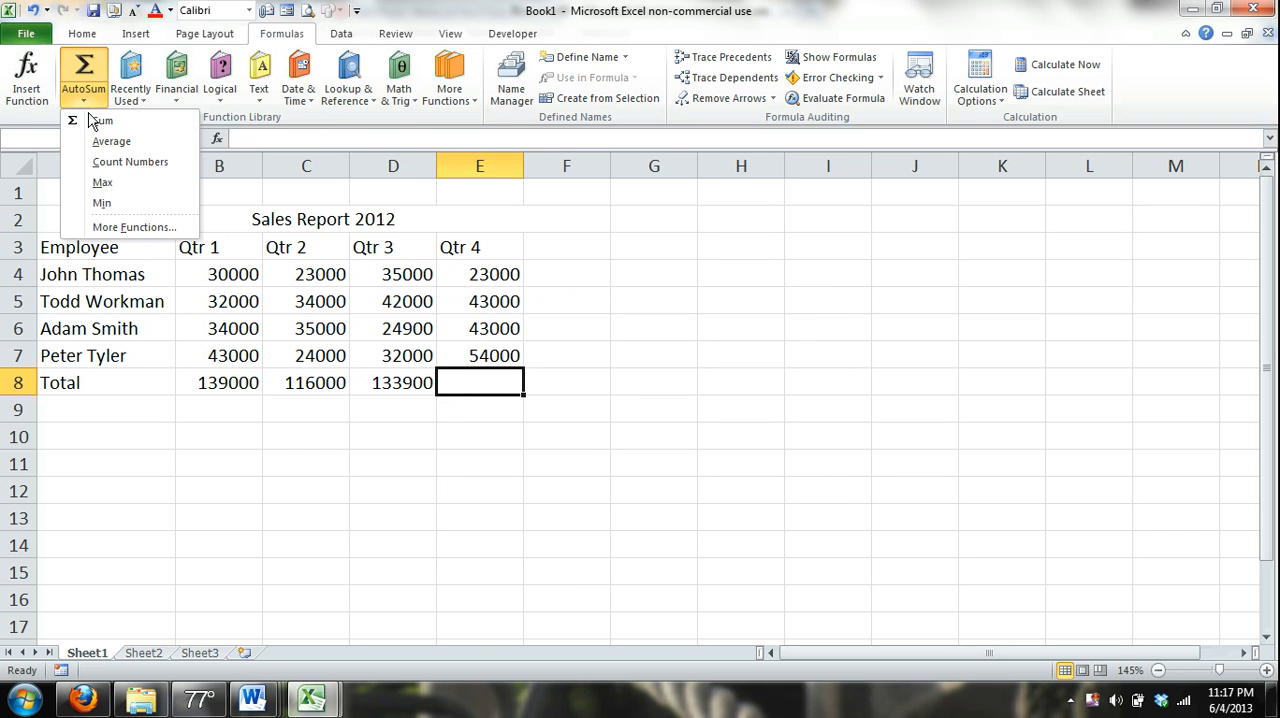
left_click(134, 227)
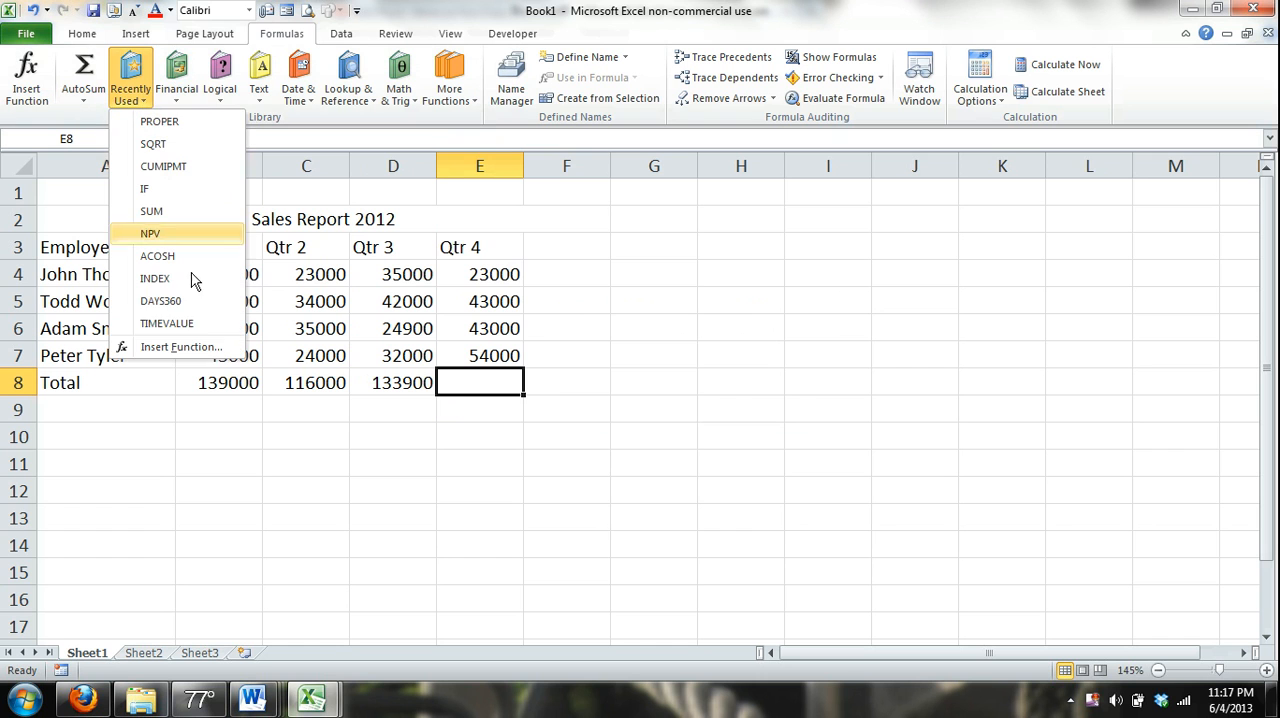
left_click(181, 346)
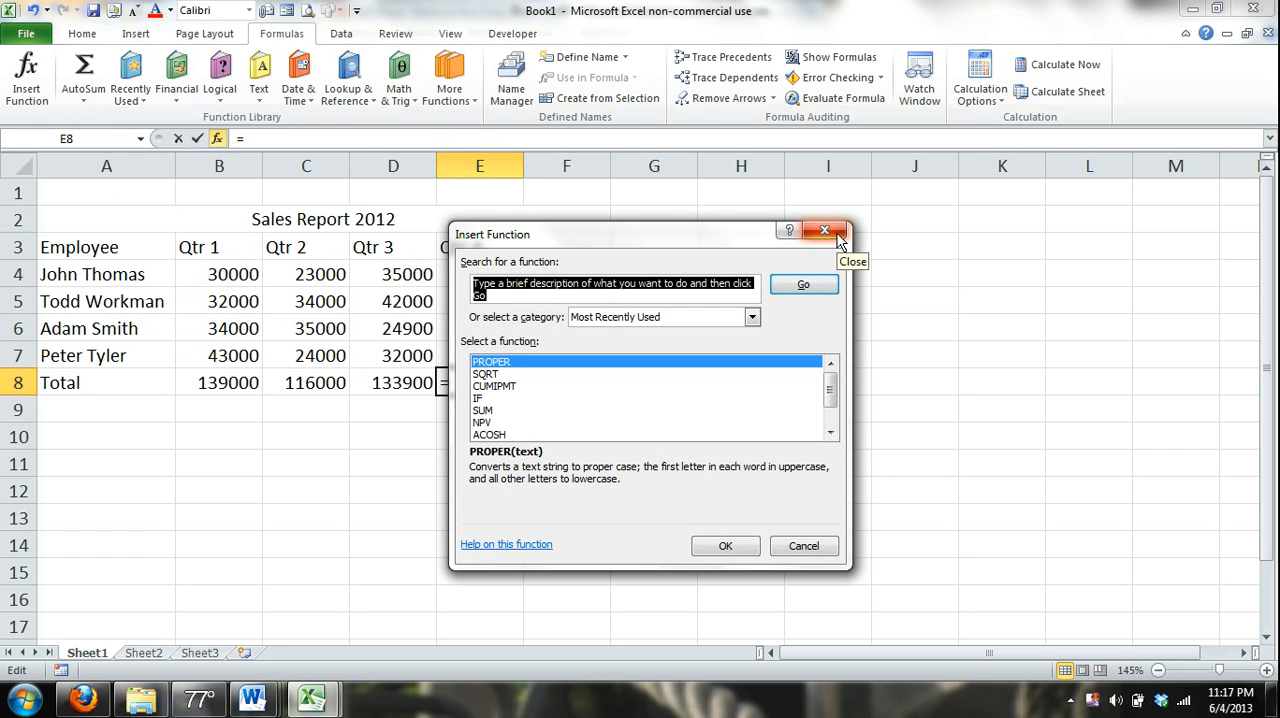
left_click(824, 231)
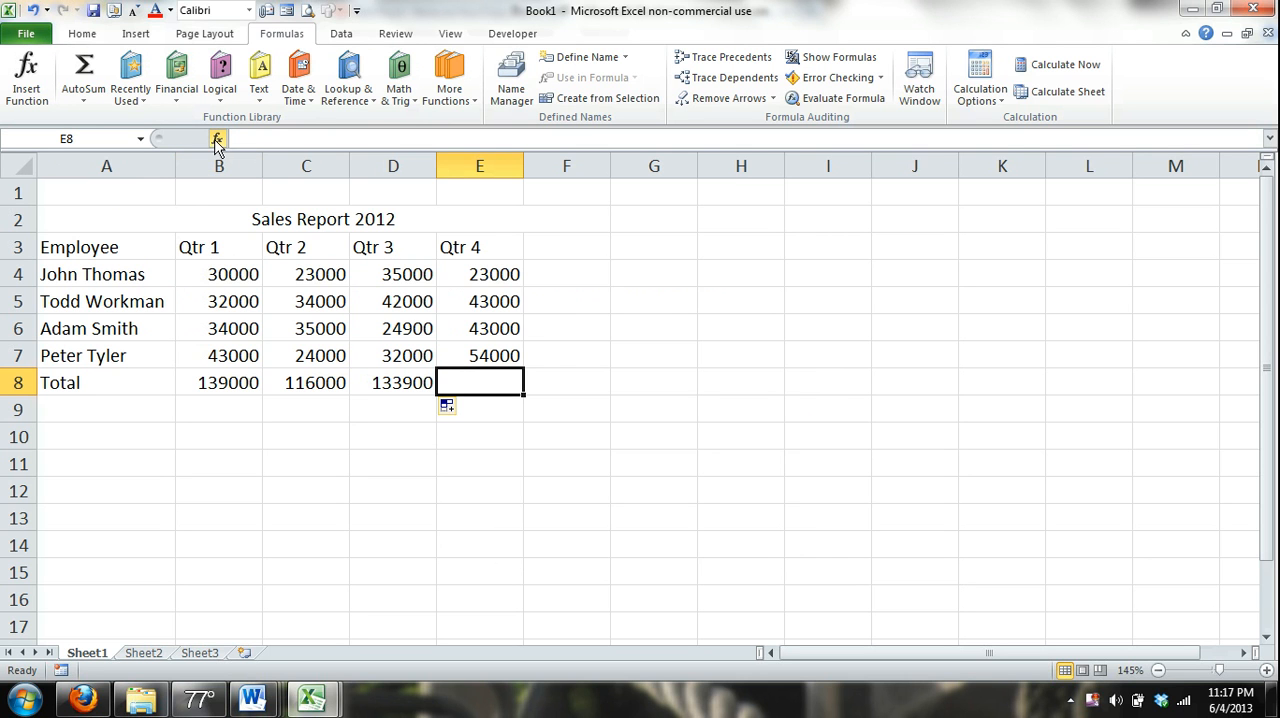
Search Insert Function for functions that 'add numbers together' for cell E8.
left_click(217, 138)
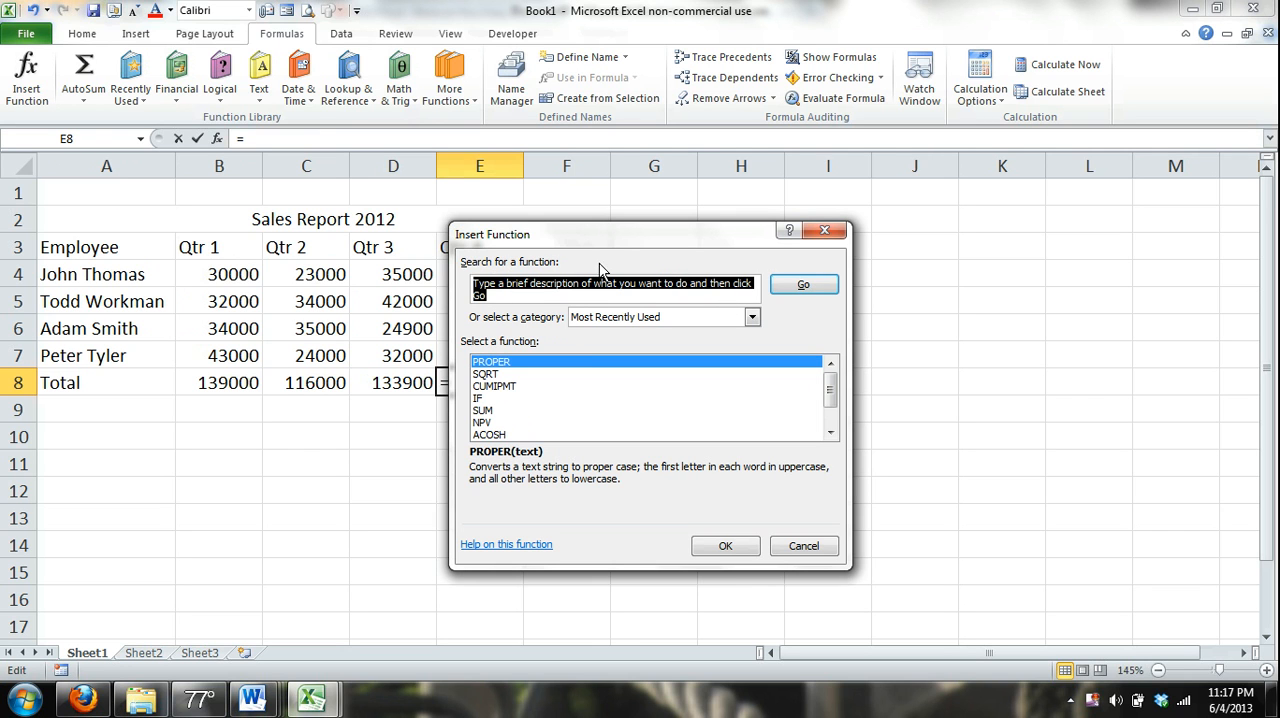
mouse_move(535, 320)
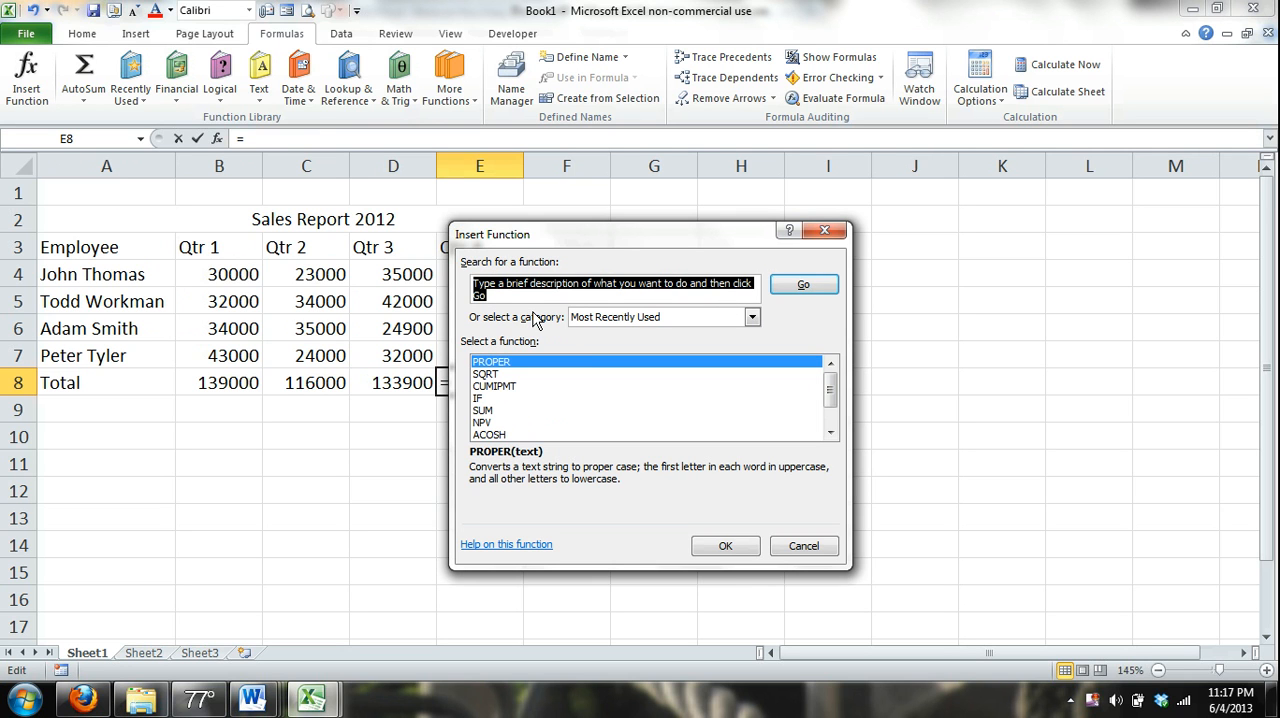
type("a")
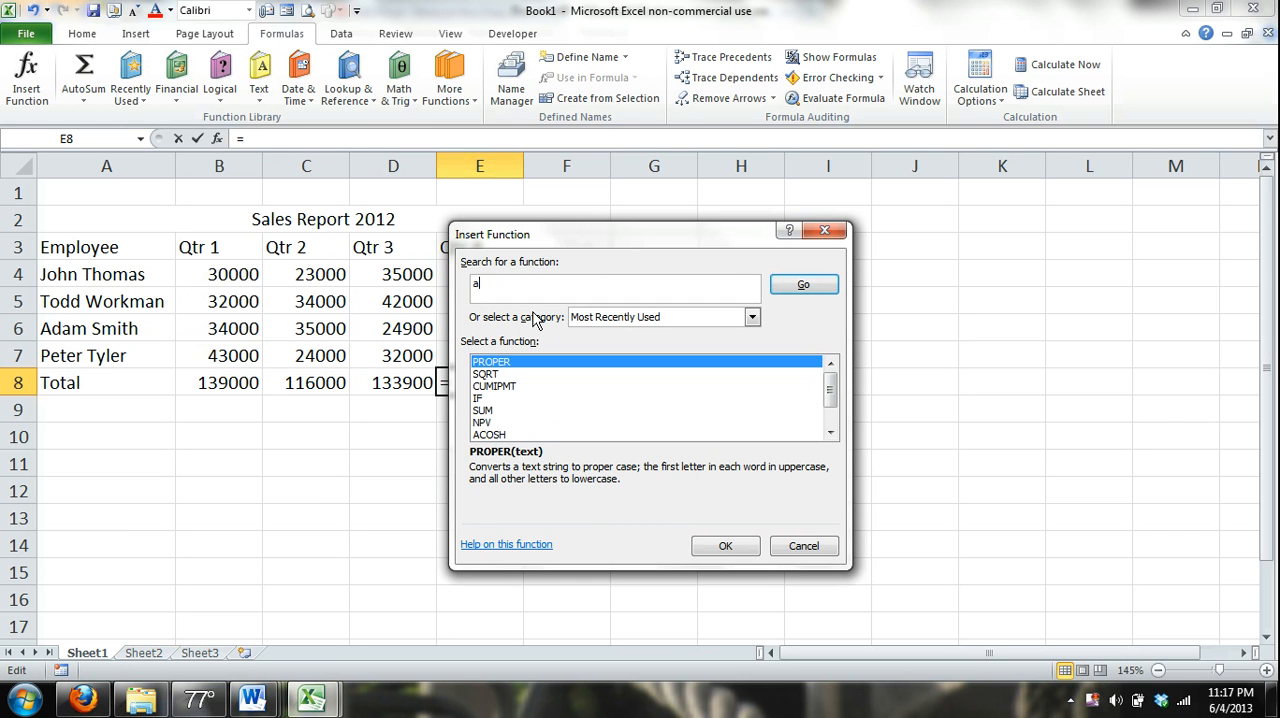
type("dd numbers together")
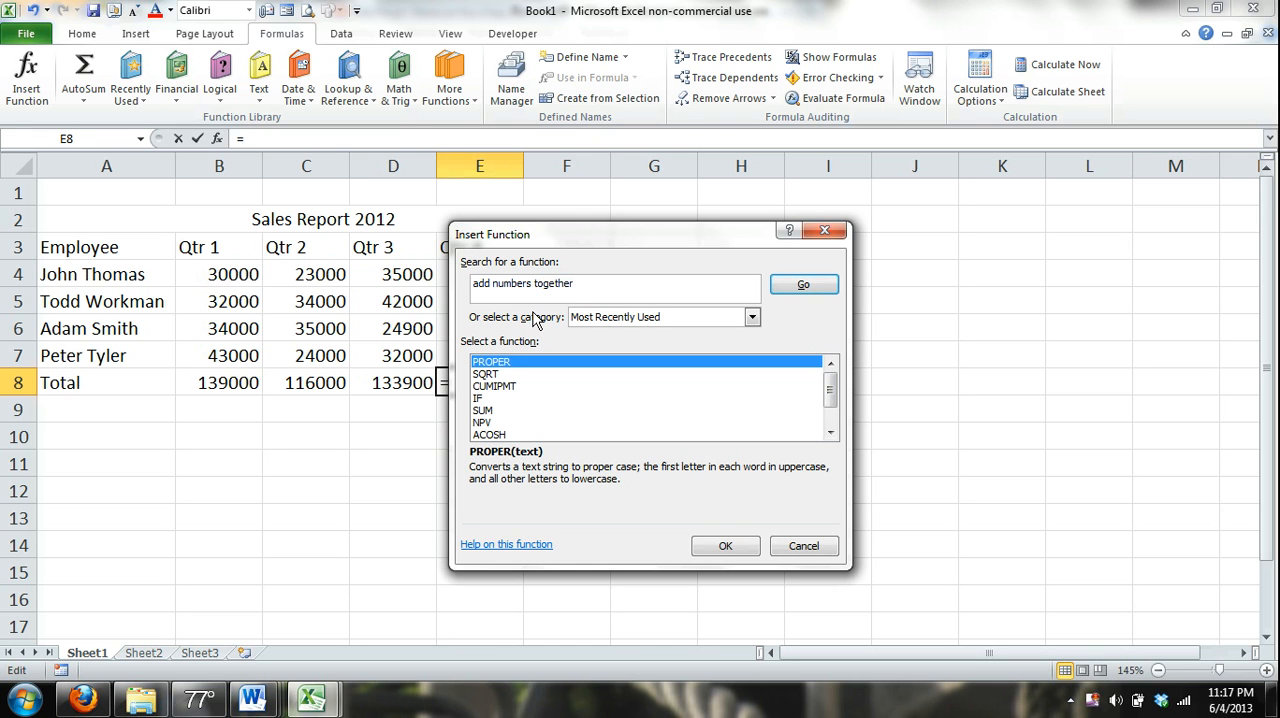
left_click(803, 284)
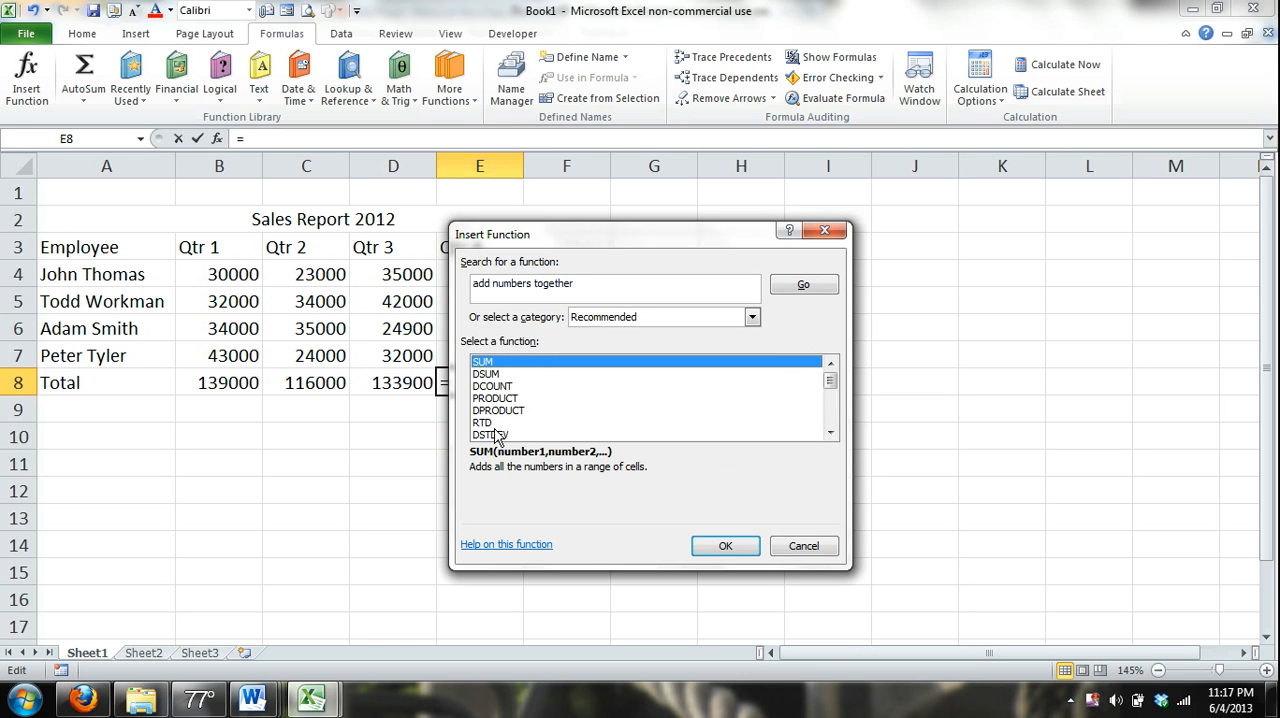
Choose SUM with Number1 as E4:E7 so E8 shows the Qtr 4 total 163000.
left_click(830, 434)
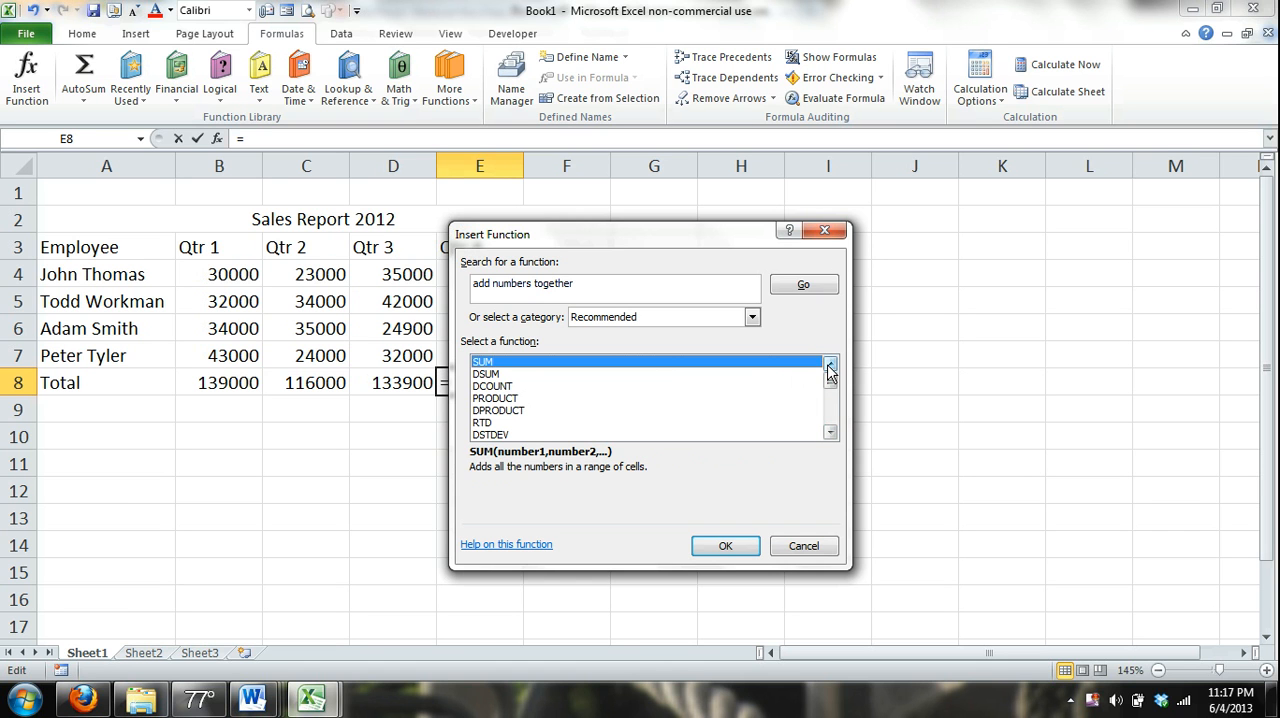
left_click(725, 545)
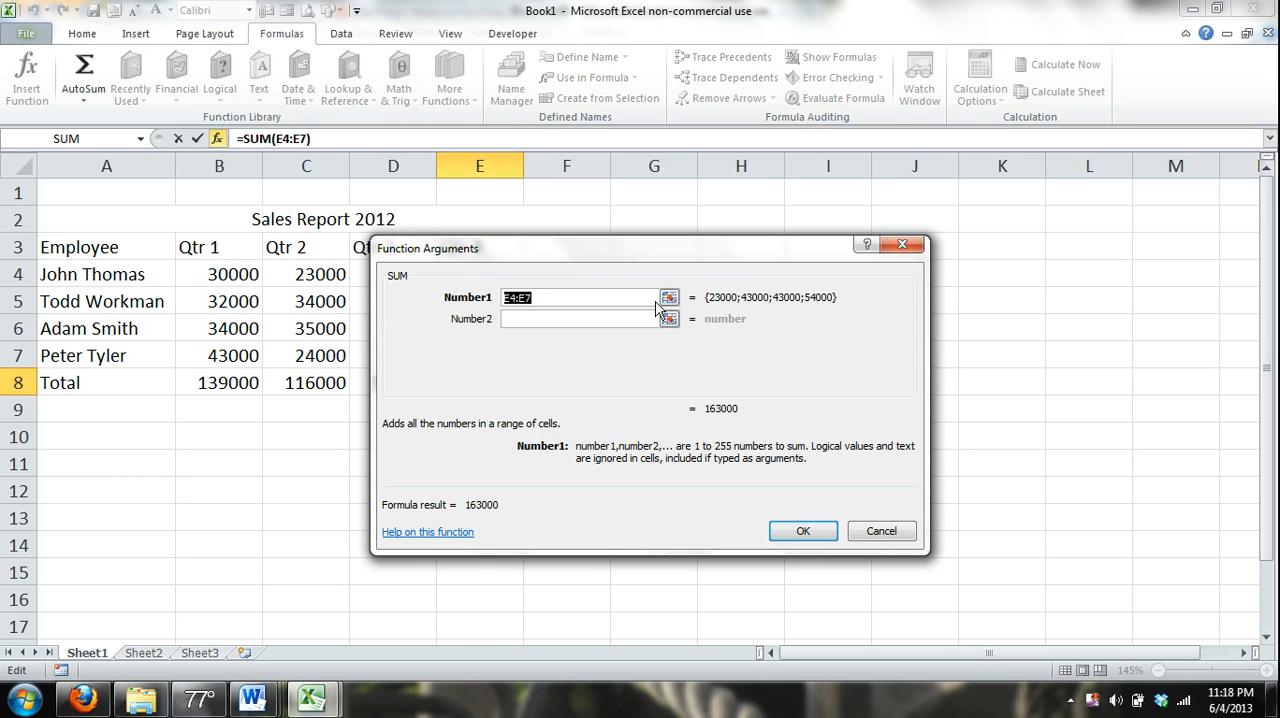
mouse_move(727, 346)
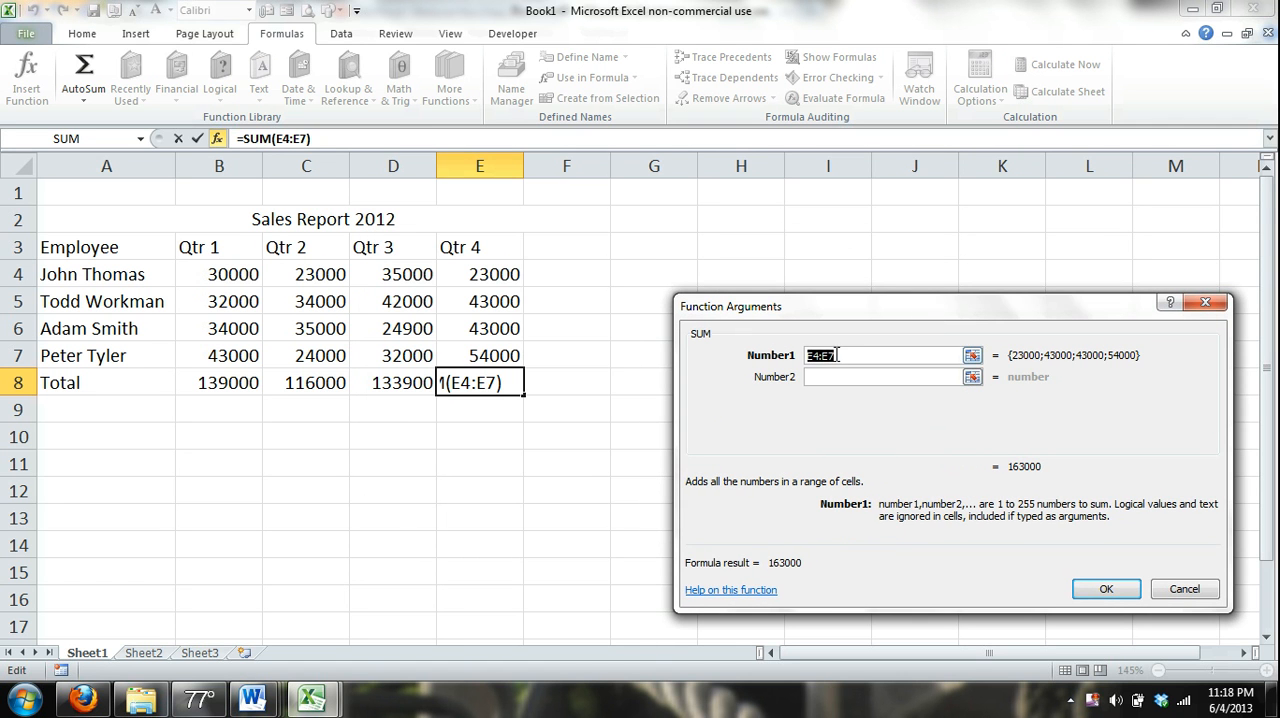
left_click(848, 355)
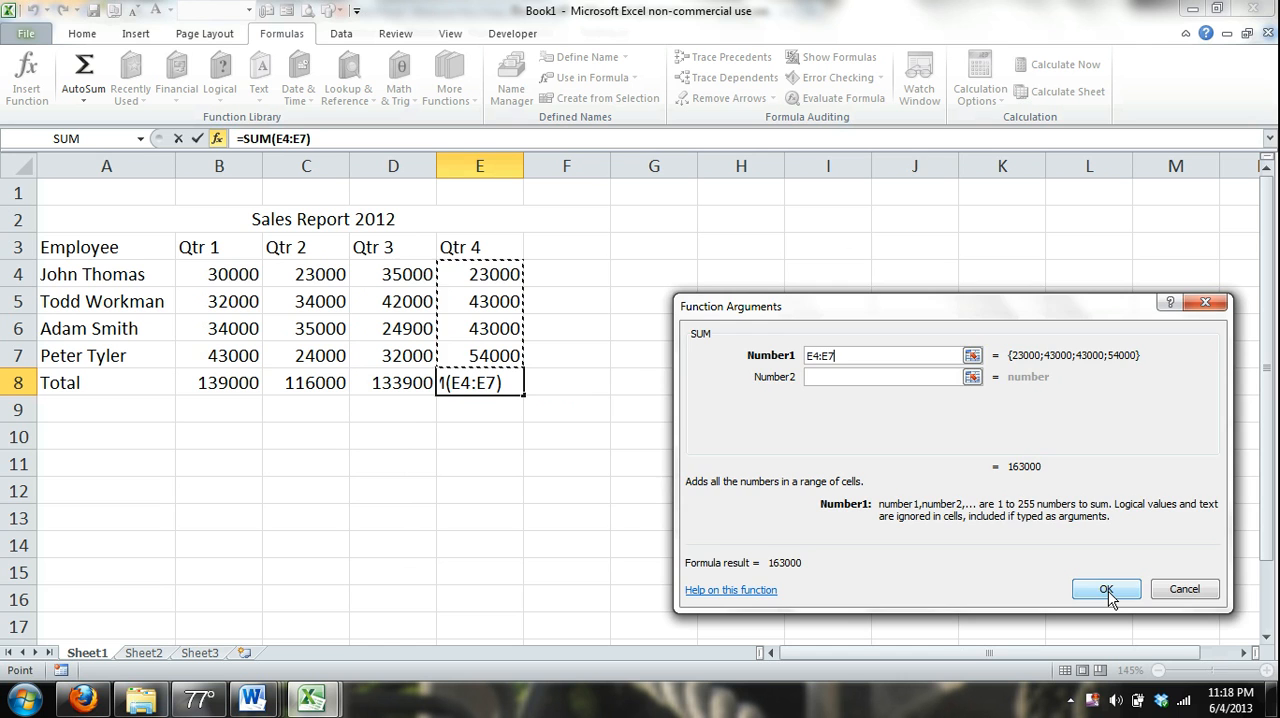
left_click(1106, 589)
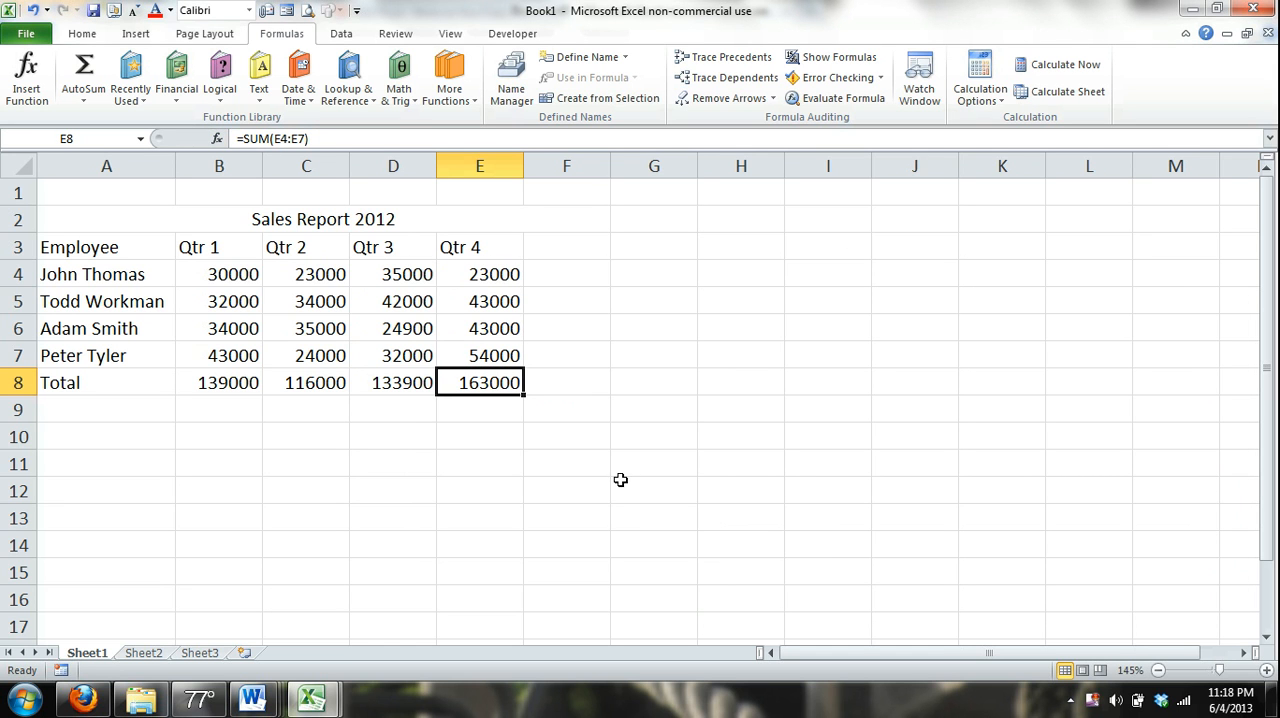
mouse_move(371, 422)
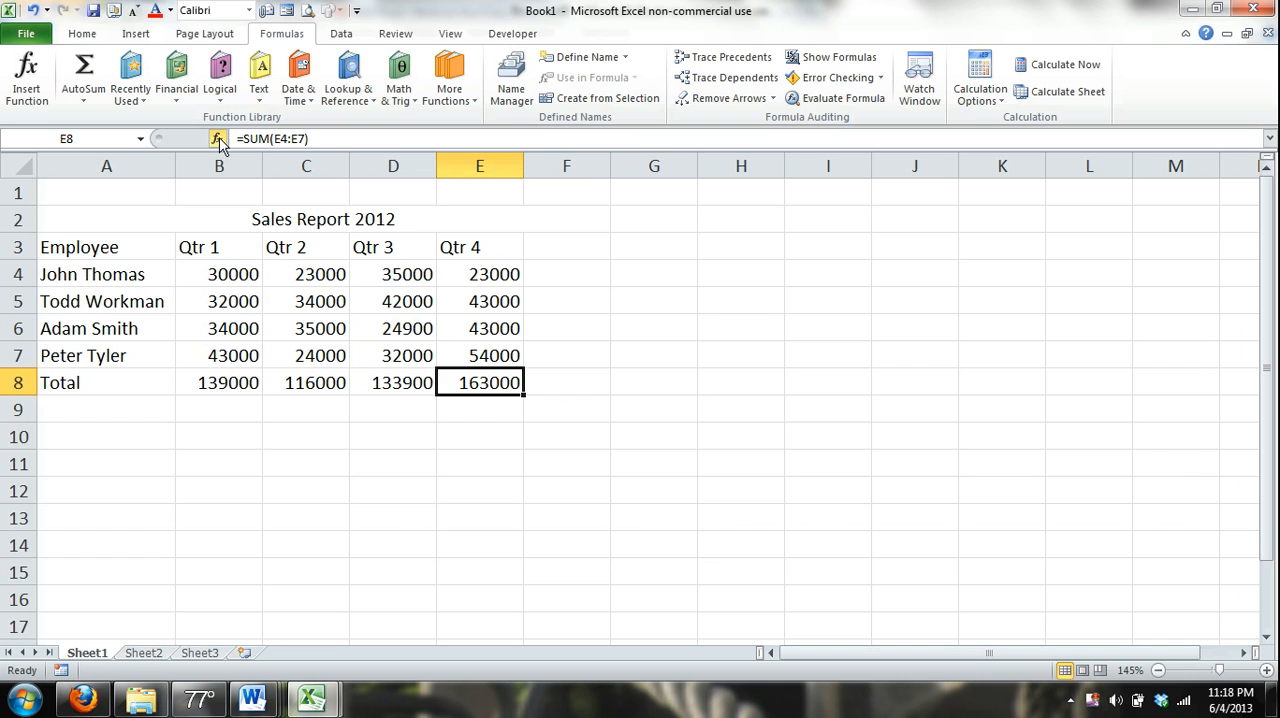
Search Insert Function for 'square root' so SQRT is suggested for E8.
left_click(218, 138)
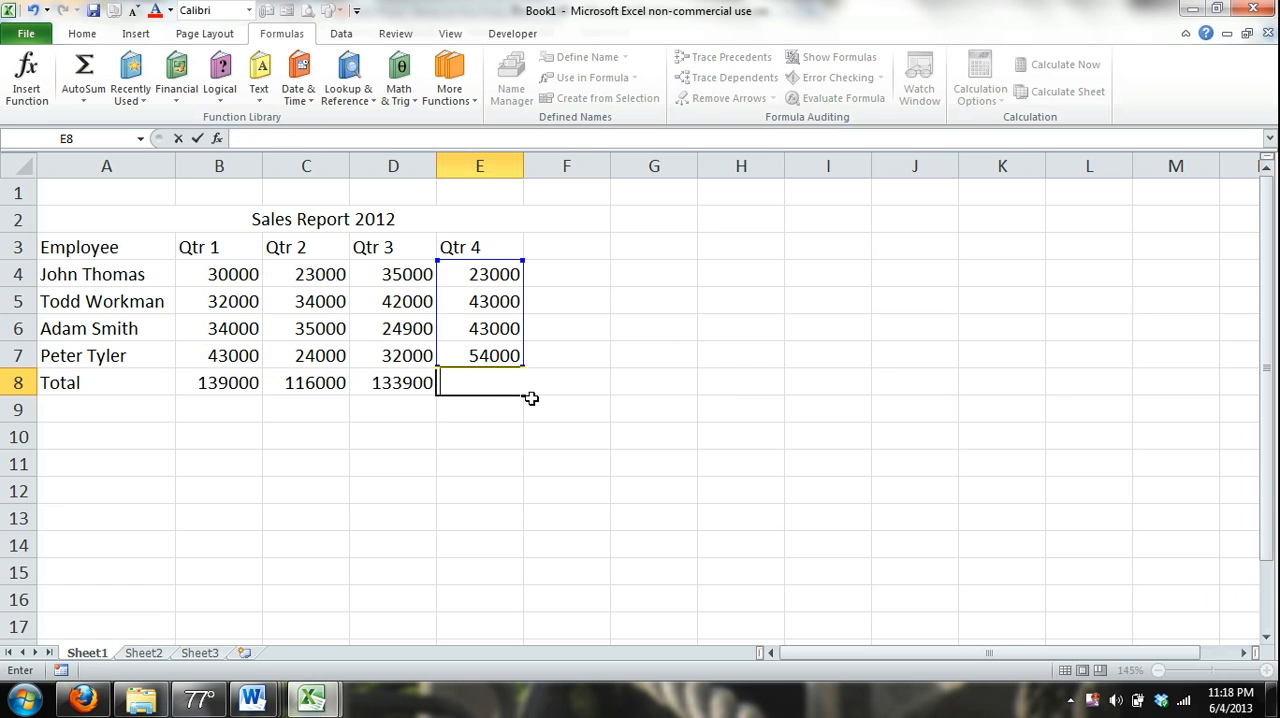
left_click(479, 490)
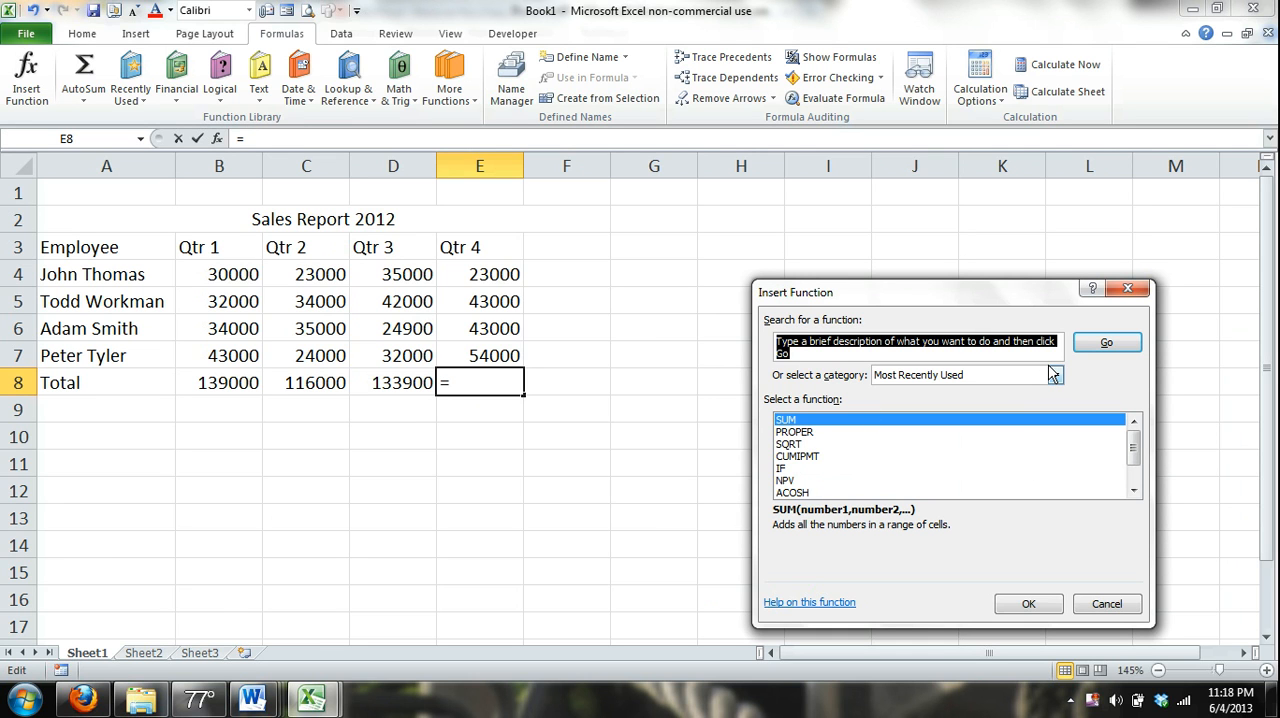
type("square root")
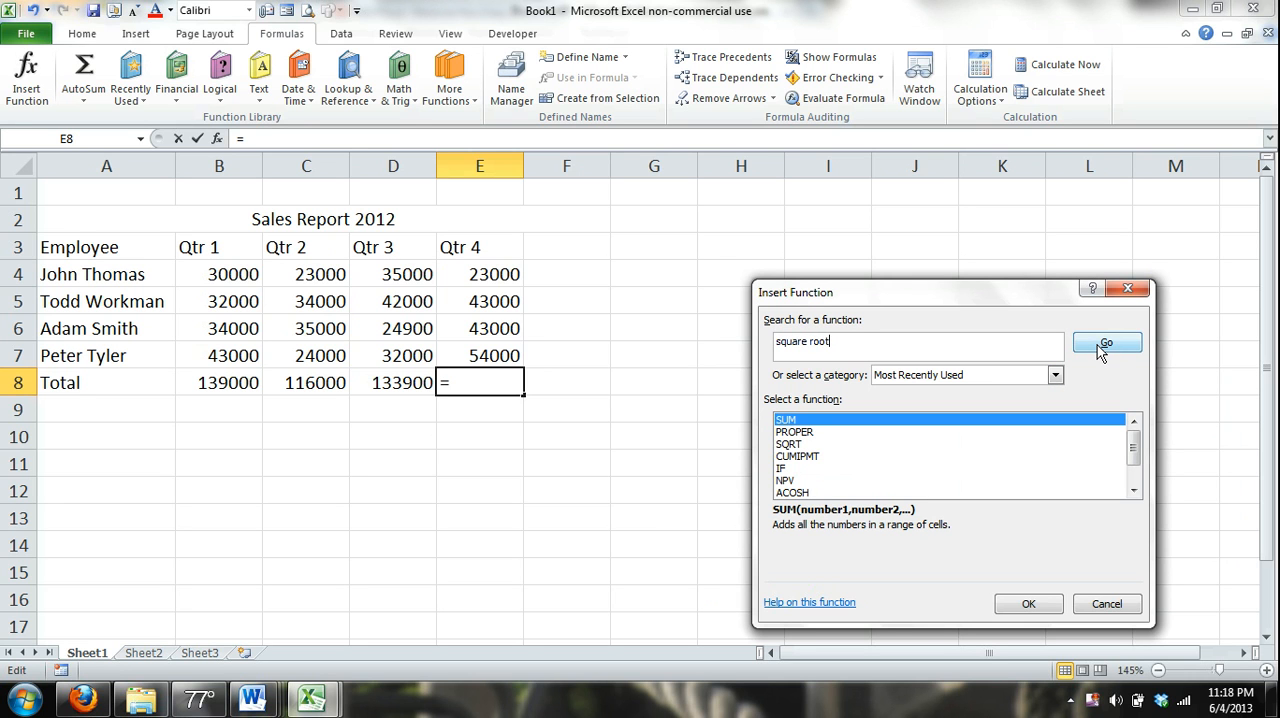
left_click(1106, 342)
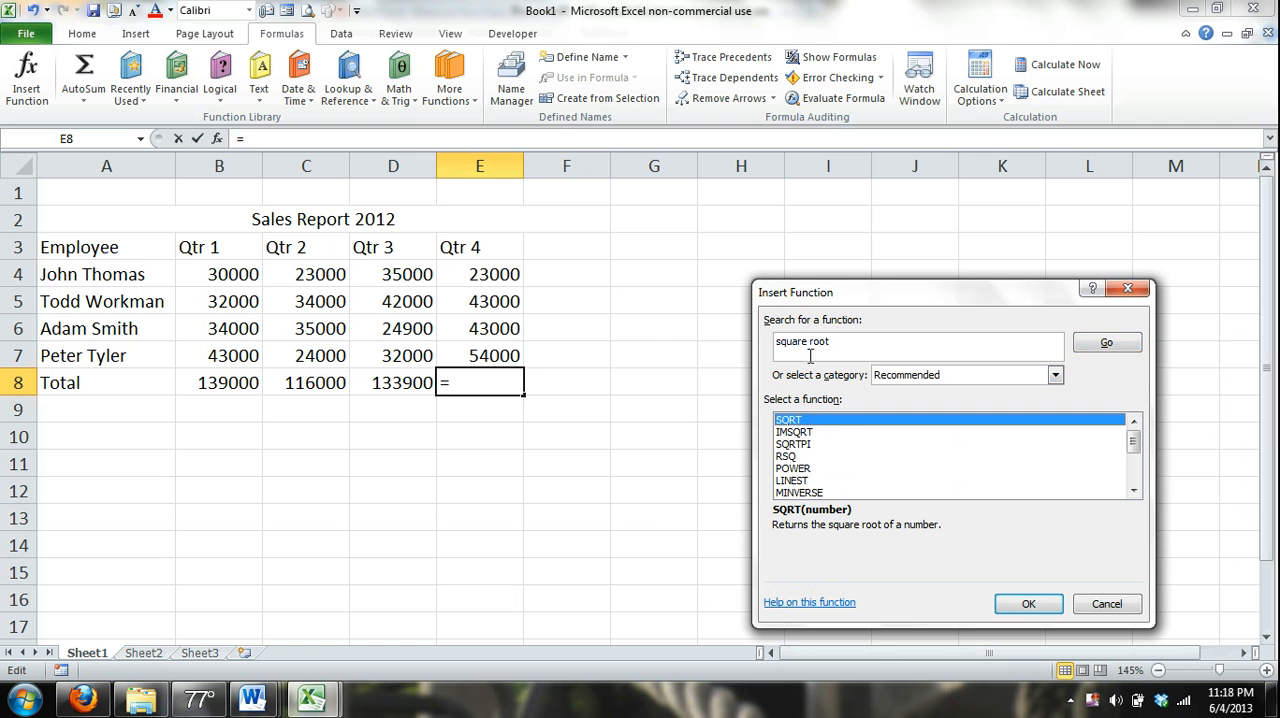
left_click_drag(950, 292, 675, 251)
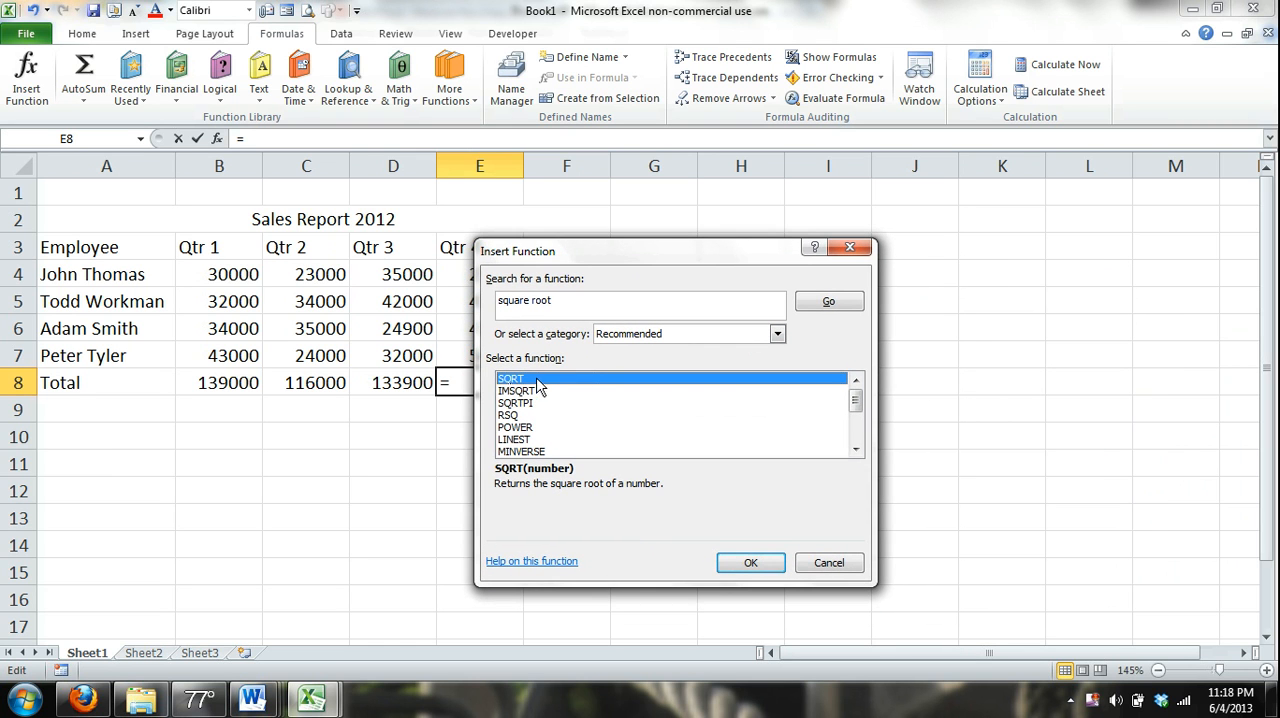
mouse_move(508, 372)
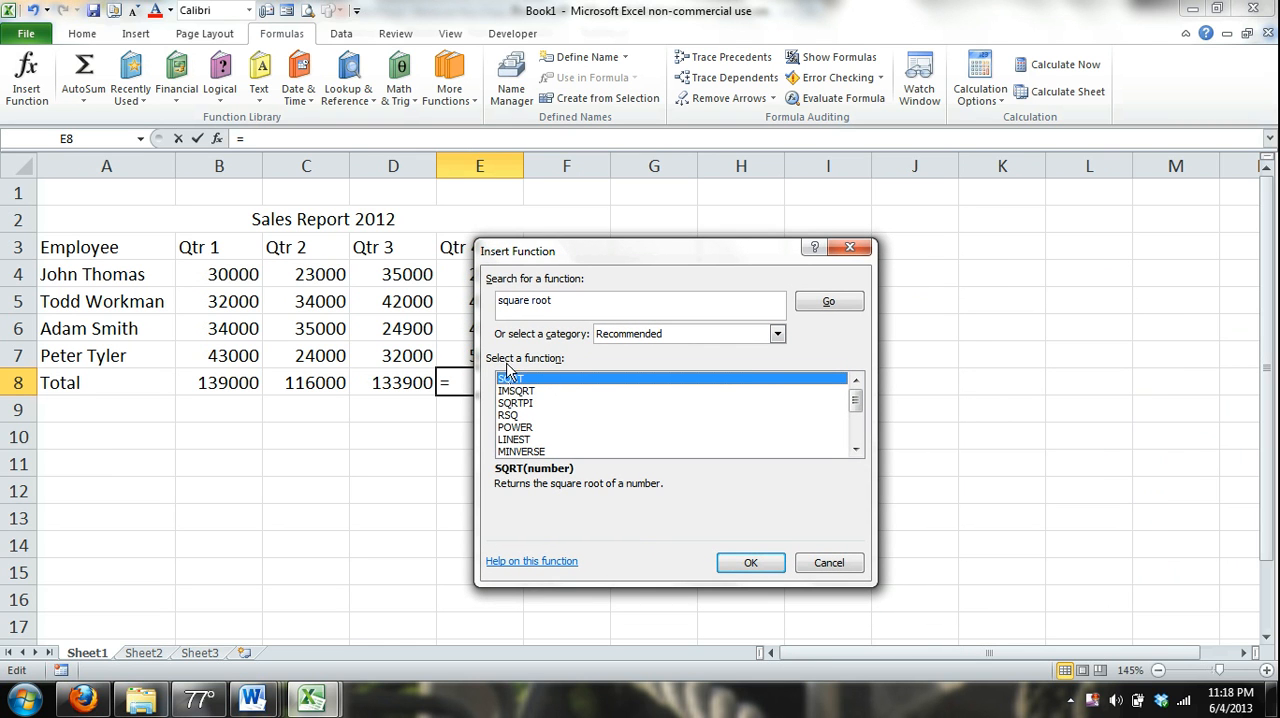
mouse_move(490, 412)
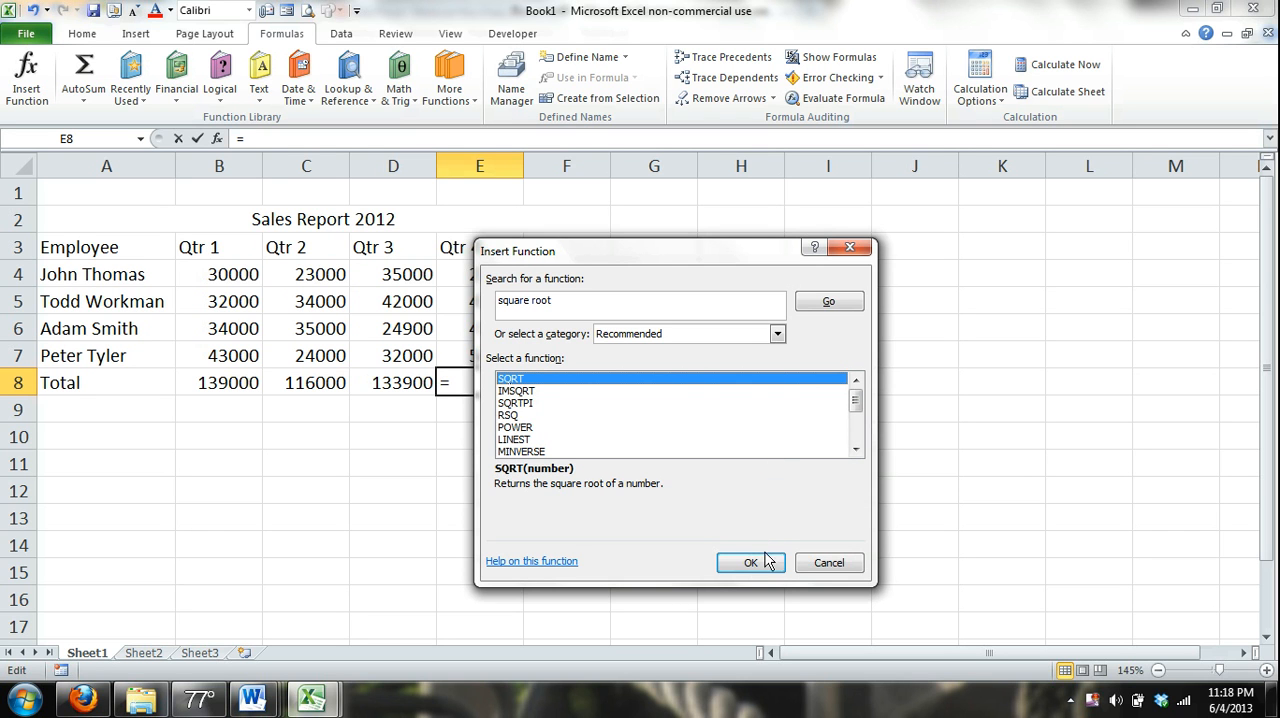
Insert SQRT of E7 into E8, giving 232.379.
left_click(750, 562)
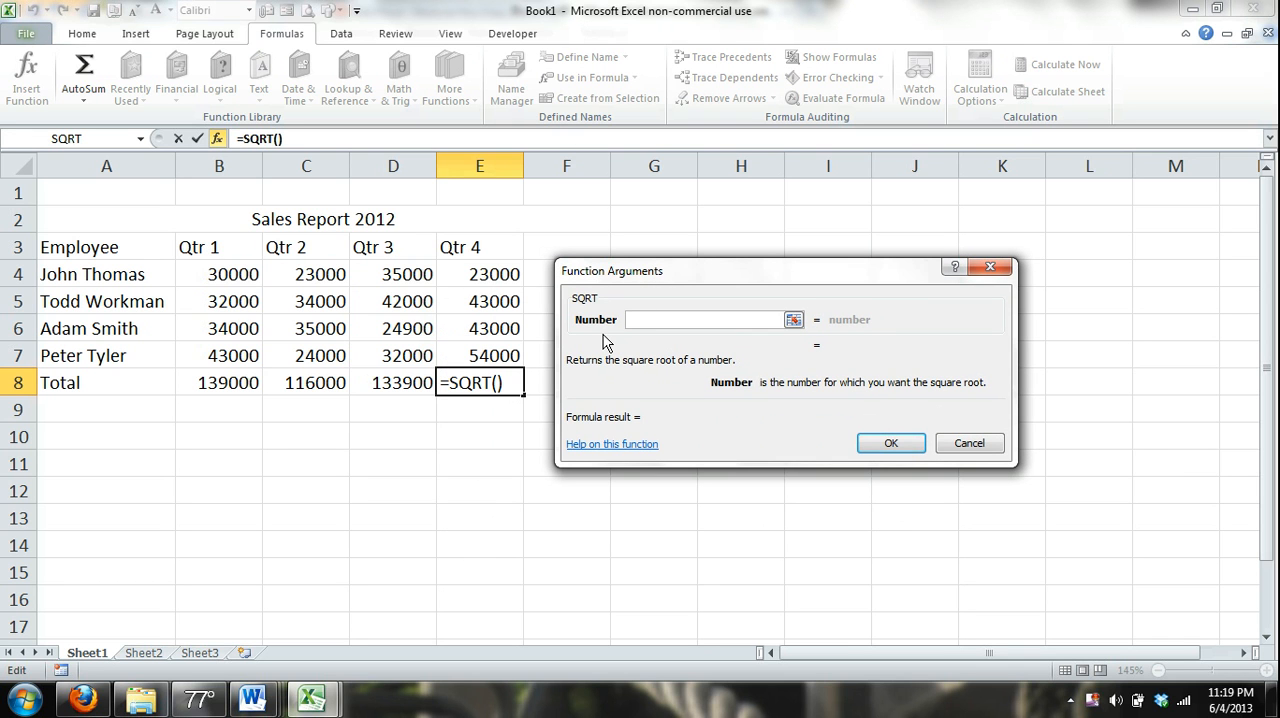
left_click(700, 319)
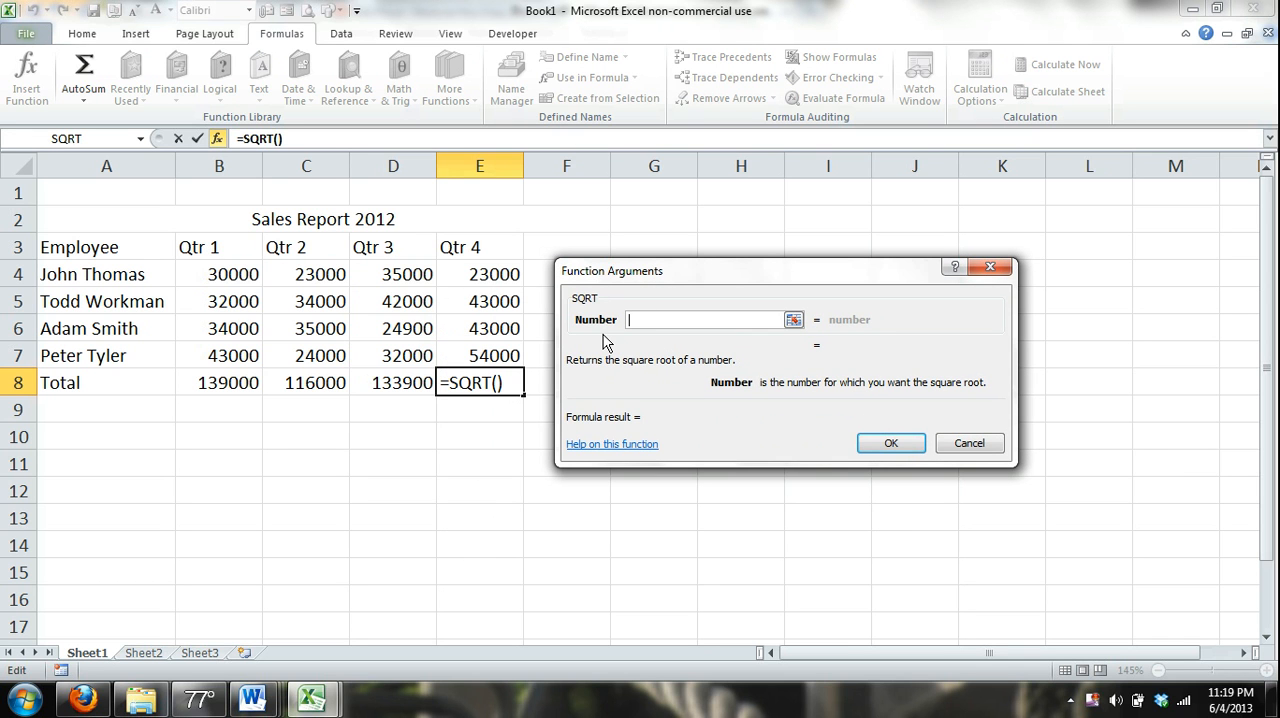
mouse_move(638, 364)
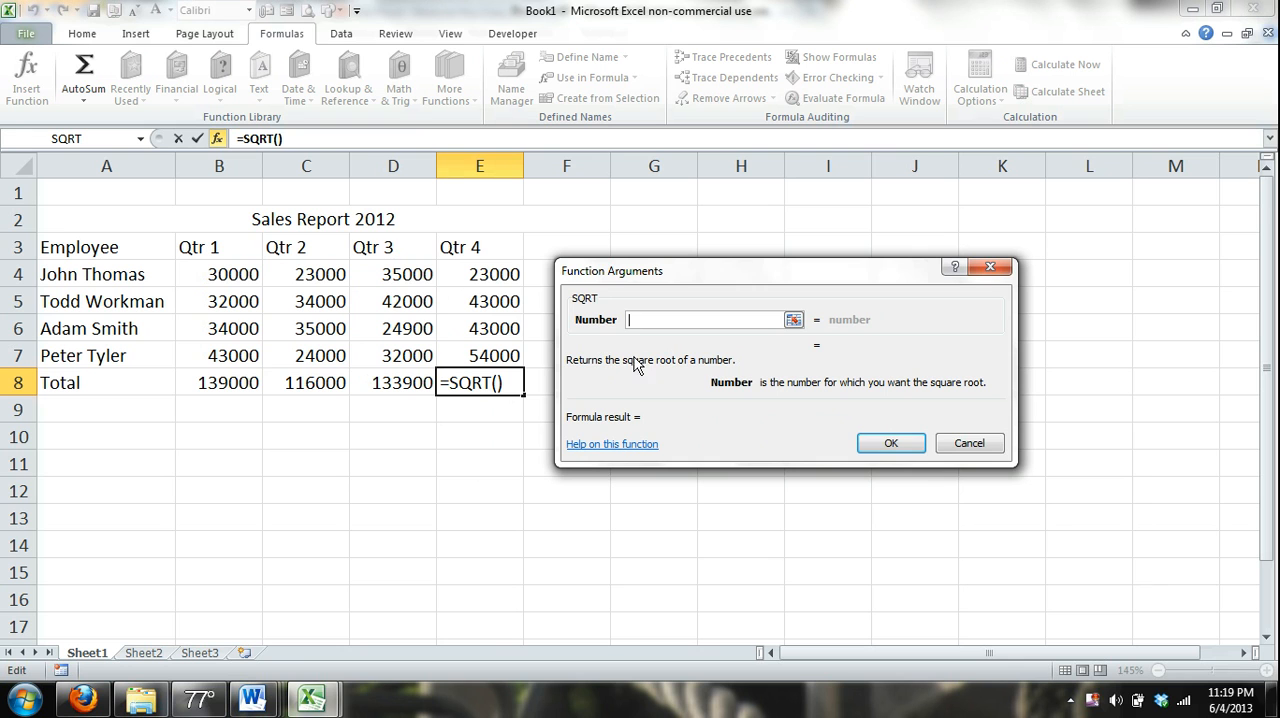
mouse_move(670, 380)
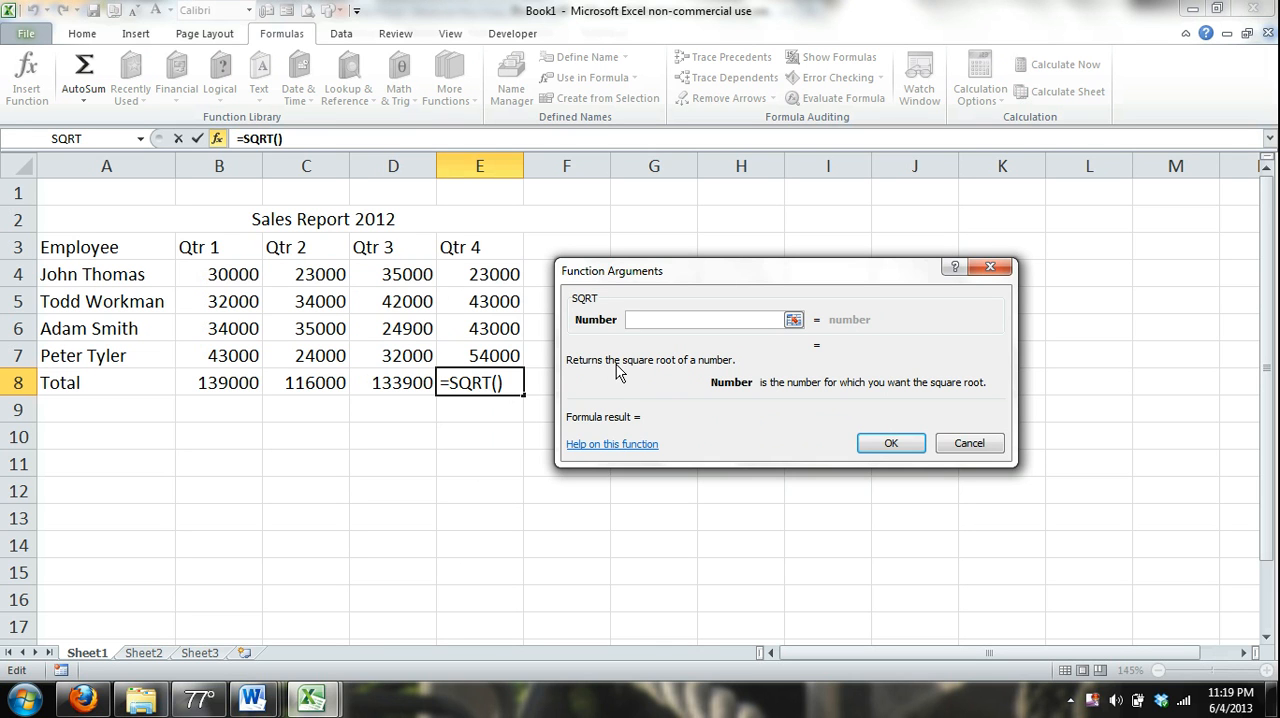
left_click(479, 355)
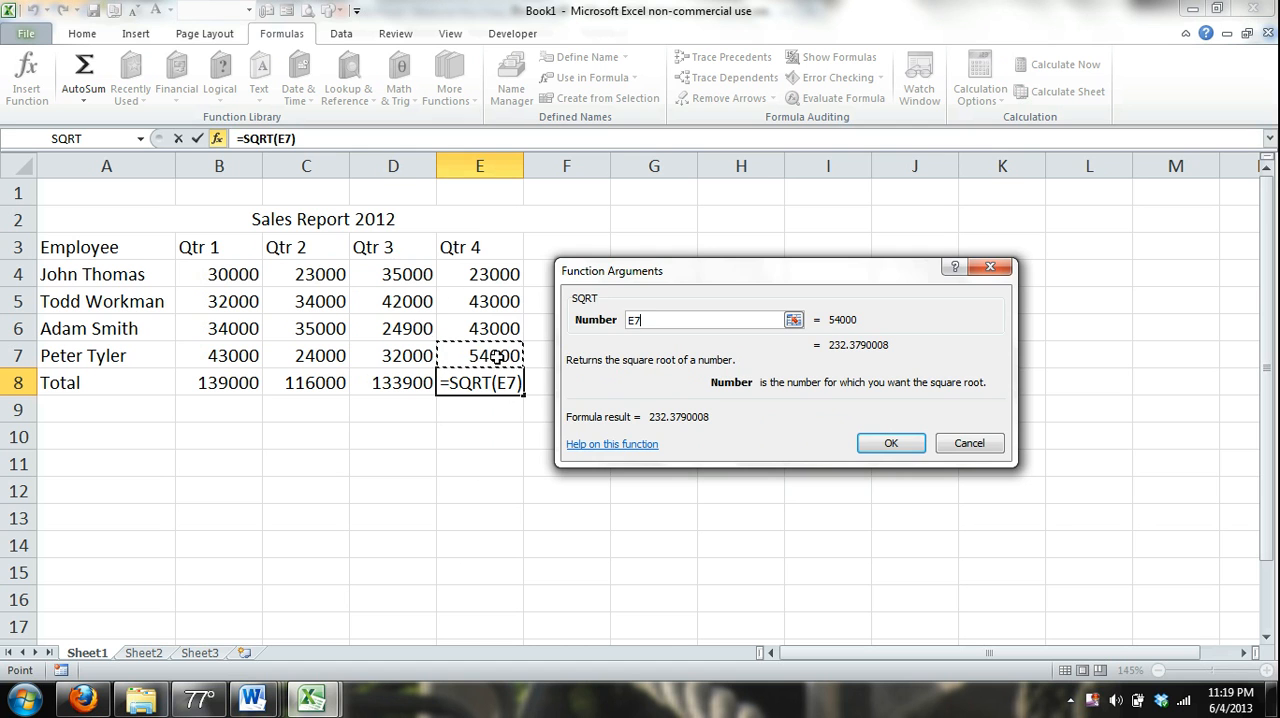
left_click(890, 443)
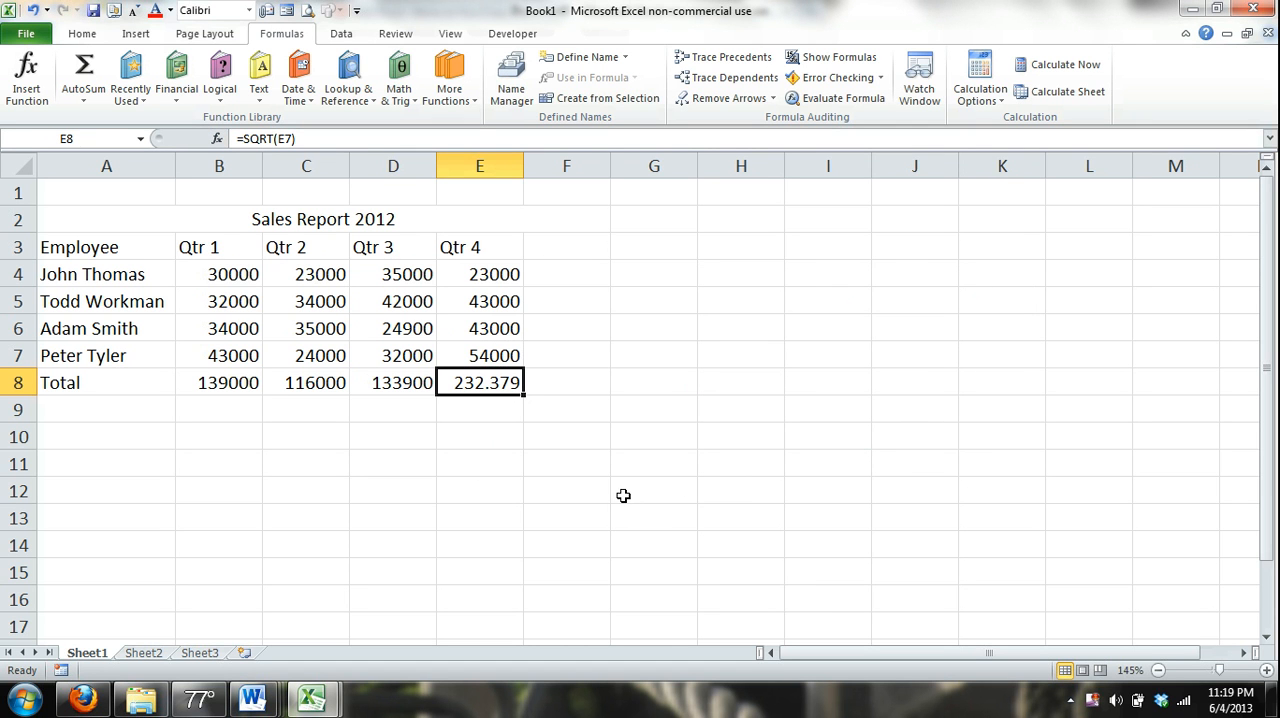
mouse_move(495, 381)
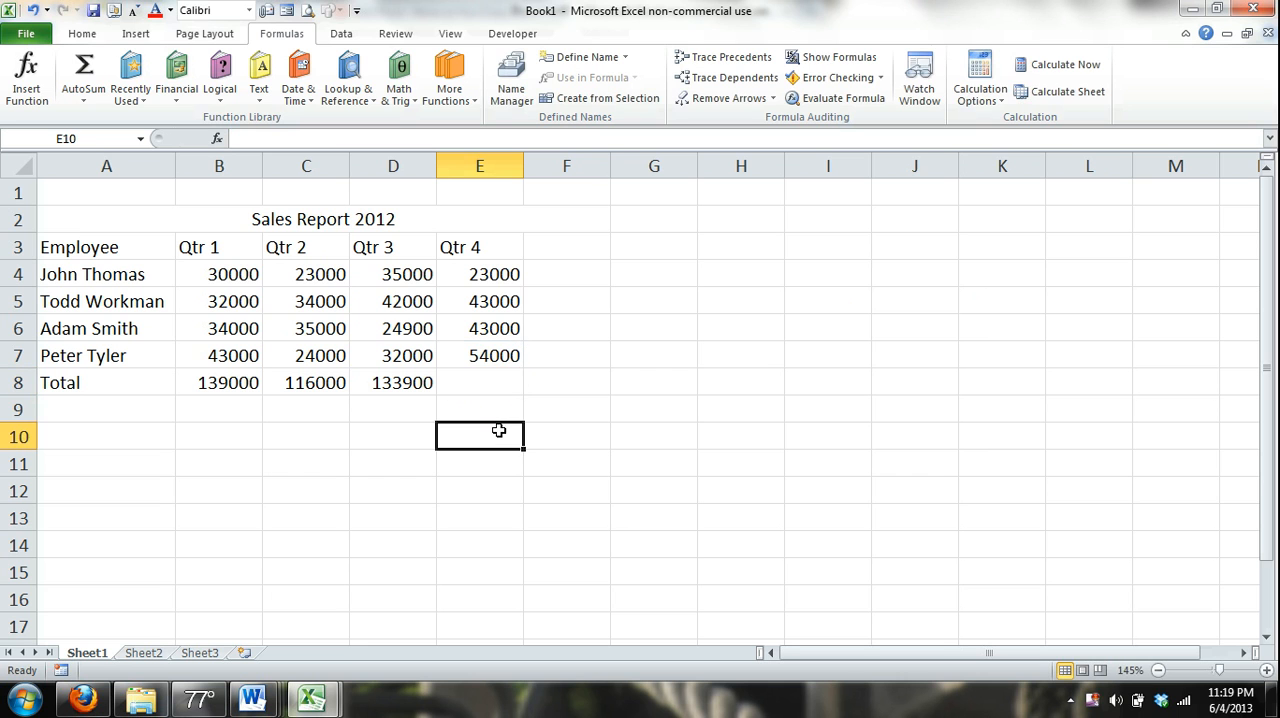
mouse_move(176, 76)
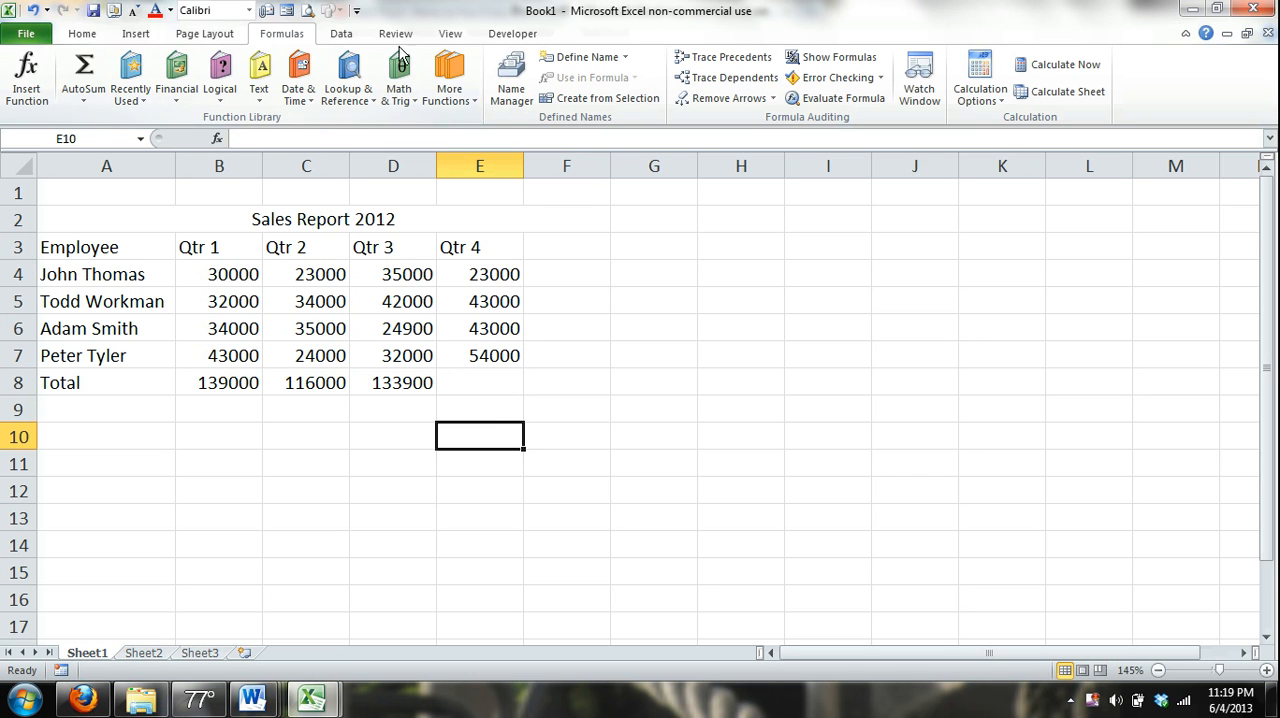
Browse the Math & Trig, Text, Logical and Financial function lists, then open Insert Function from Financial.
left_click(398, 78)
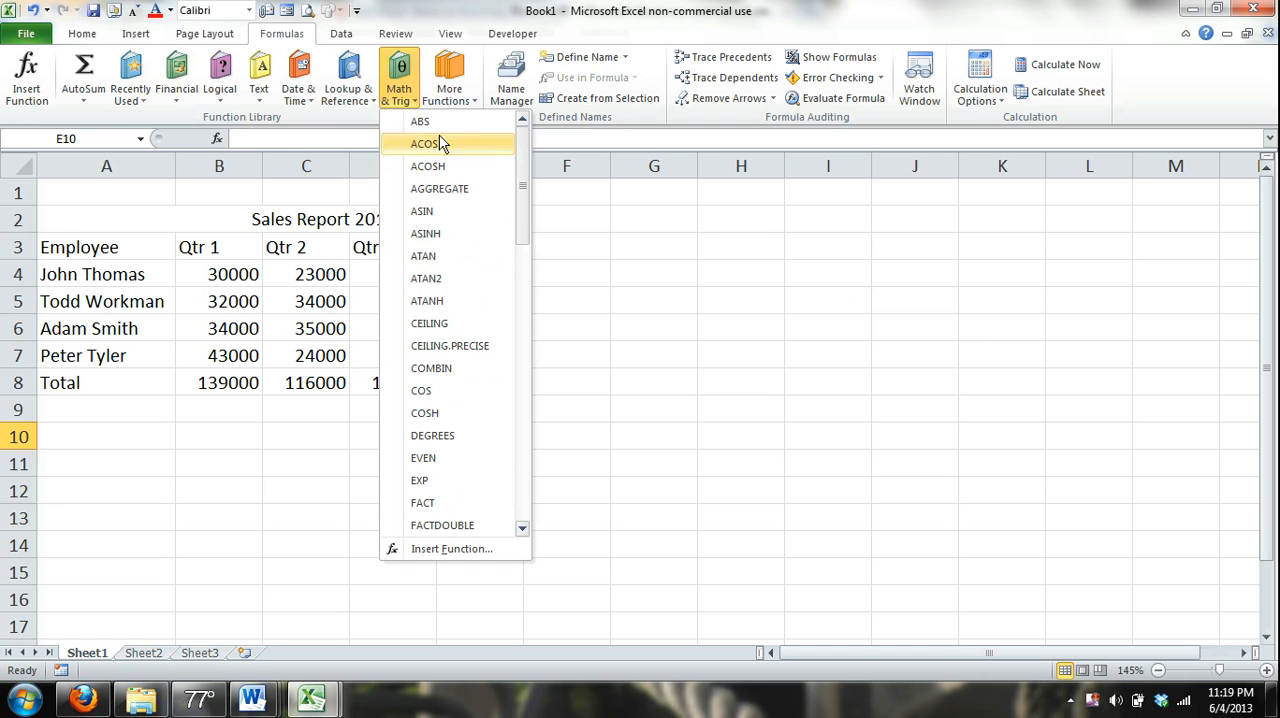
left_click(259, 78)
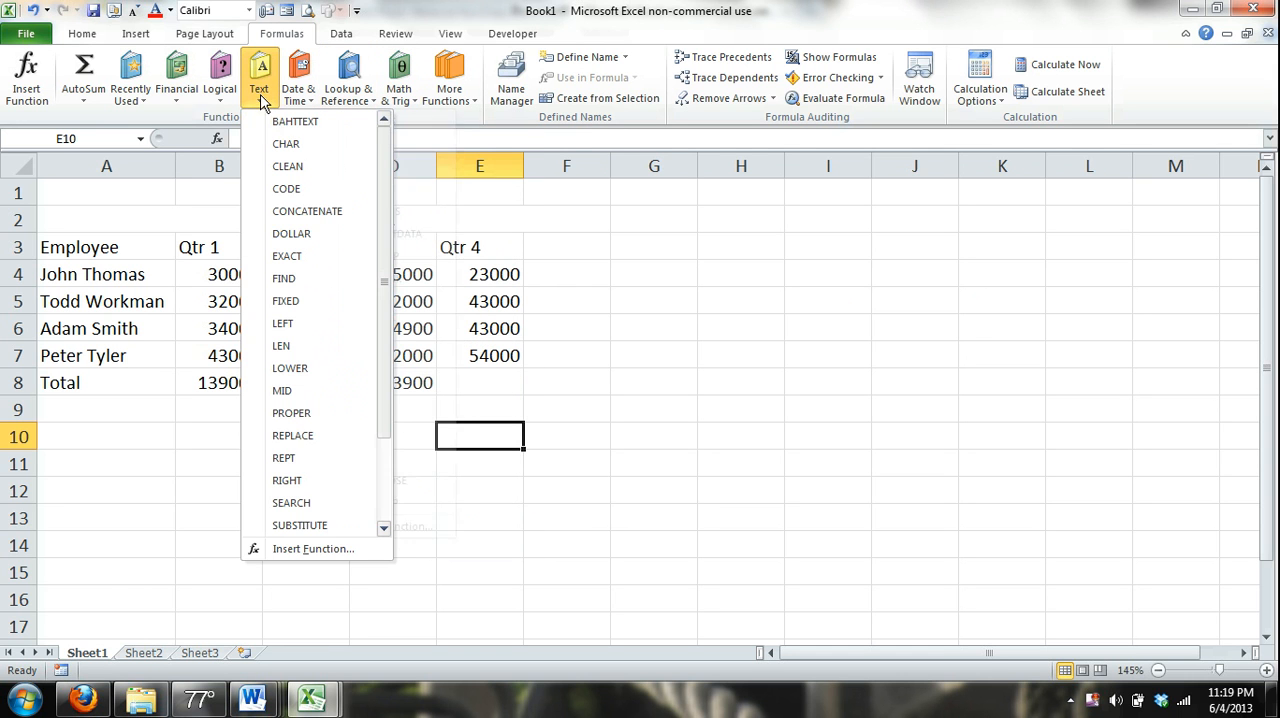
left_click(219, 75)
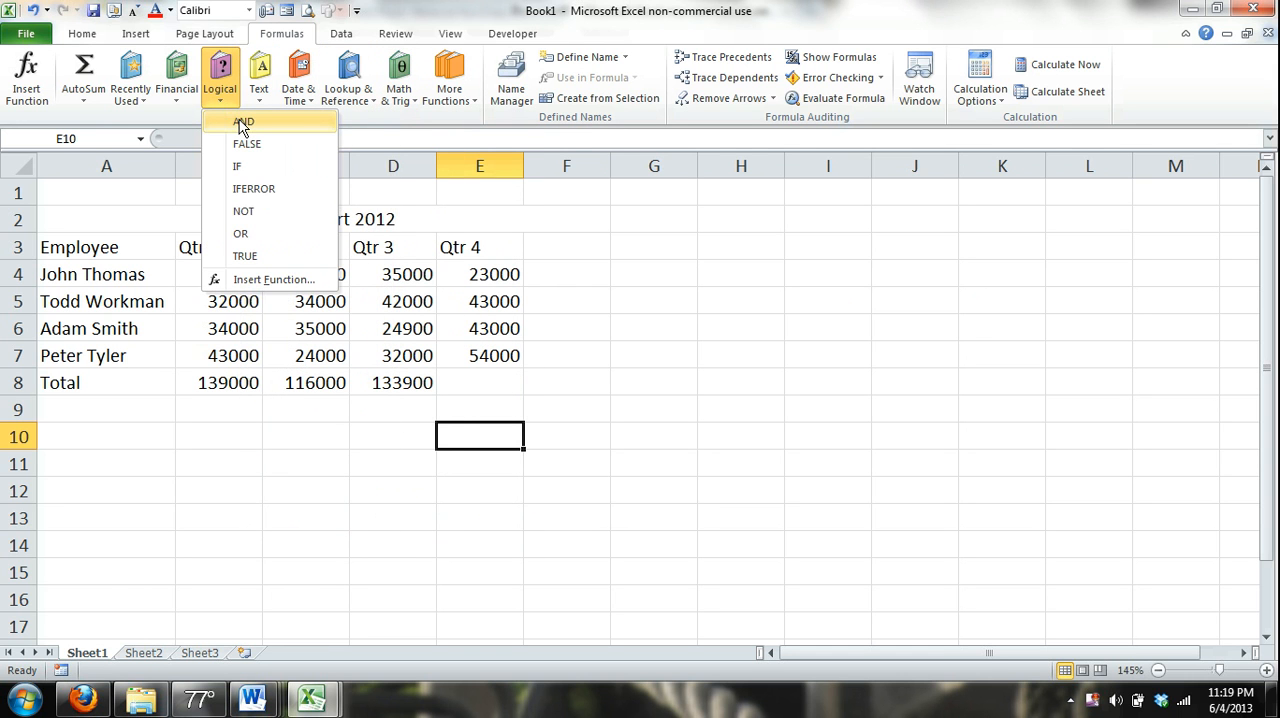
mouse_move(243, 121)
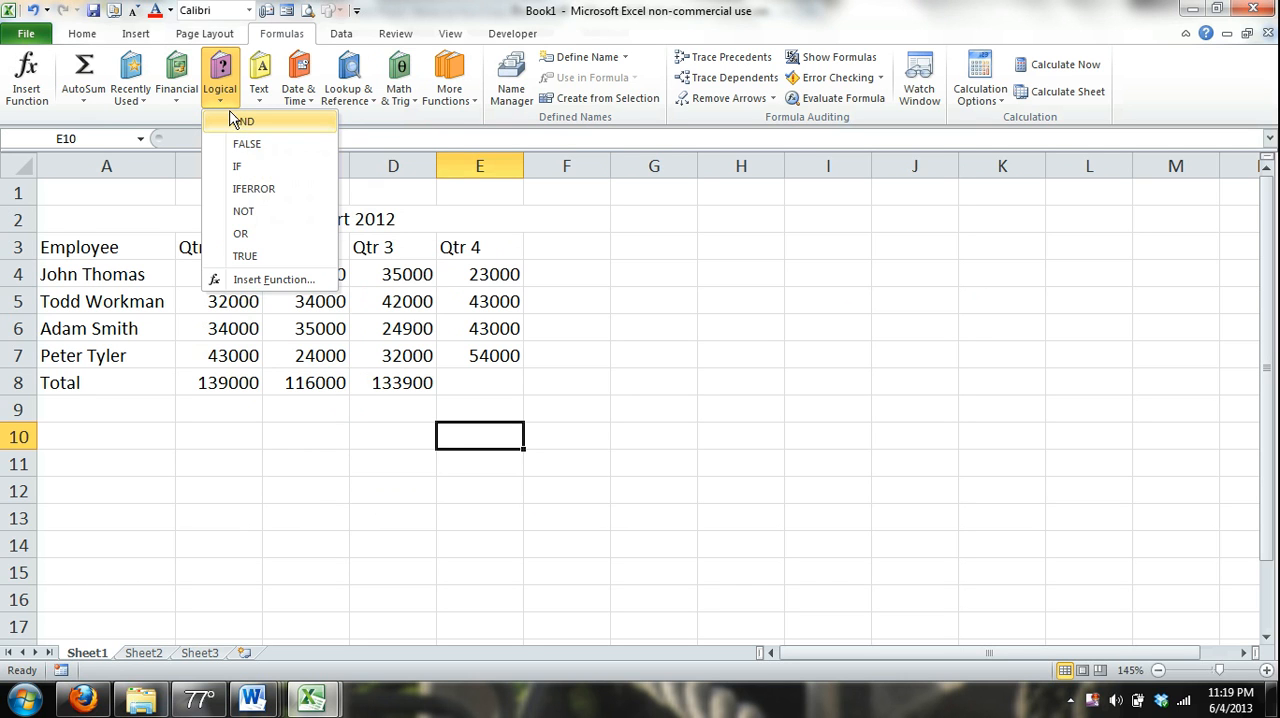
mouse_move(254, 188)
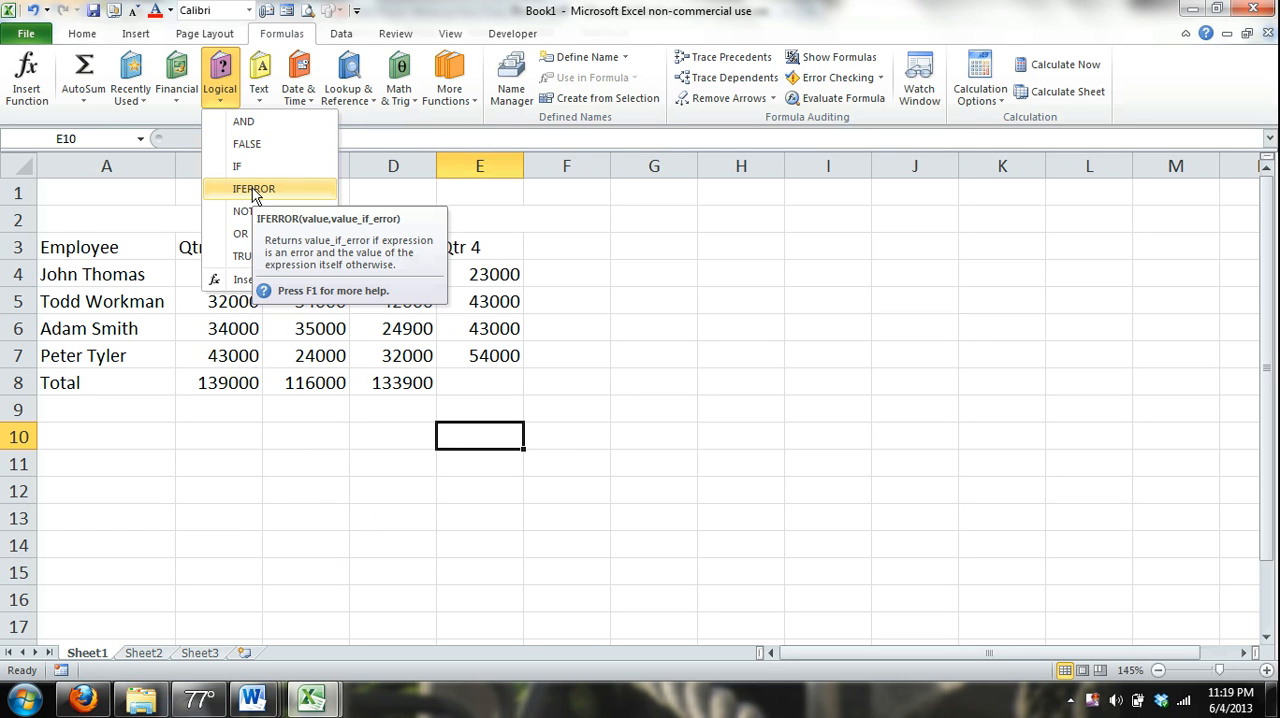
left_click(176, 75)
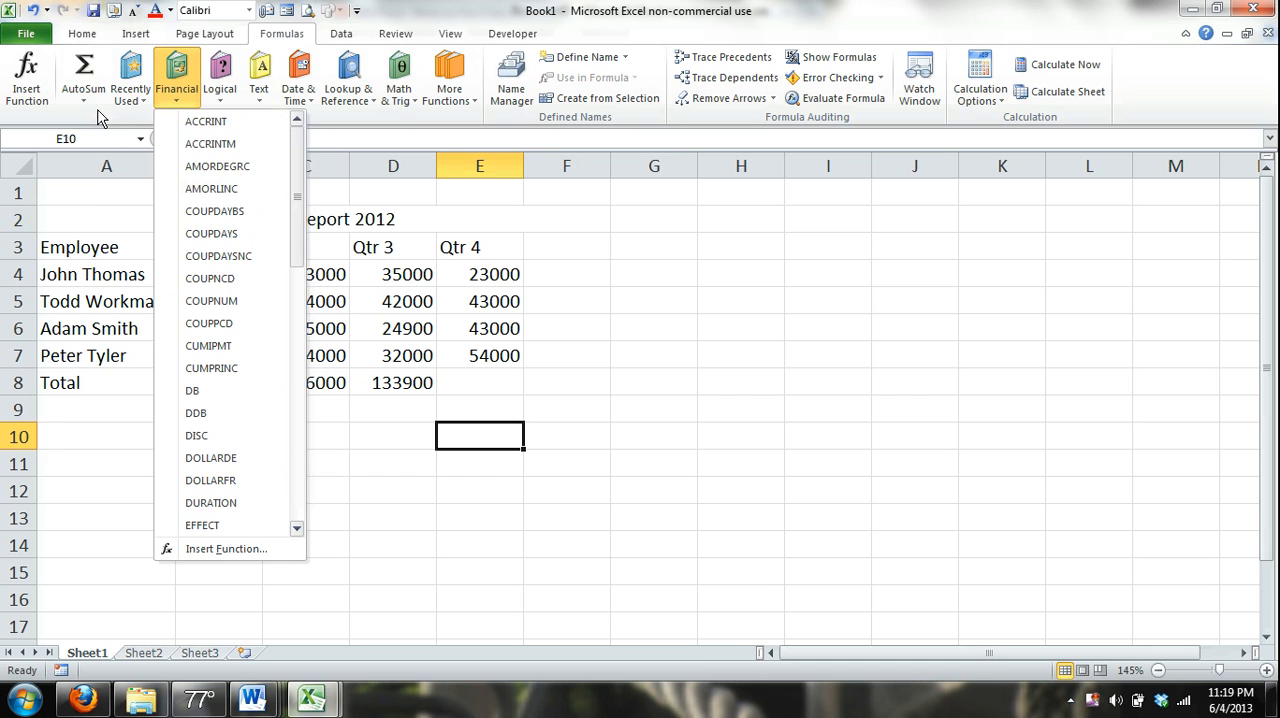
left_click(225, 548)
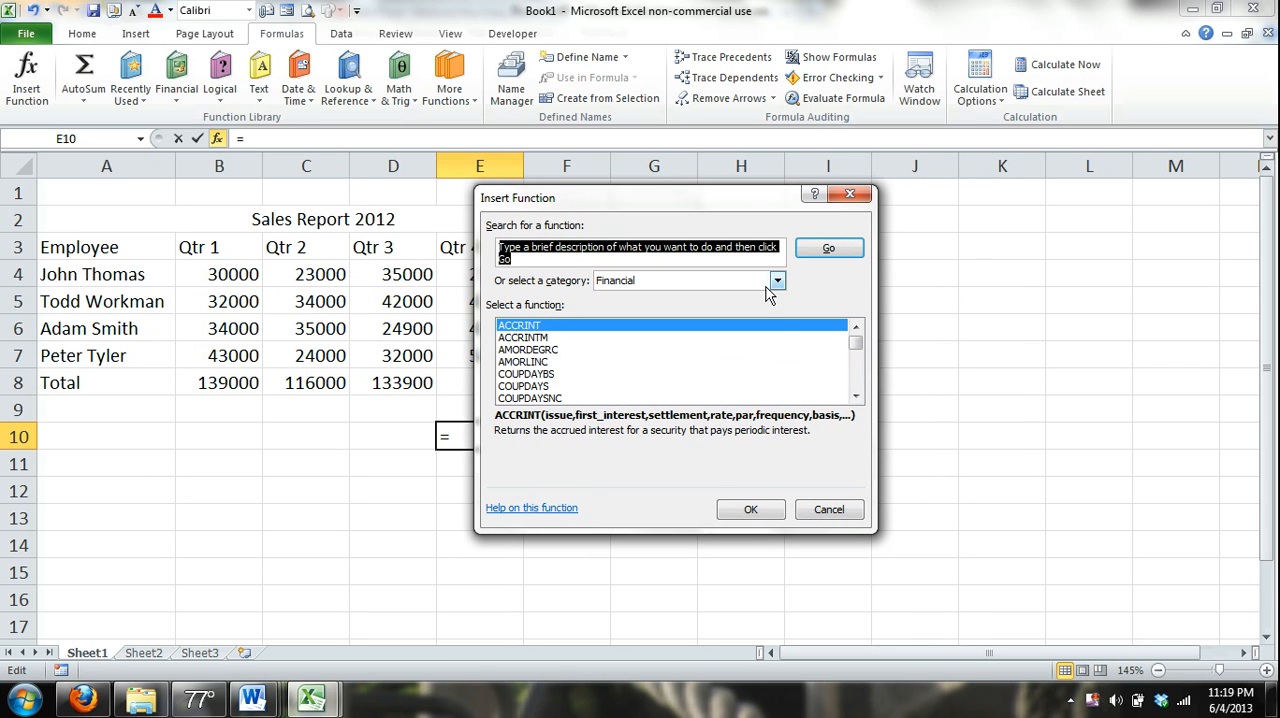
Switch the function picker to the Statistical category, then cancel without inserting anything.
left_click(777, 280)
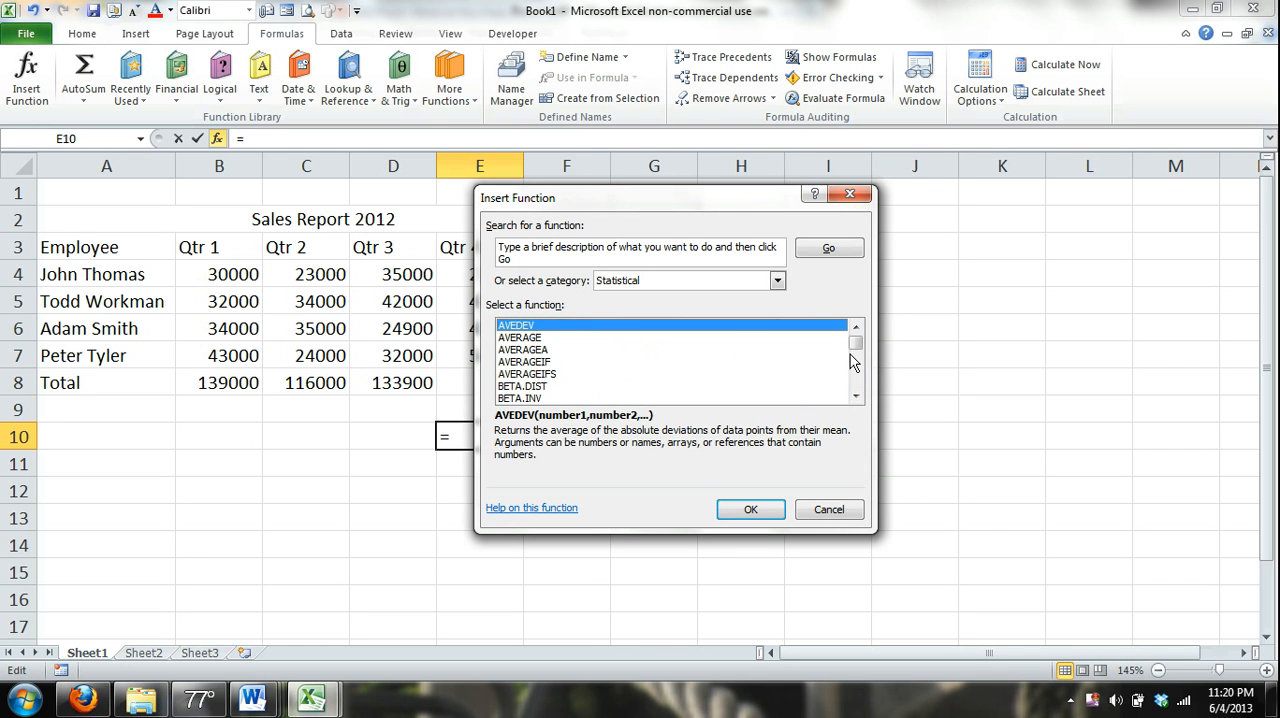
left_click(828, 509)
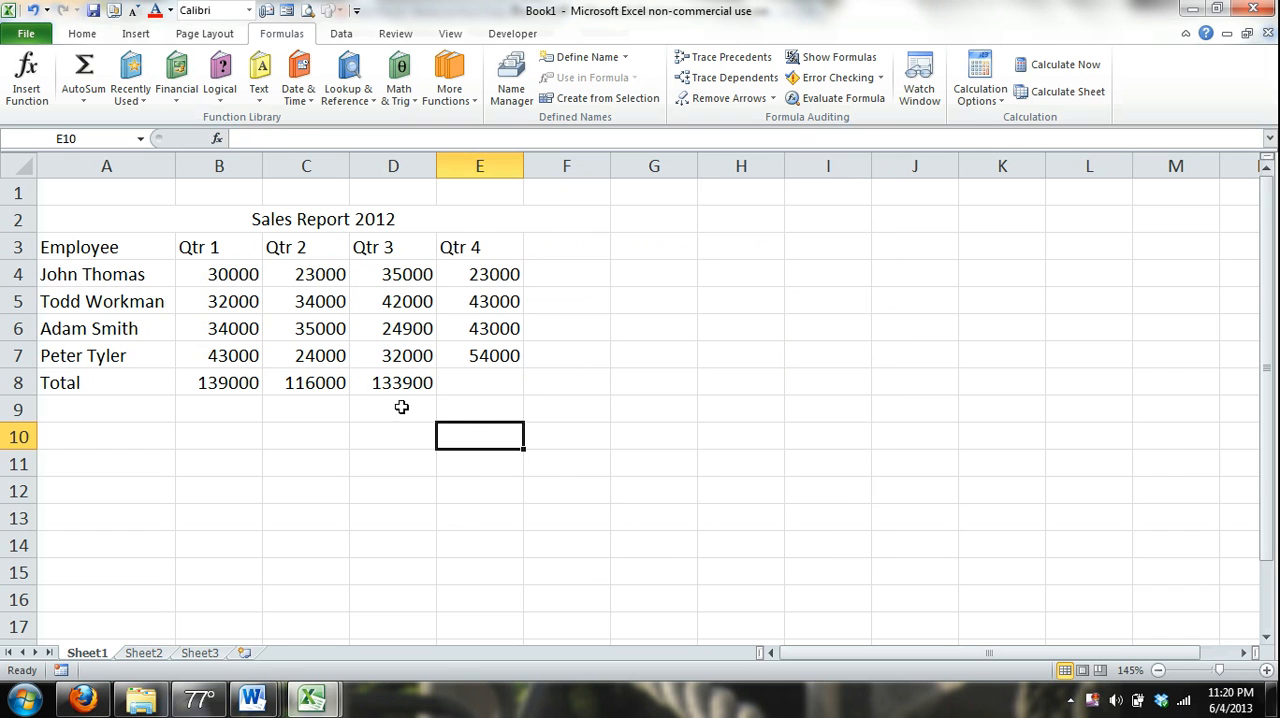
AutoSum E8 to restore the Qtr 4 total 163000 and label F3 'Total'.
left_click(393, 382)
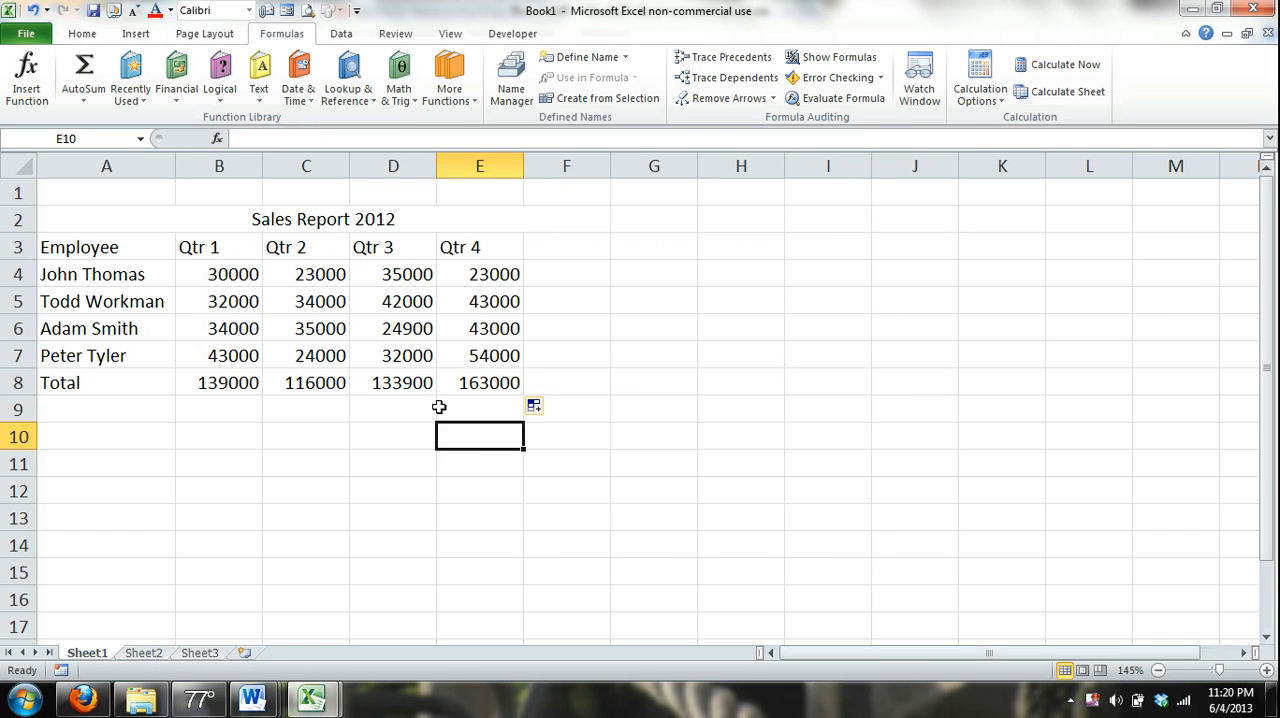
left_click(566, 246)
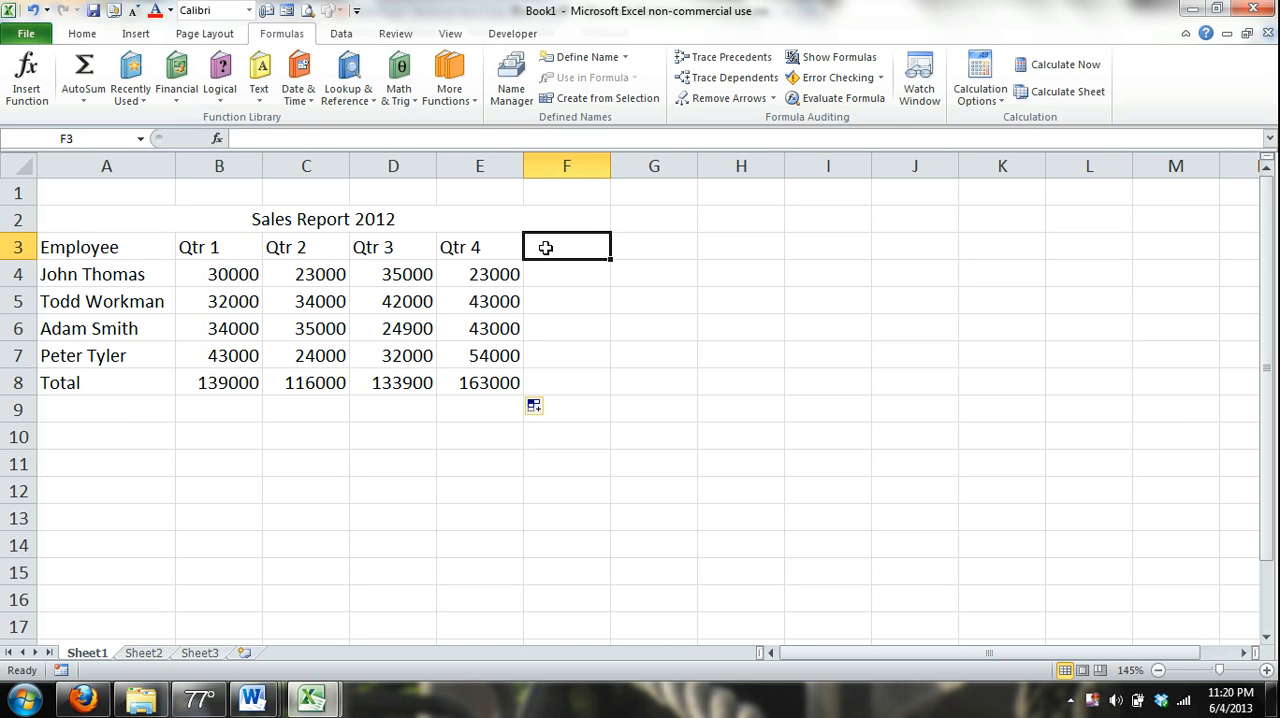
type("Total")
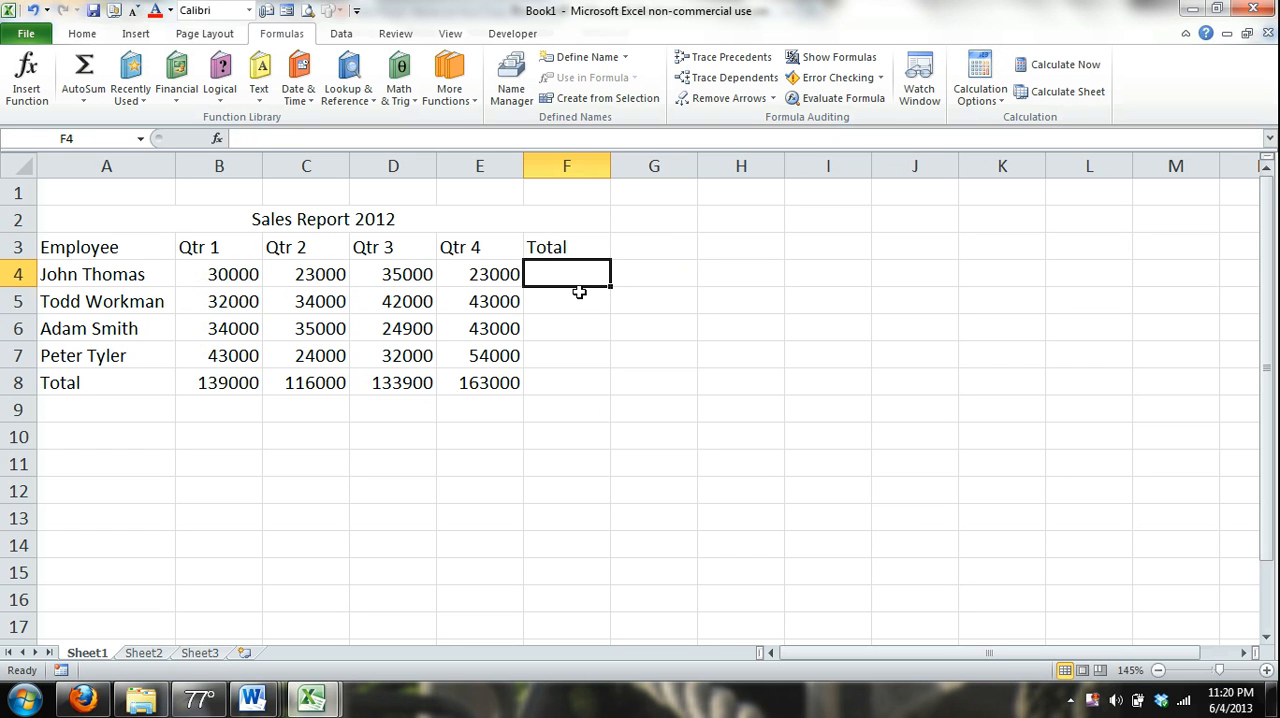
Start a =sum formula in F4 and cancel it, leaving the cell empty.
type("=sum")
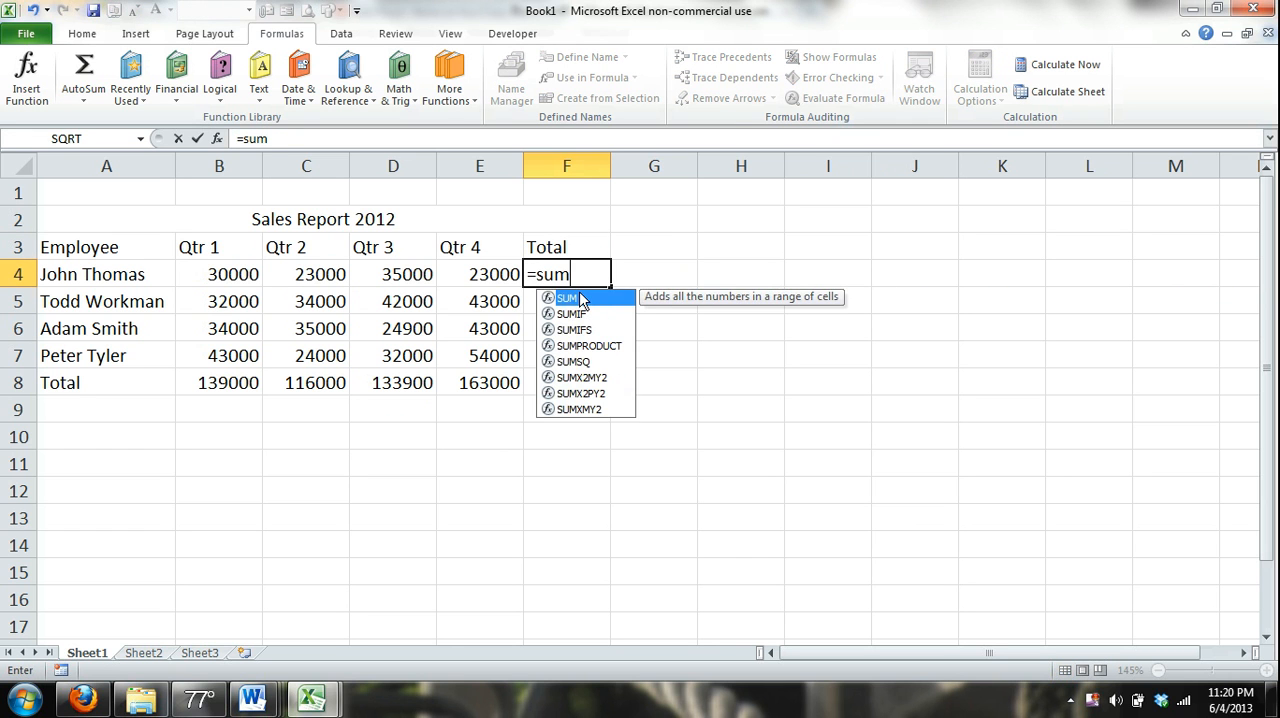
key("BackSpace")
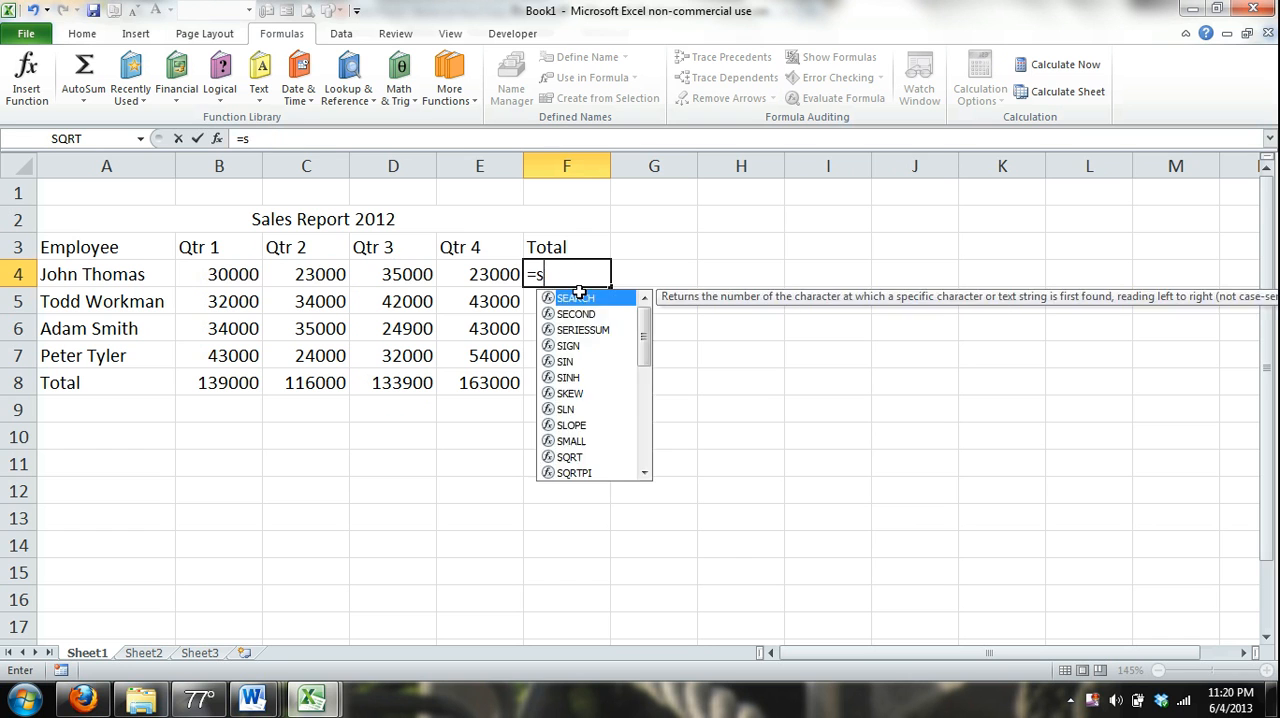
key("Escape")
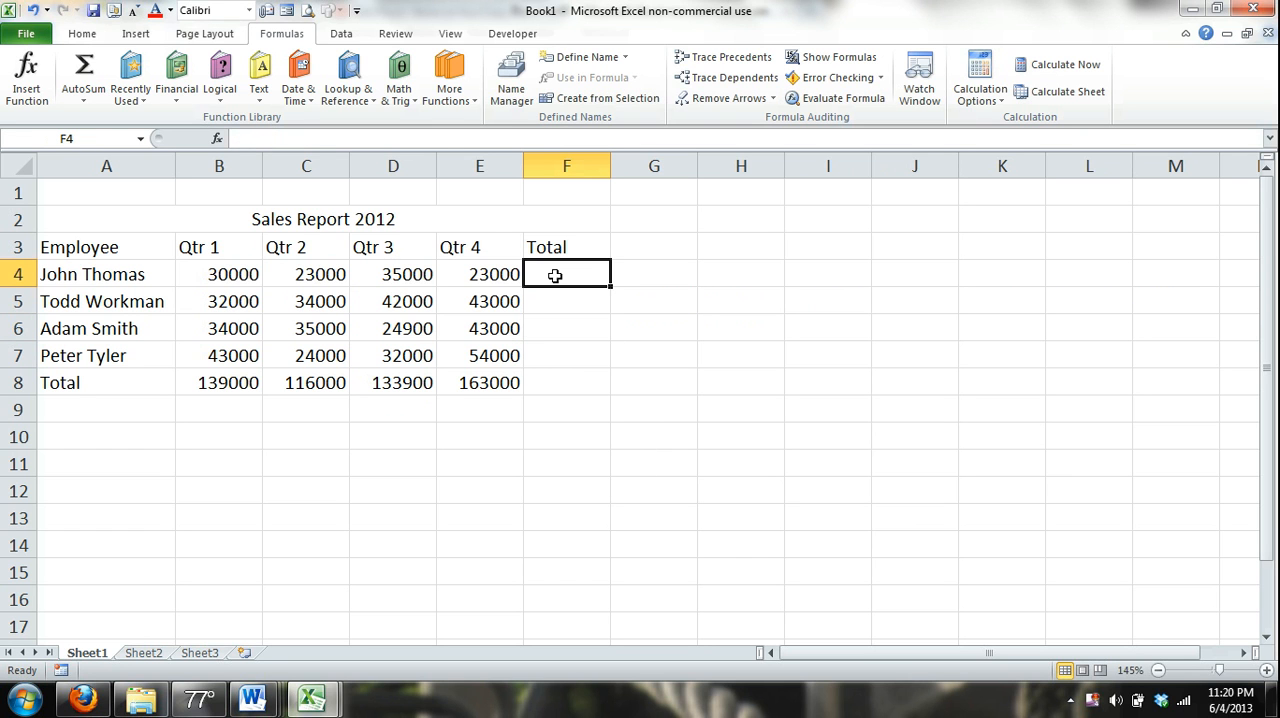
left_click(83, 75)
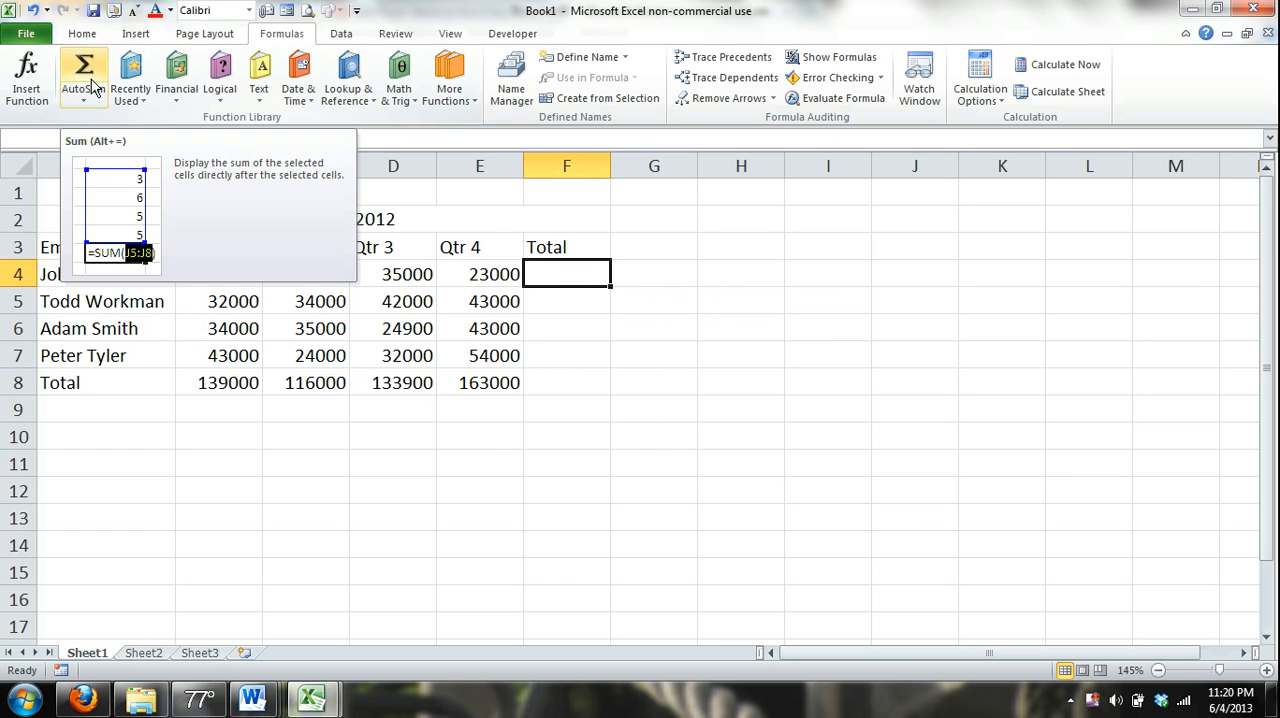
left_click(83, 75)
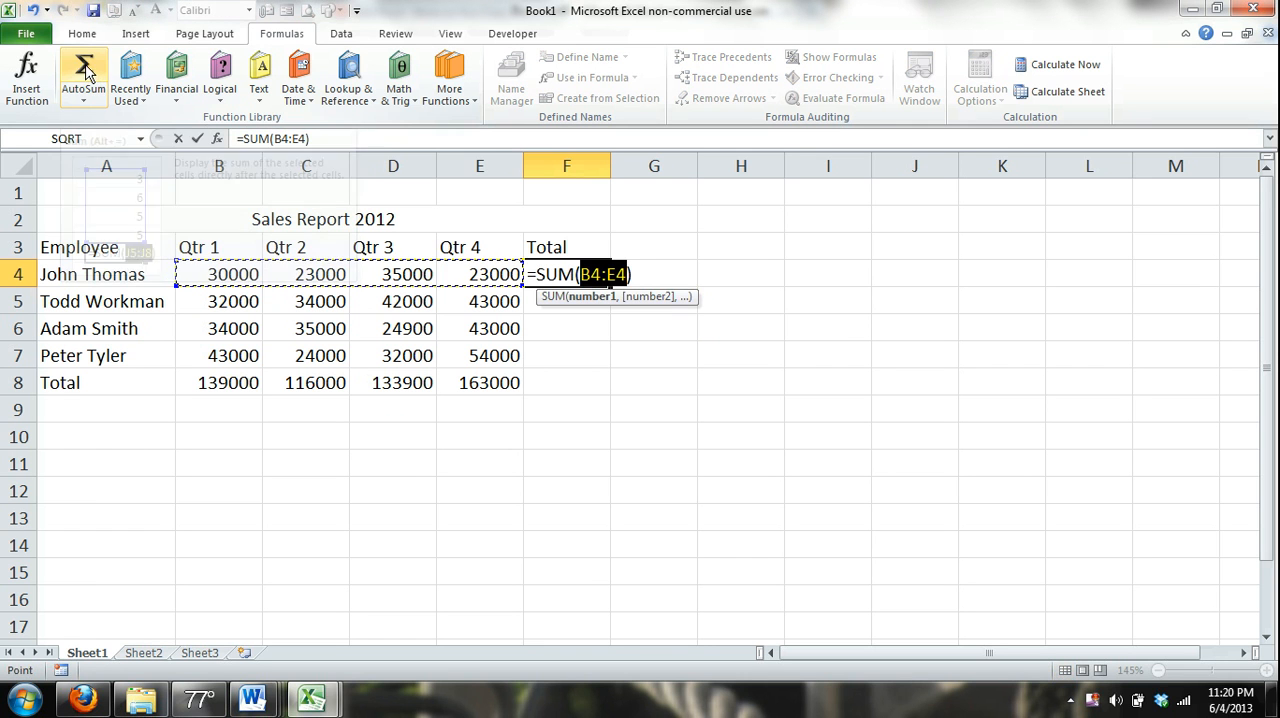
mouse_move(761, 332)
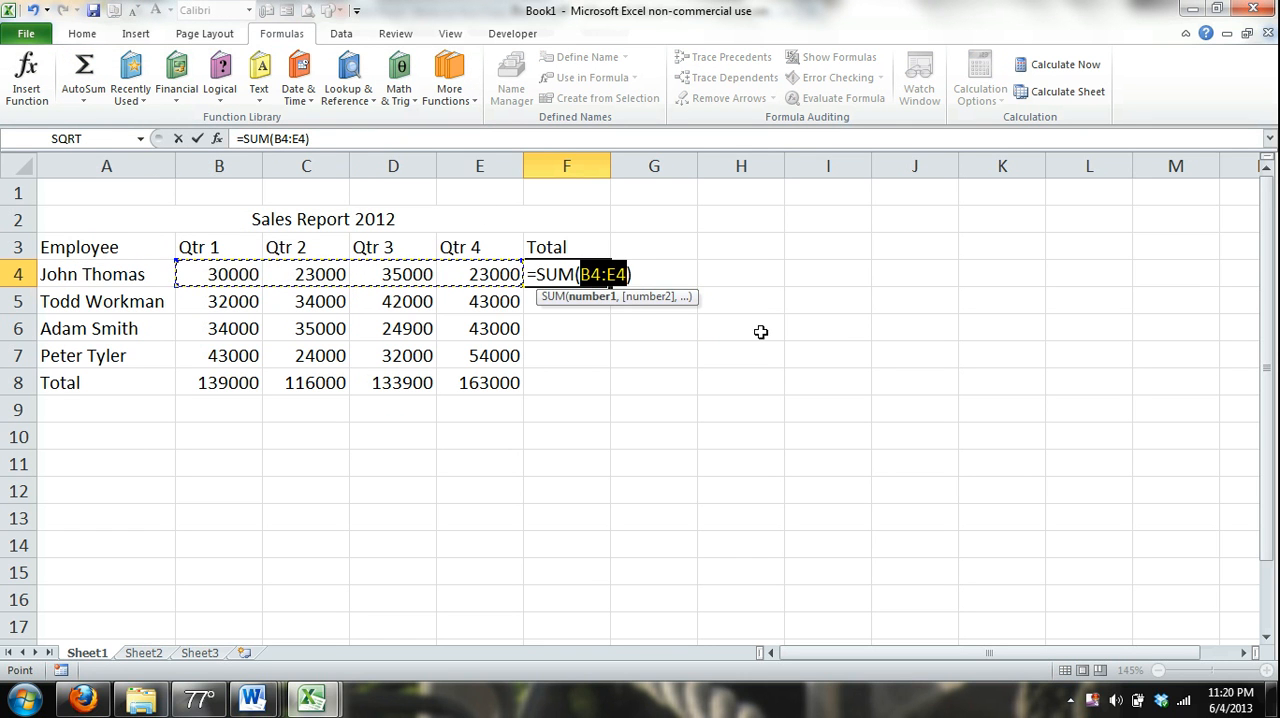
key("Enter")
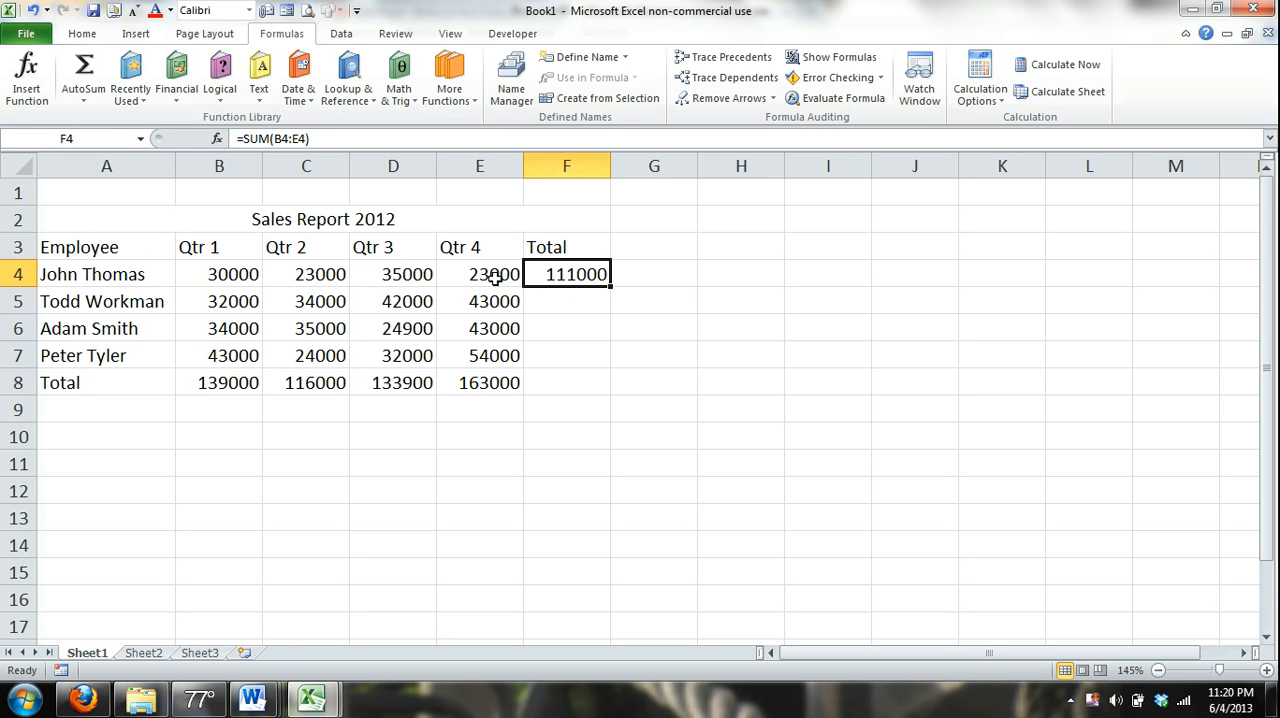
mouse_move(422, 285)
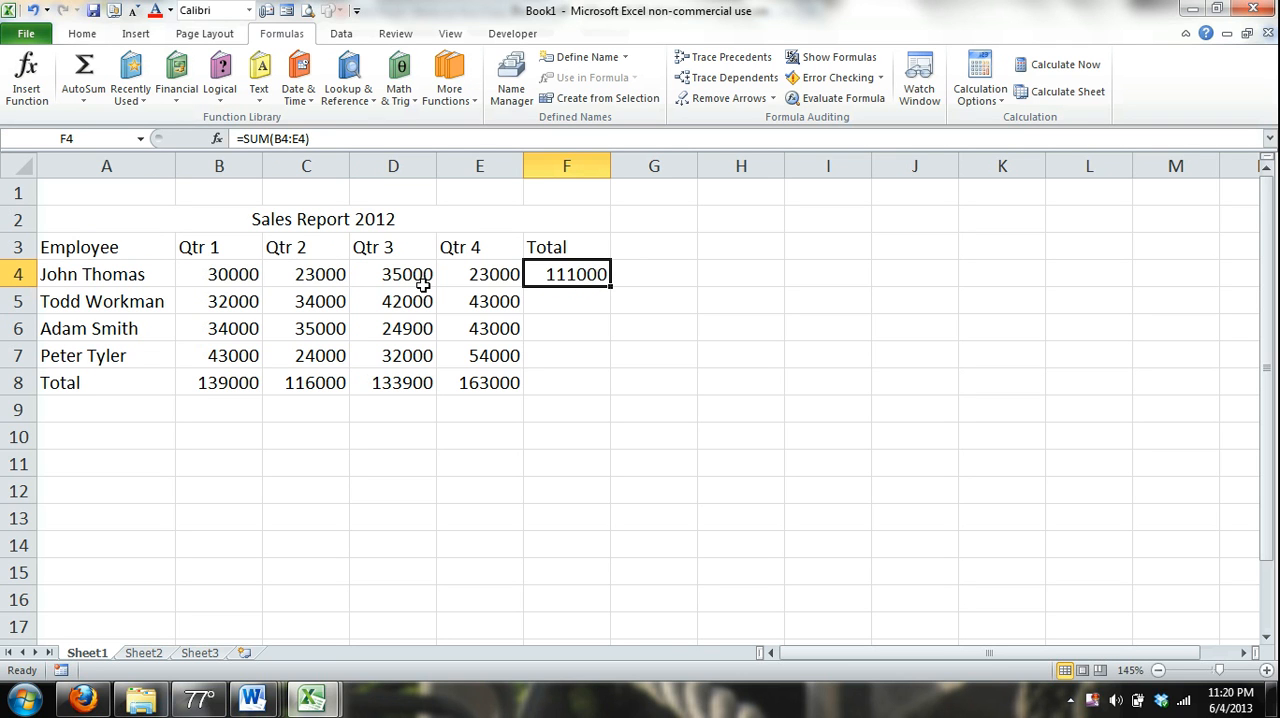
mouse_move(610, 285)
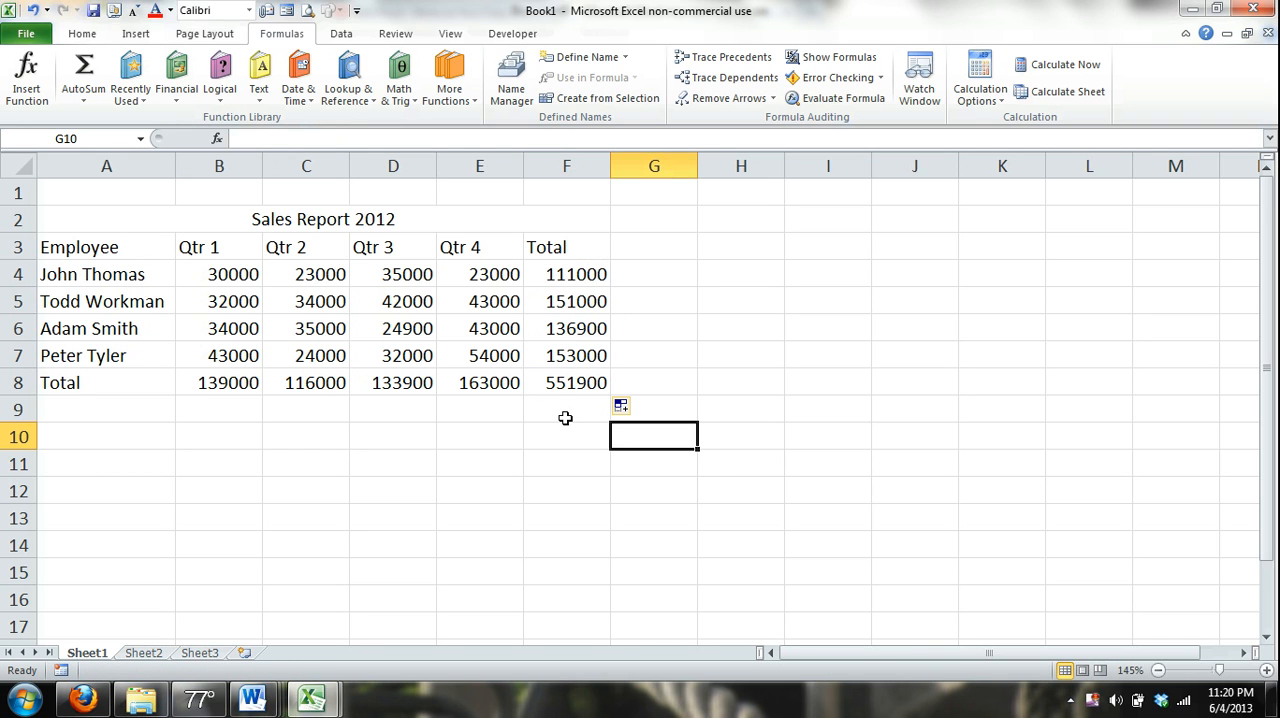
mouse_move(513, 372)
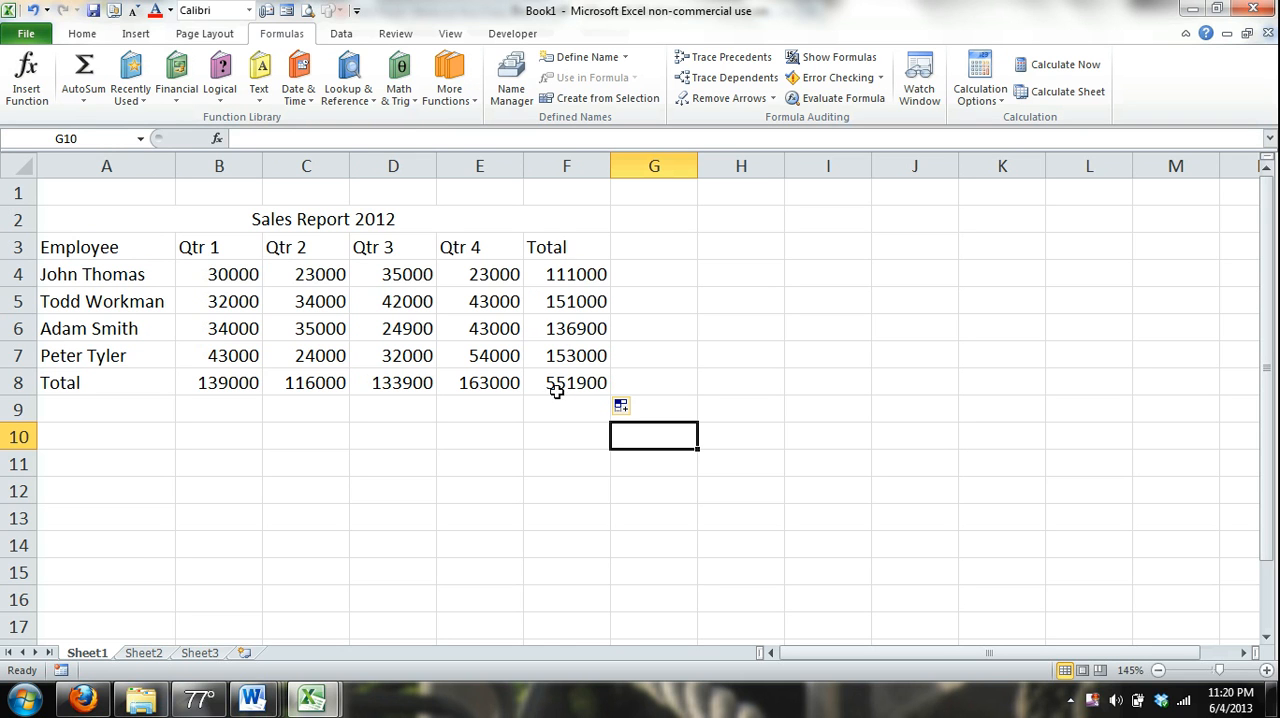
mouse_move(583, 384)
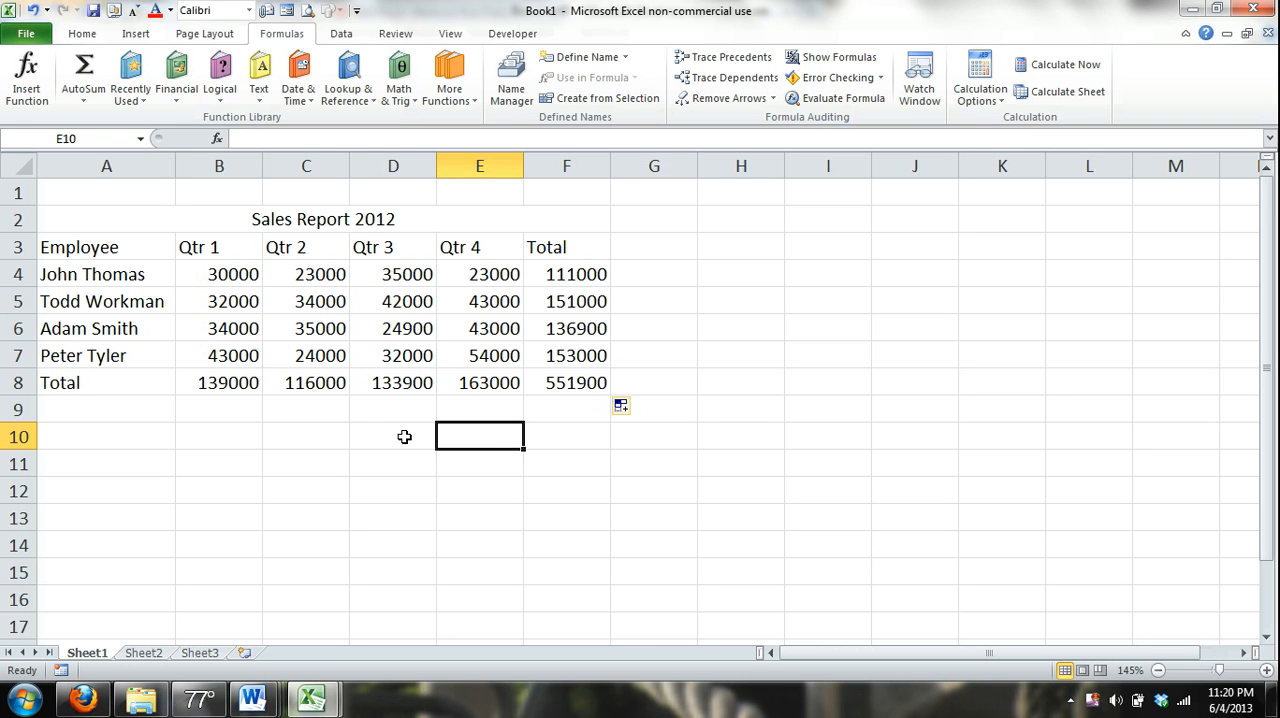
mouse_move(297, 363)
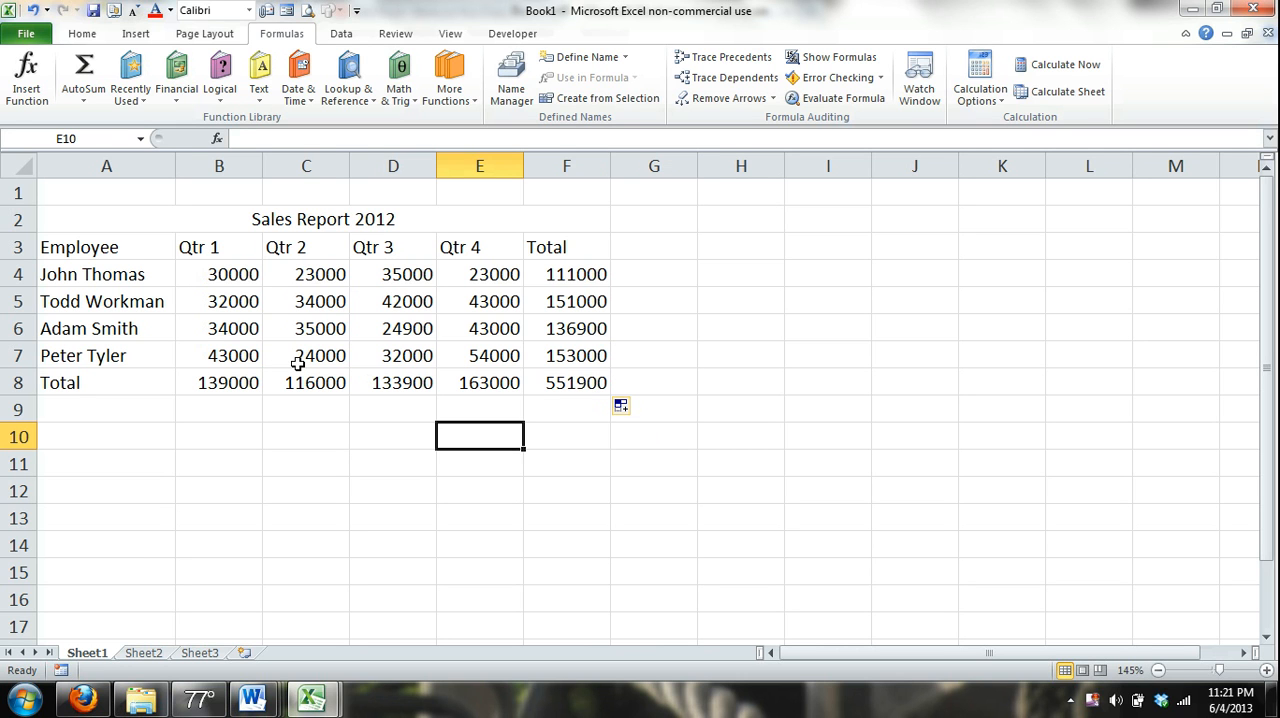
mouse_move(311, 375)
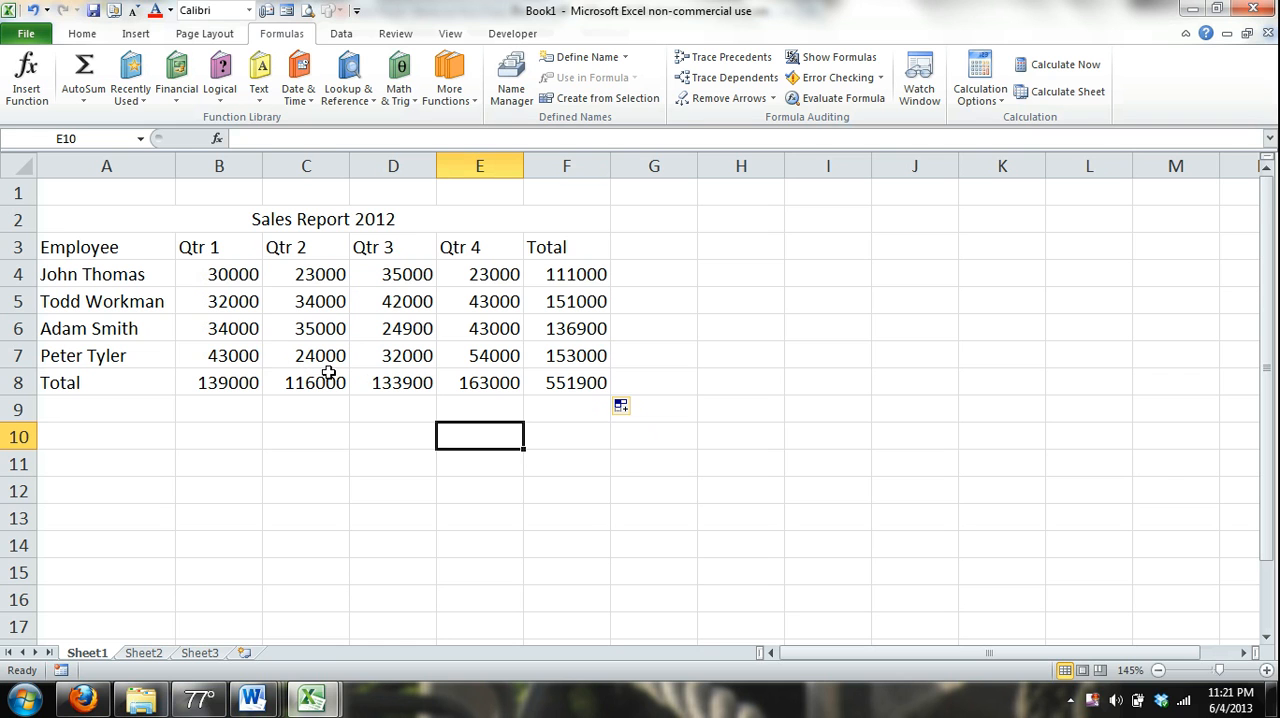
mouse_move(224, 295)
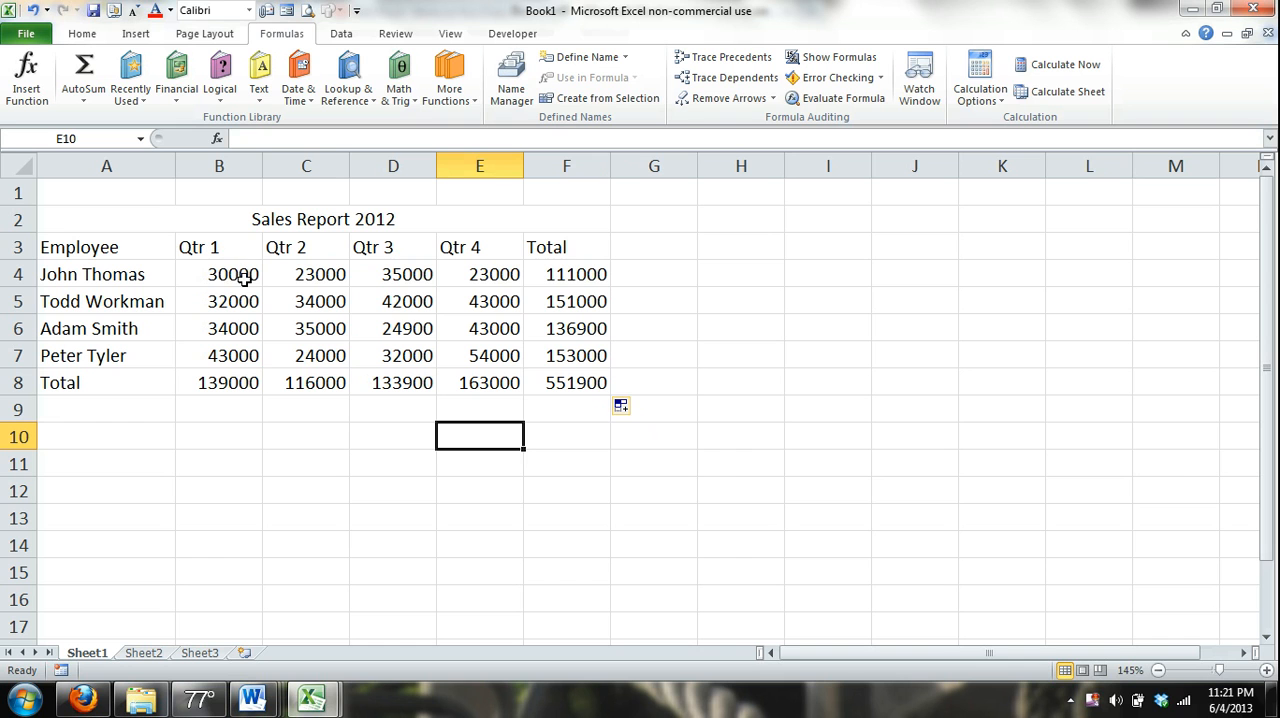
mouse_move(139, 262)
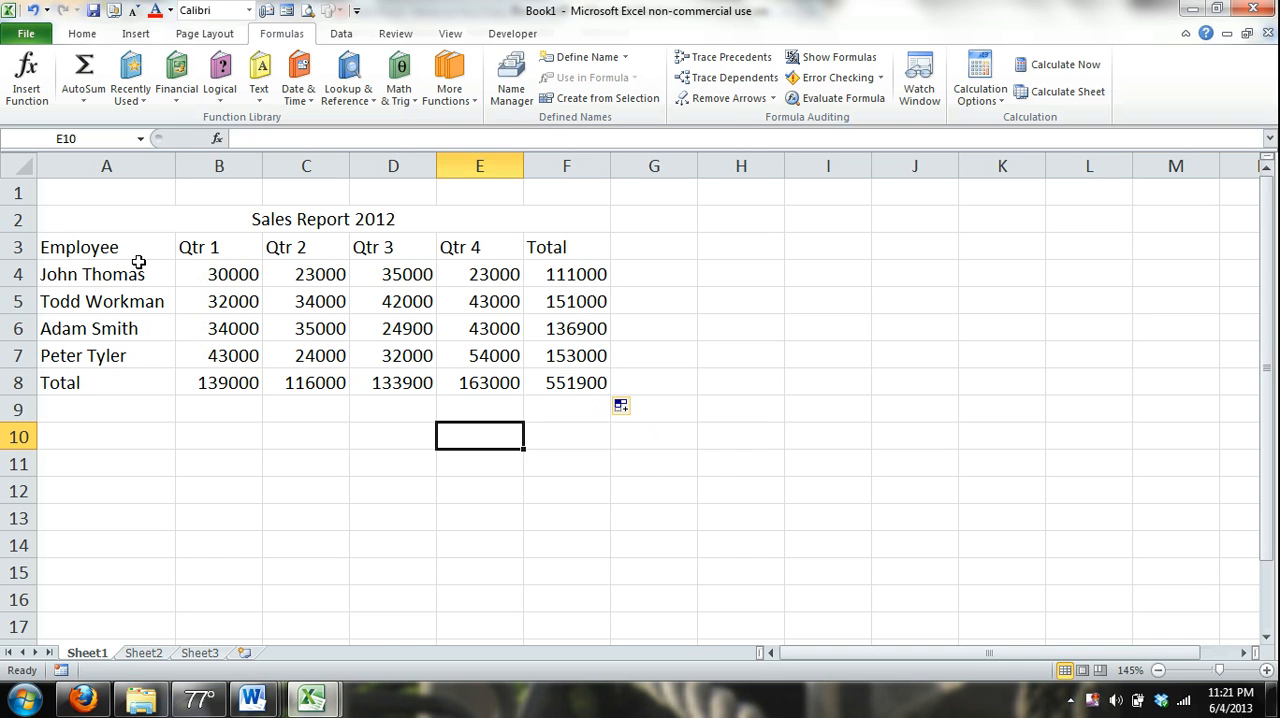
Choose a custom fill colour from More Colors for the Qtr 1–Qtr 4 headers B3:E3.
left_click(82, 33)
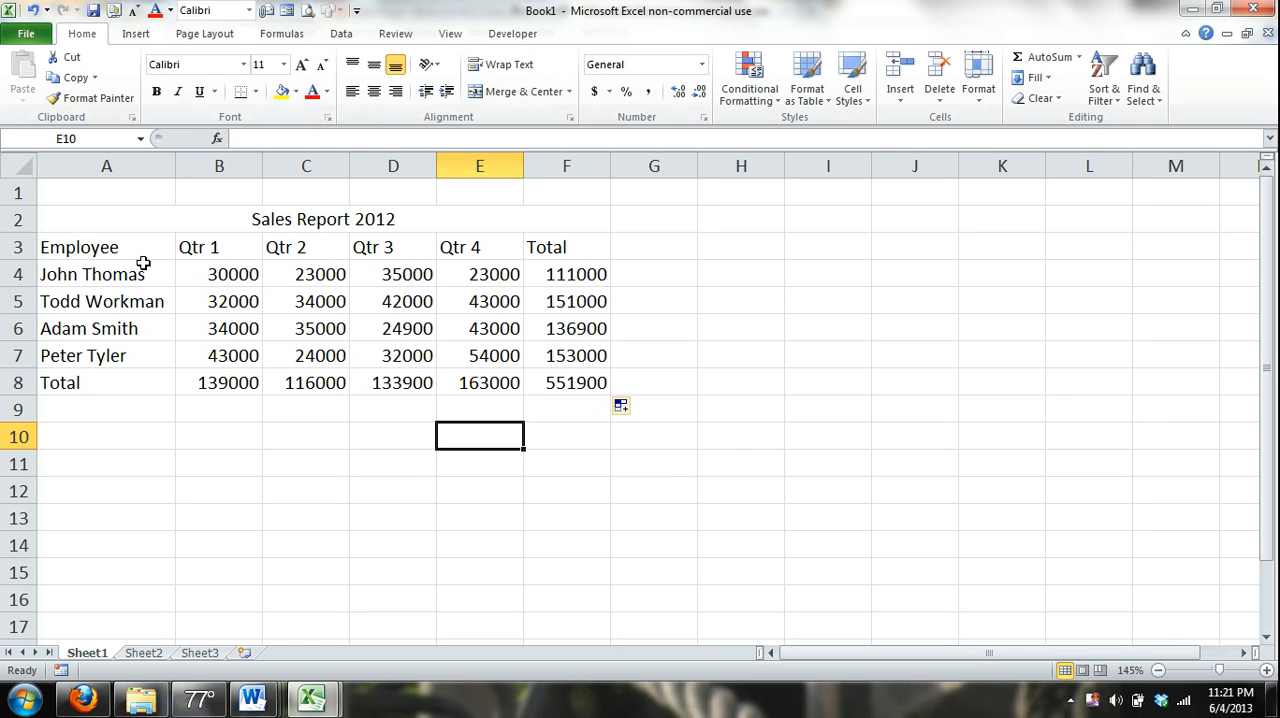
mouse_move(154, 250)
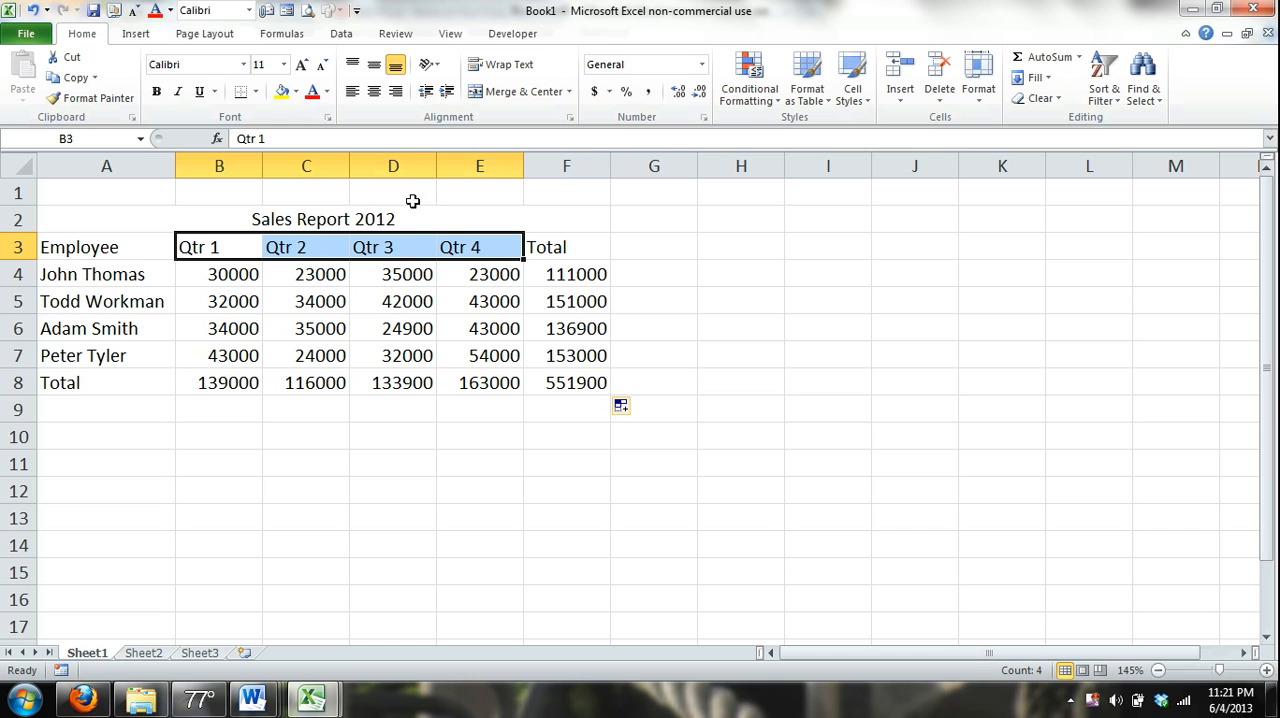
left_click(298, 92)
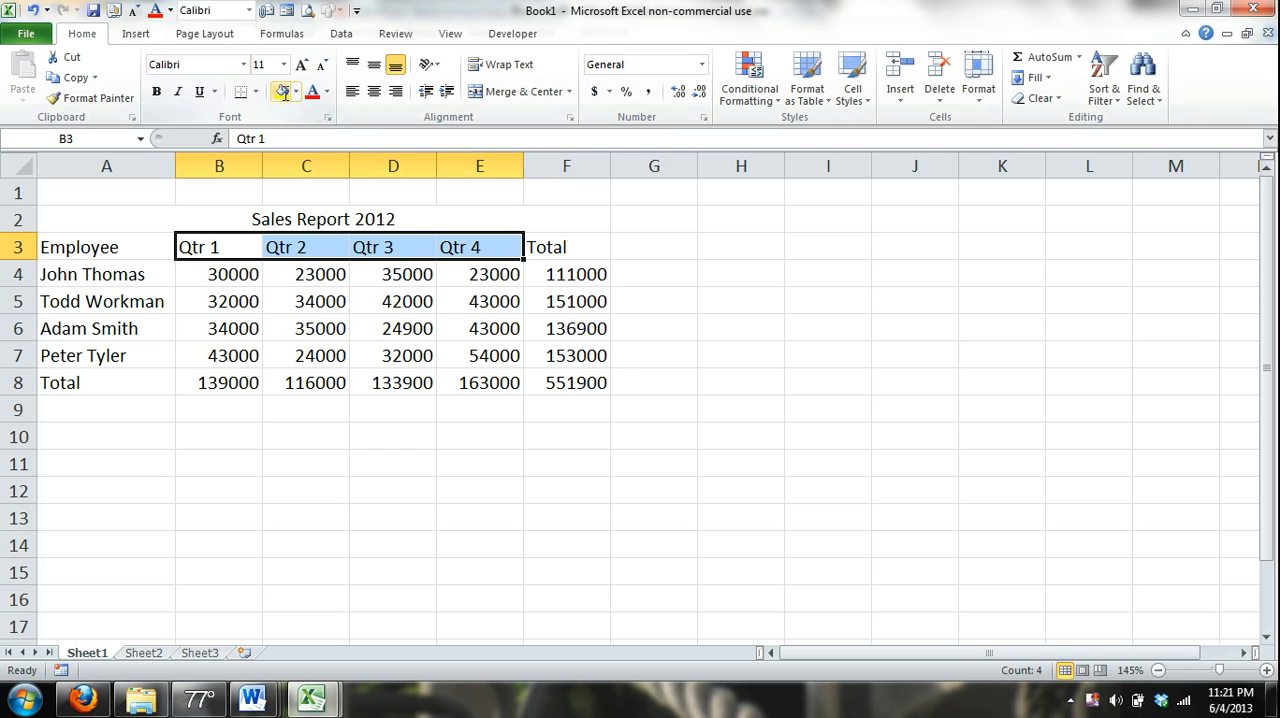
mouse_move(284, 91)
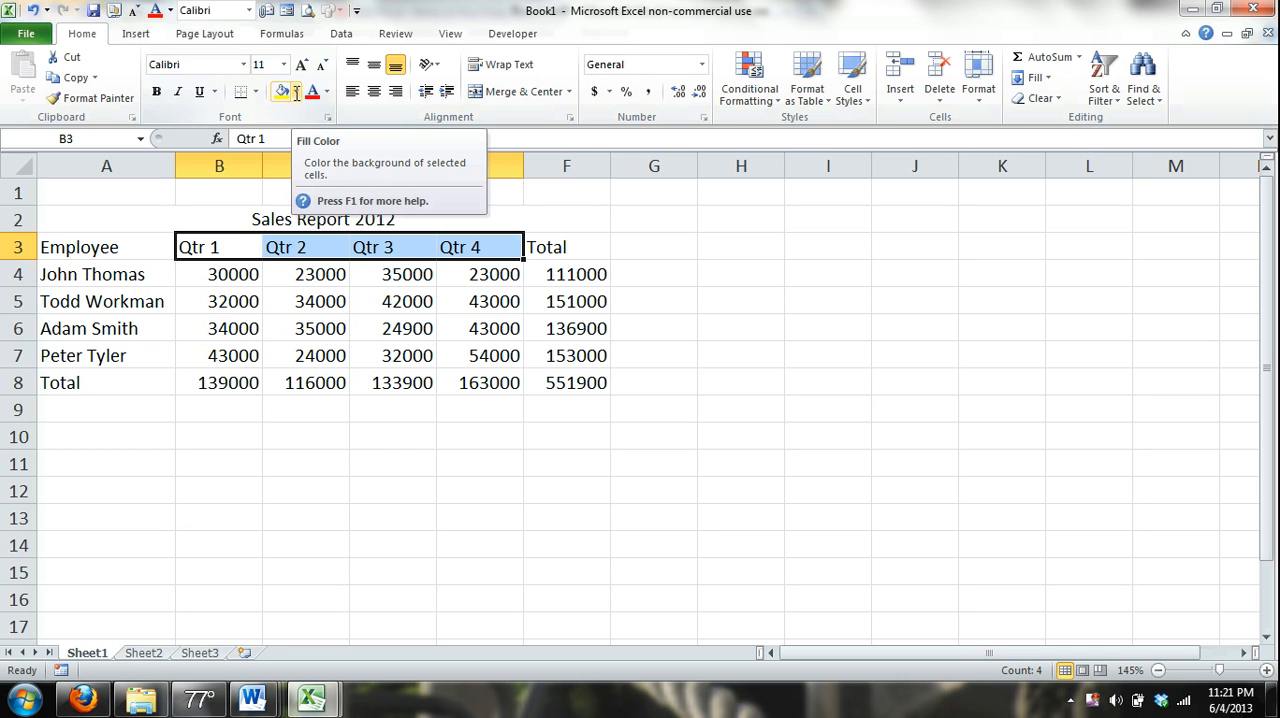
left_click(295, 91)
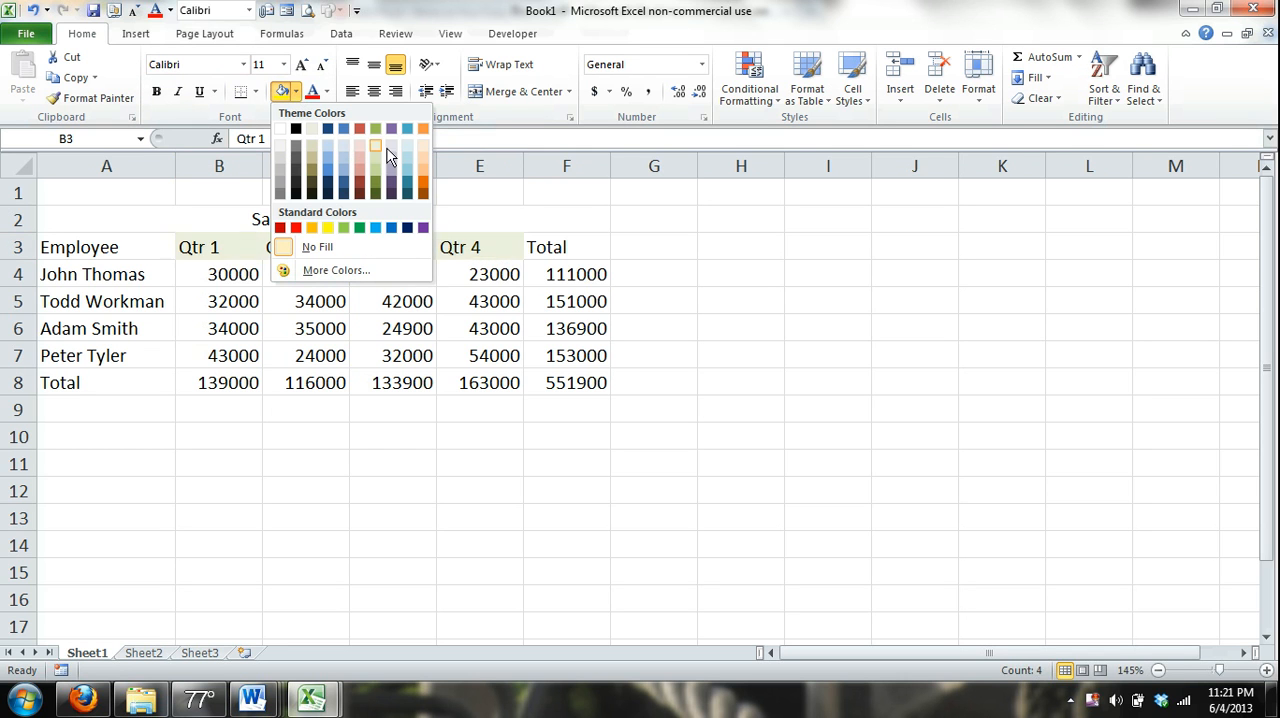
mouse_move(336, 270)
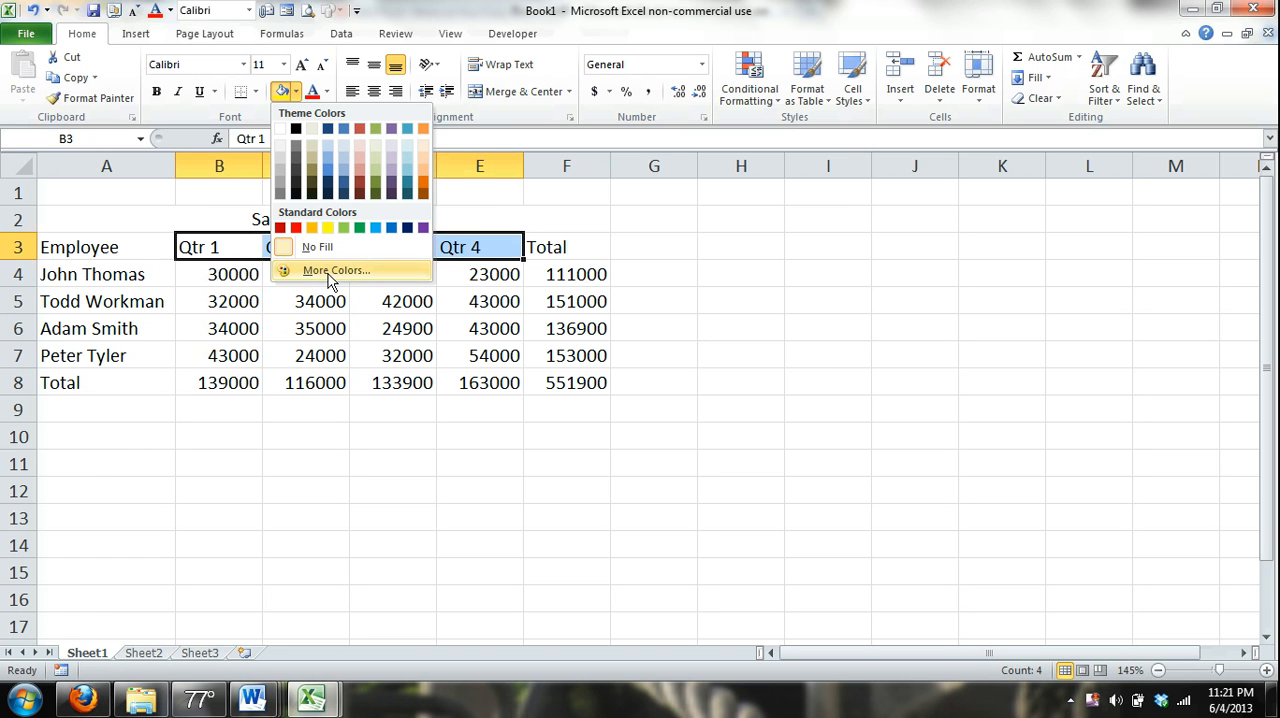
left_click(335, 270)
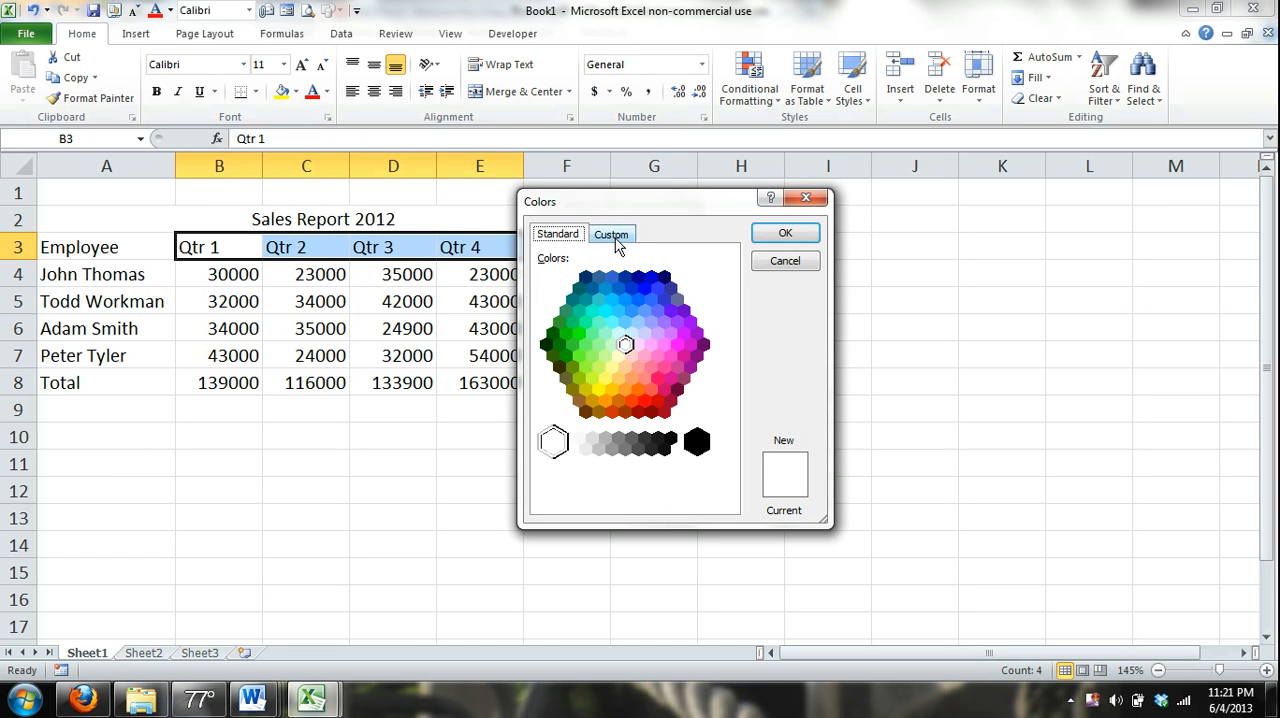
left_click(611, 233)
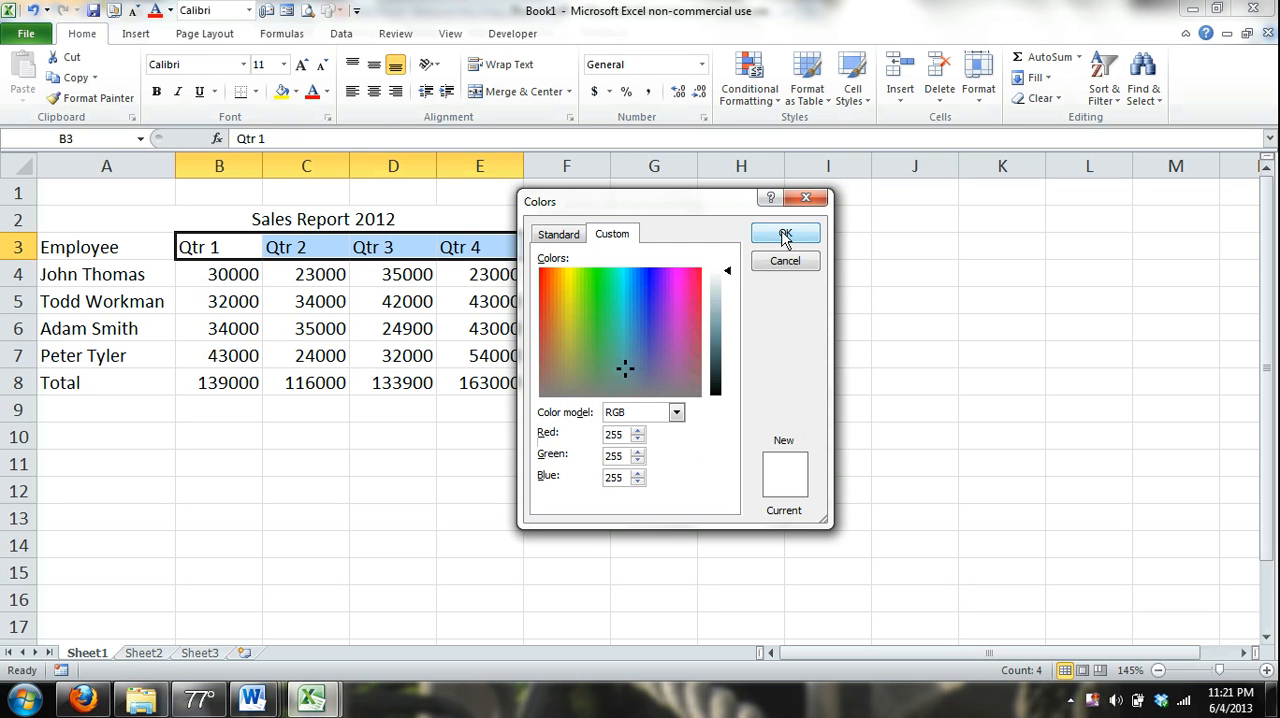
left_click(784, 234)
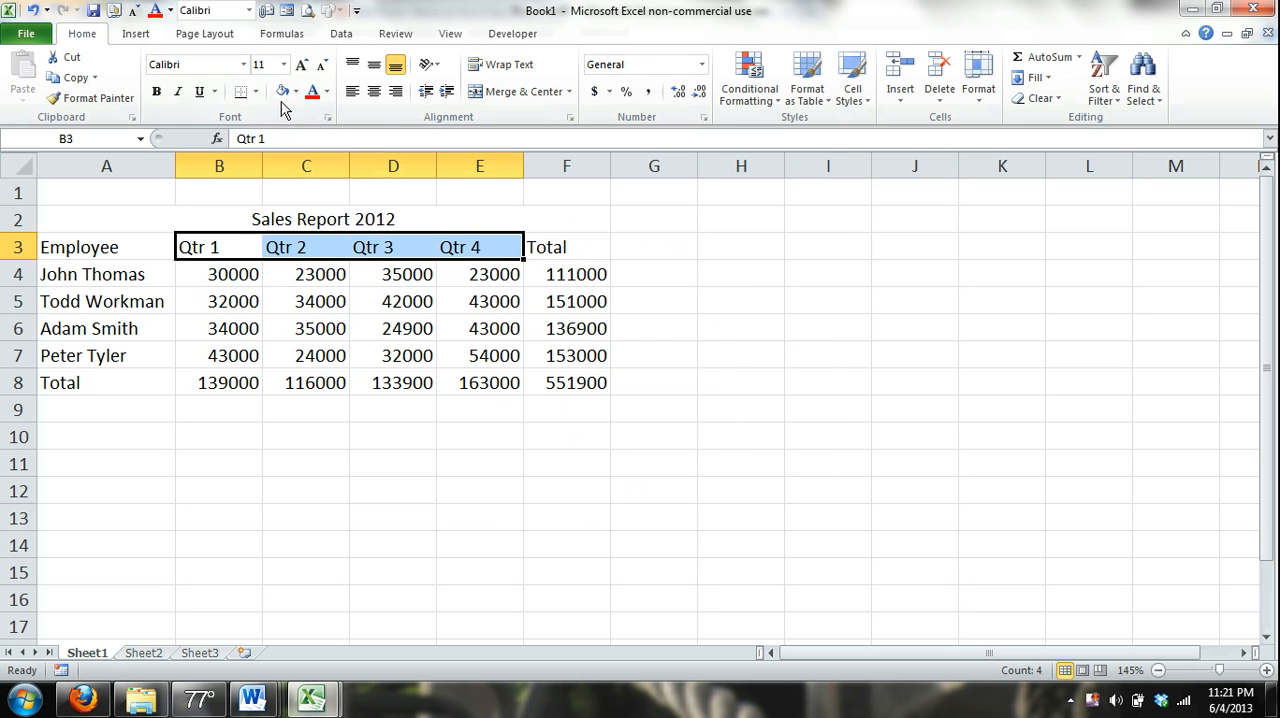
Shade the Employee header and the Total label cell blue with Fill Color.
left_click(294, 91)
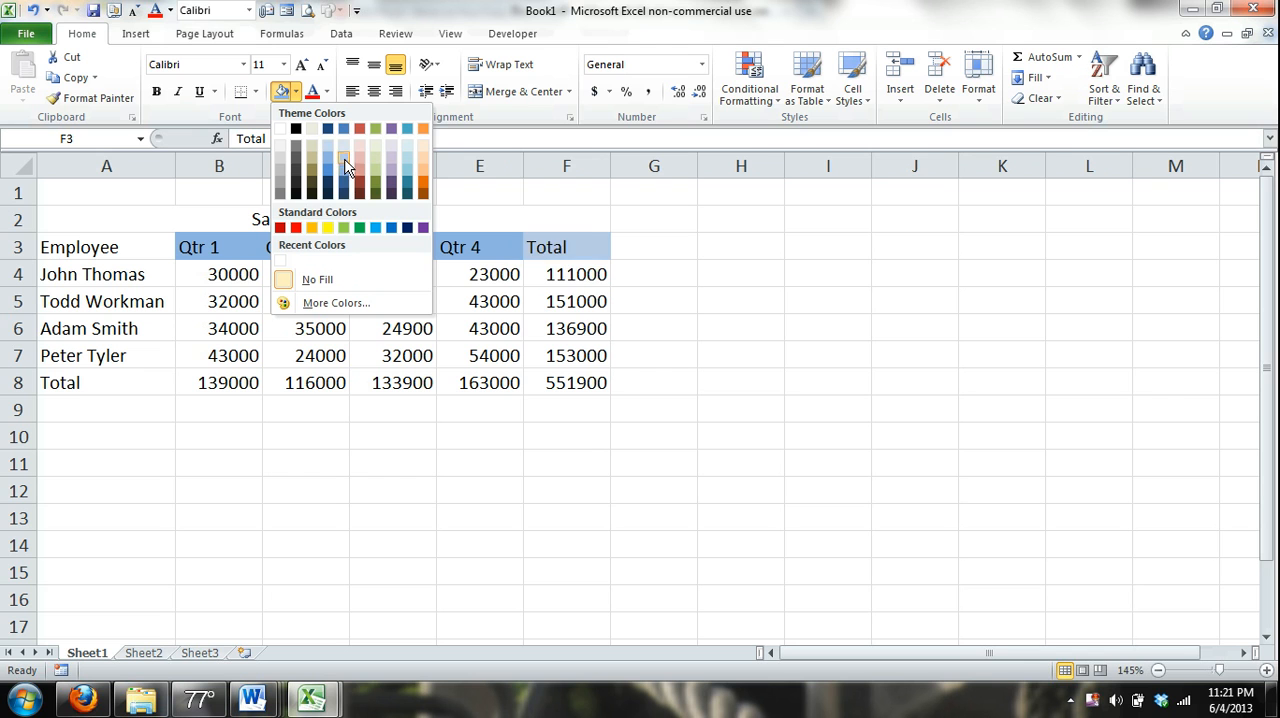
mouse_move(352, 158)
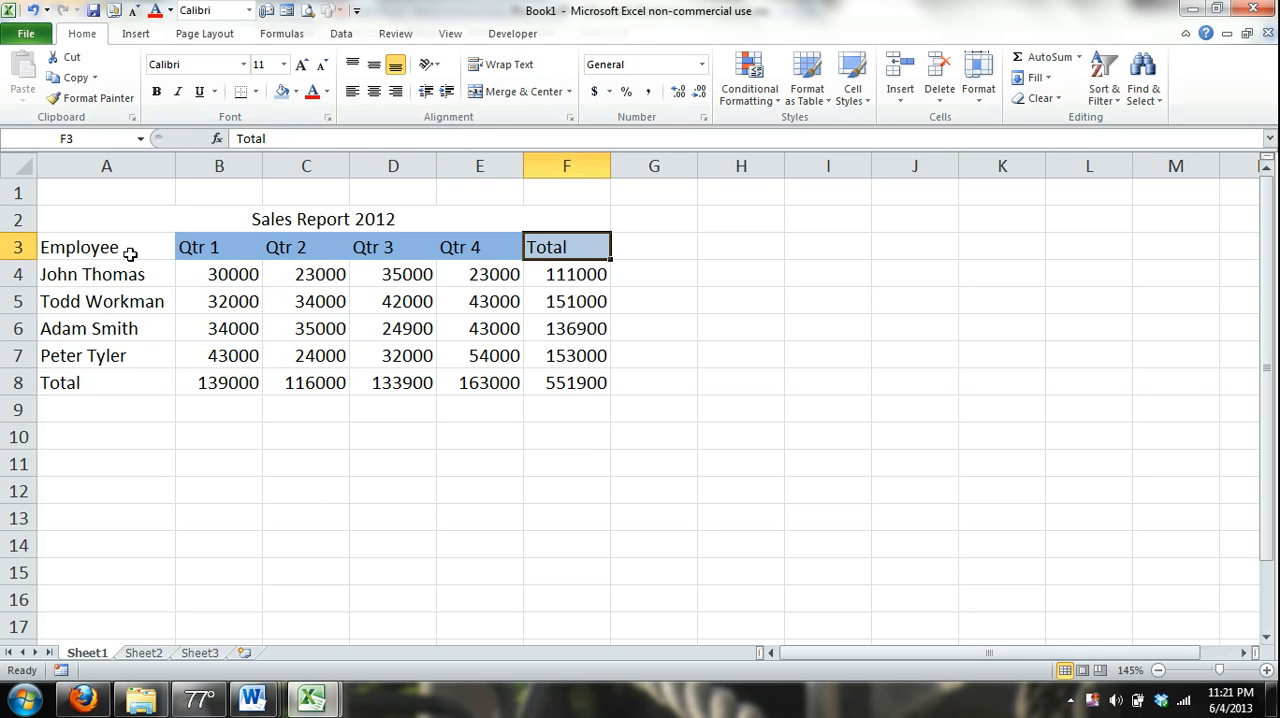
left_click(106, 247)
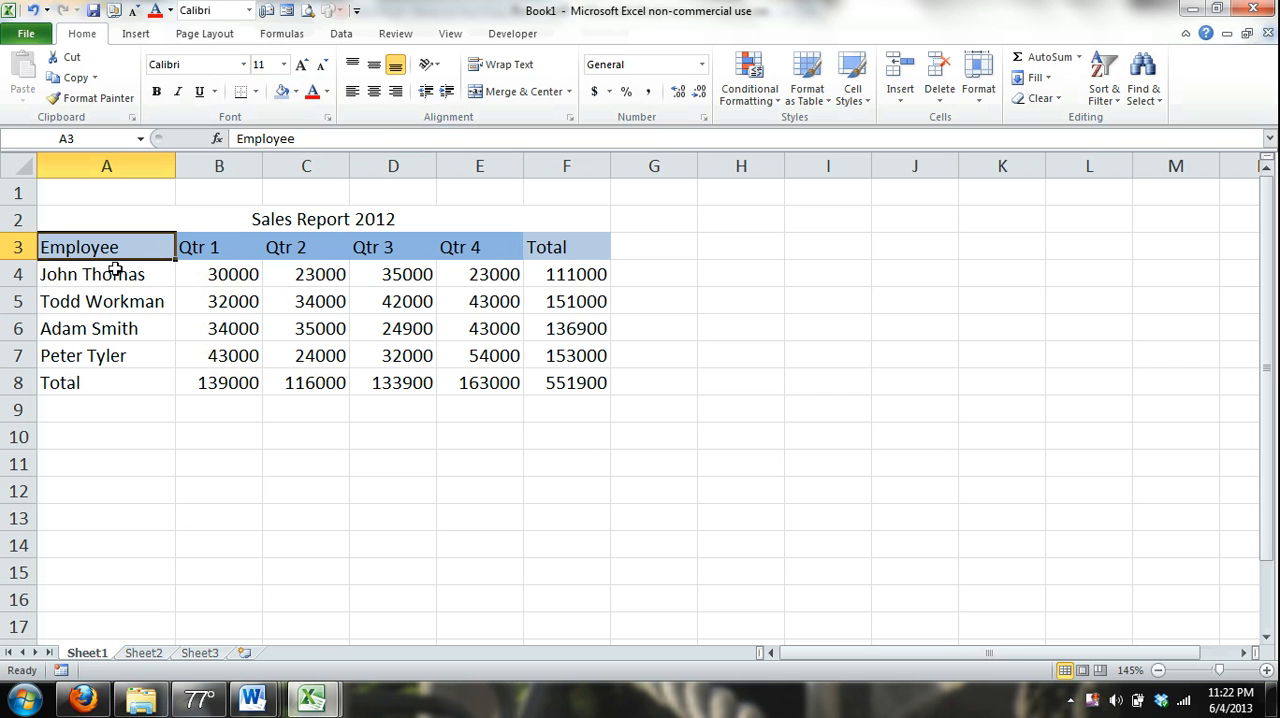
left_click(296, 91)
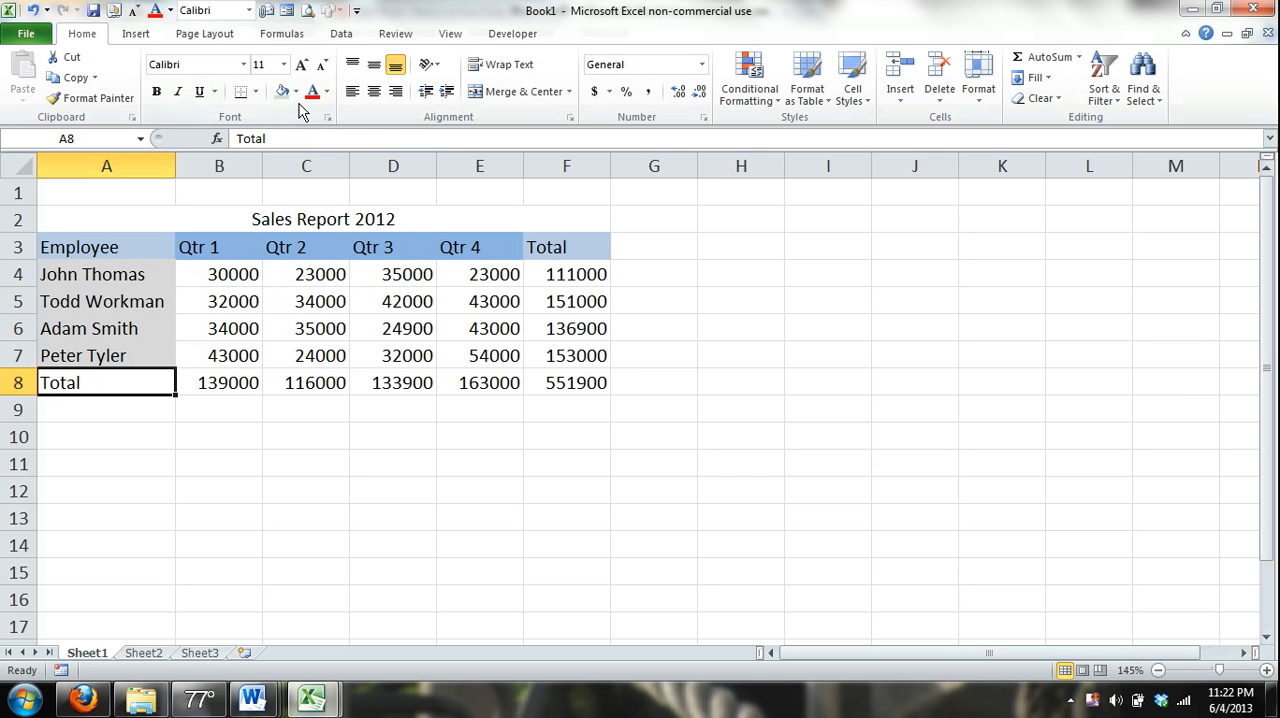
left_click(295, 91)
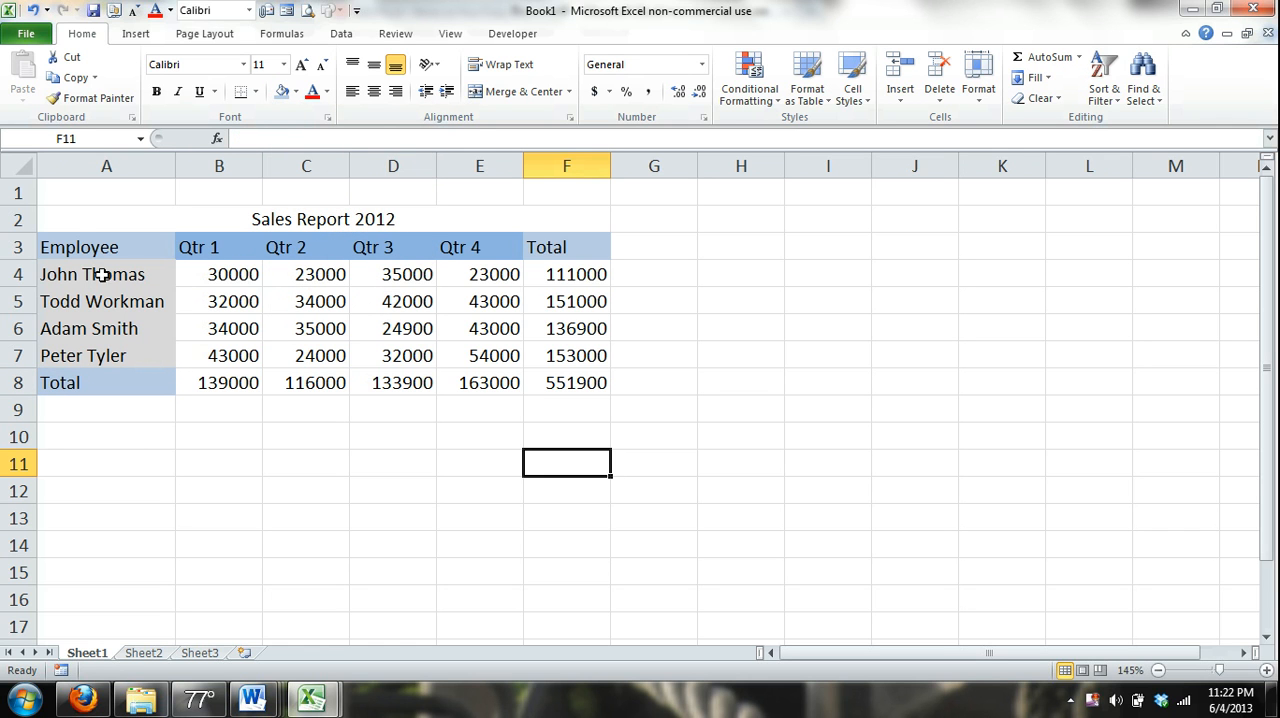
mouse_move(147, 382)
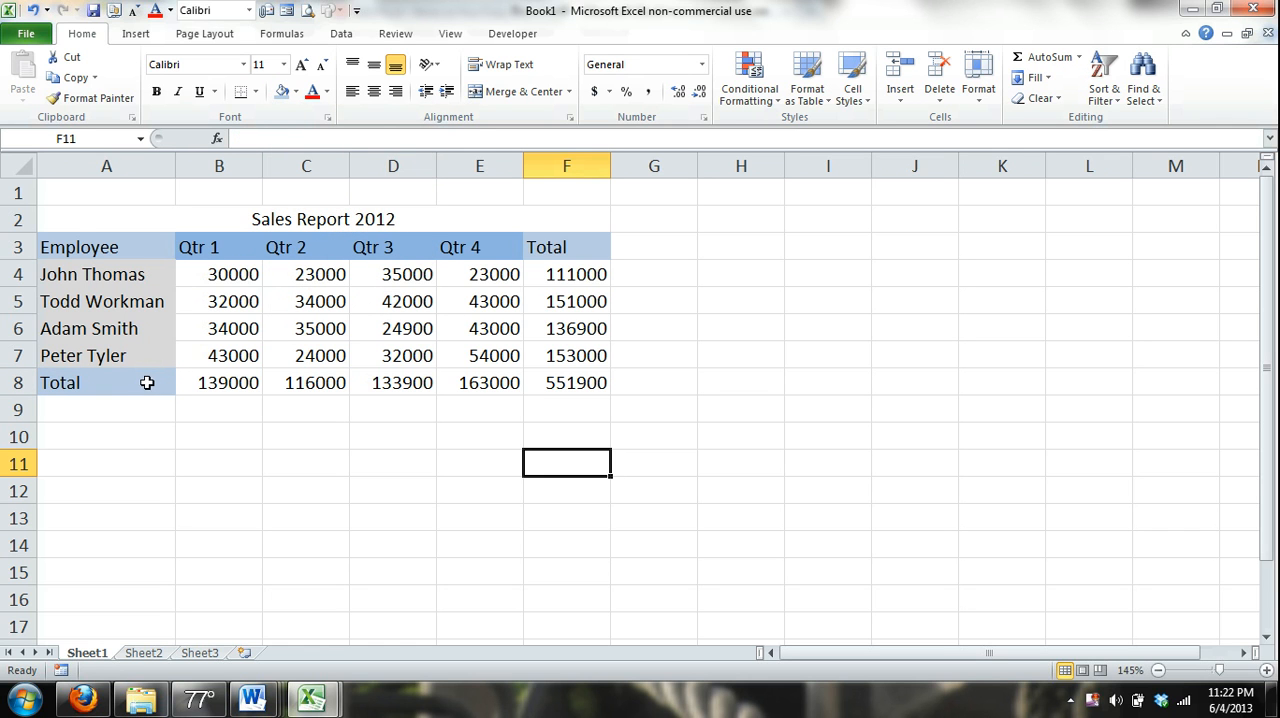